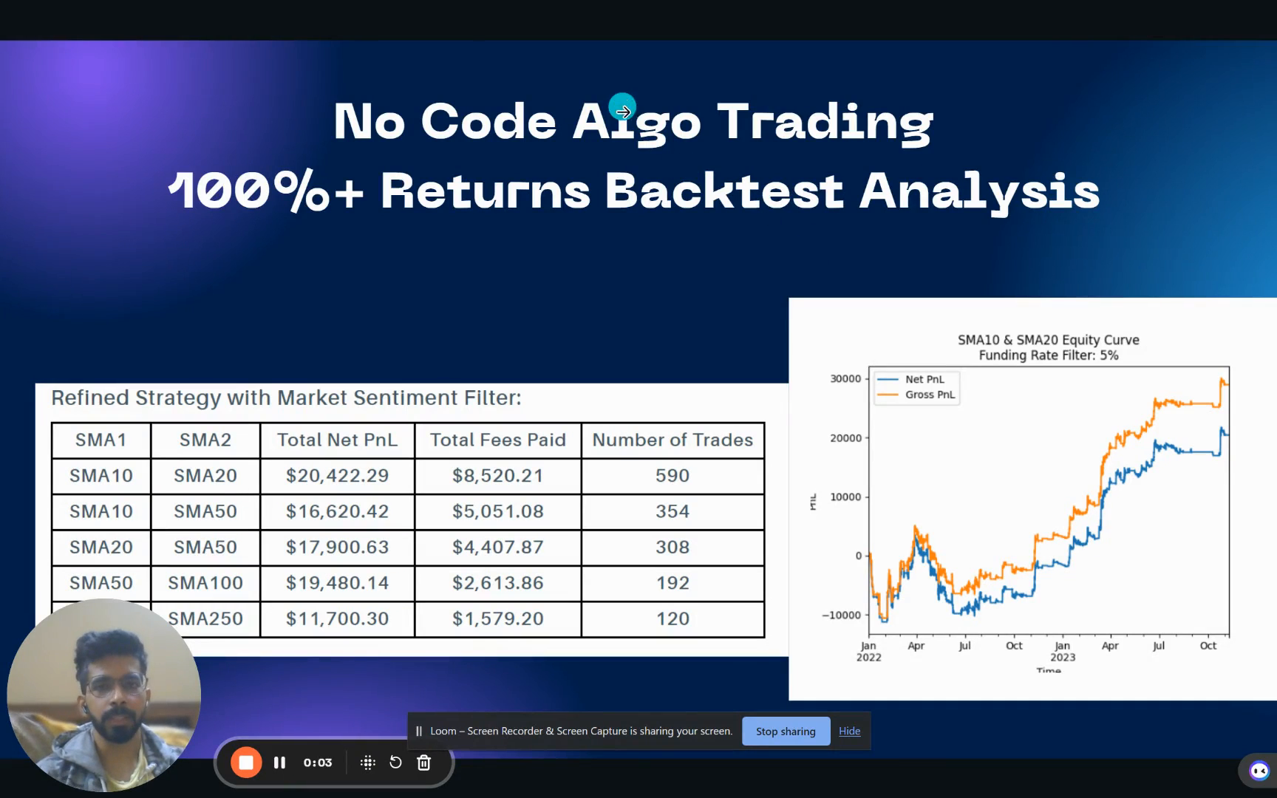
mouse_move(288, 234)
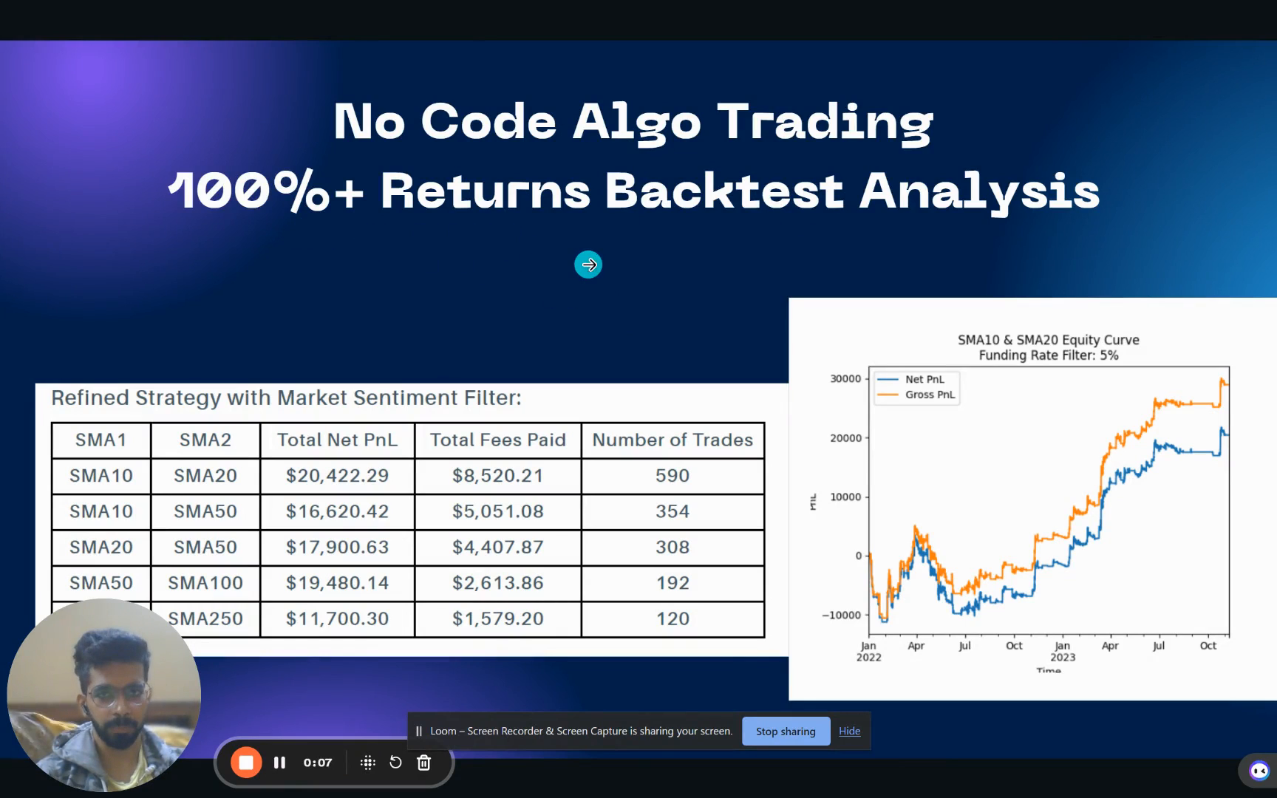
mouse_move(743, 249)
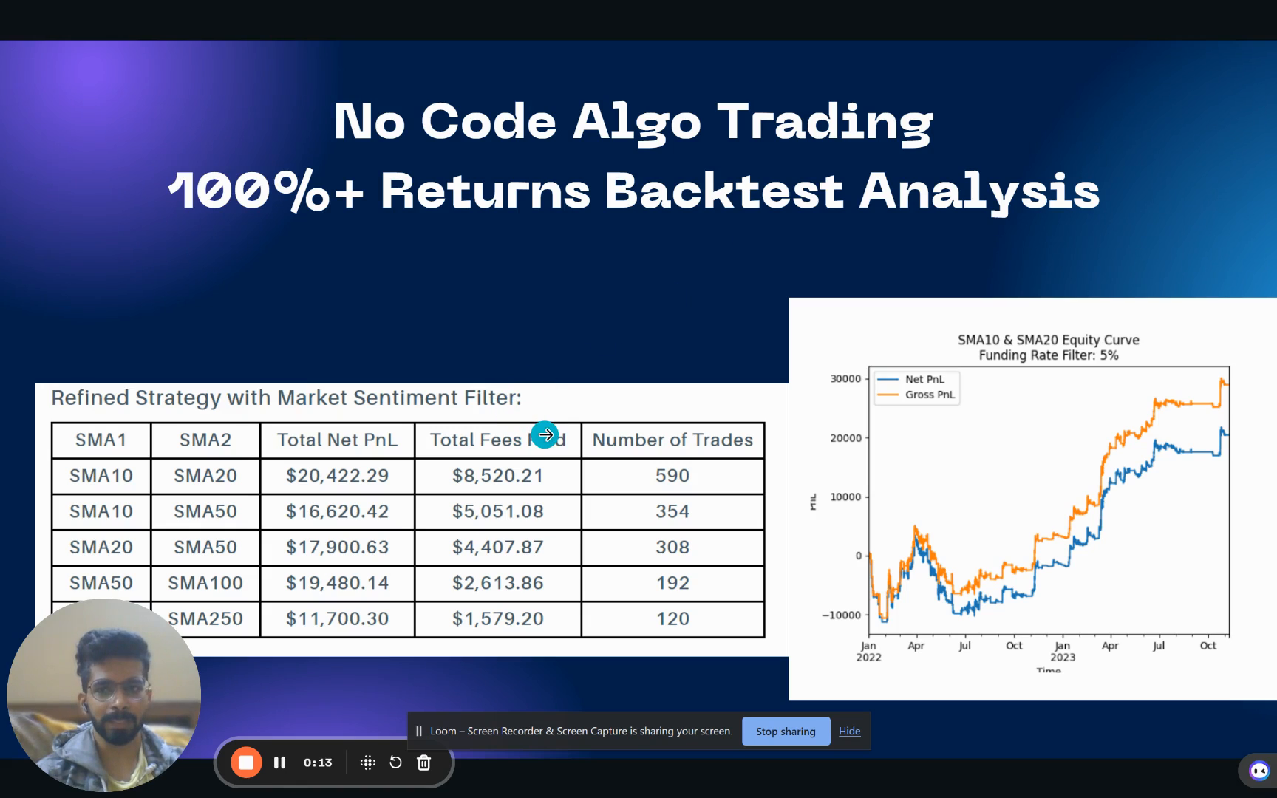
mouse_move(503, 195)
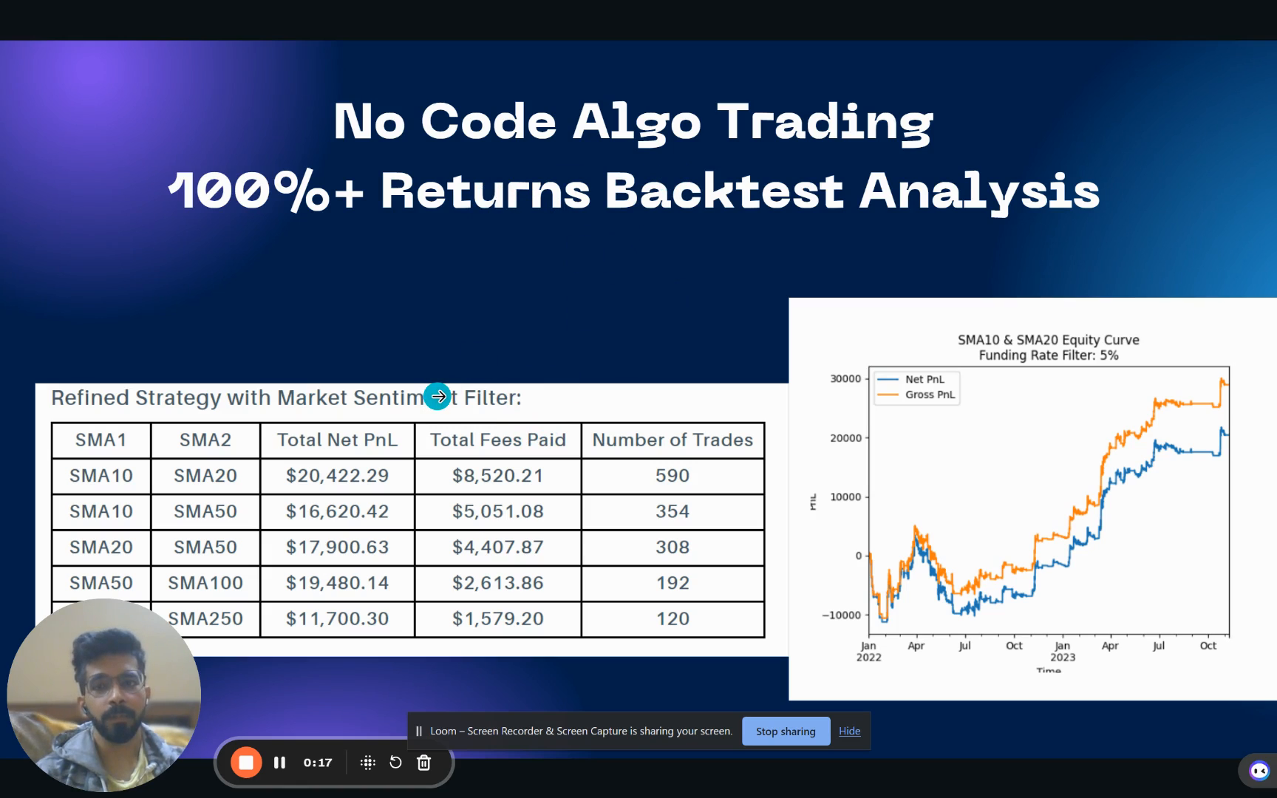
mouse_move(644, 438)
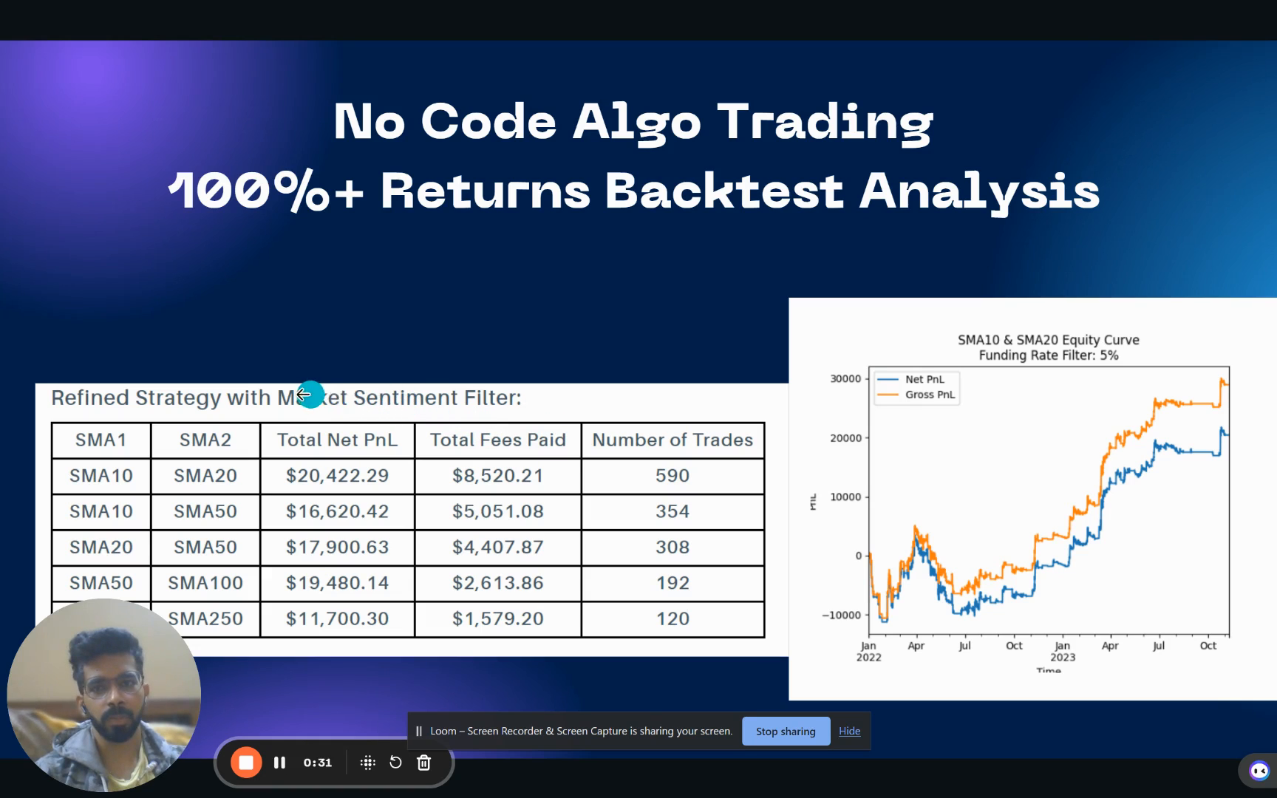
mouse_move(546, 369)
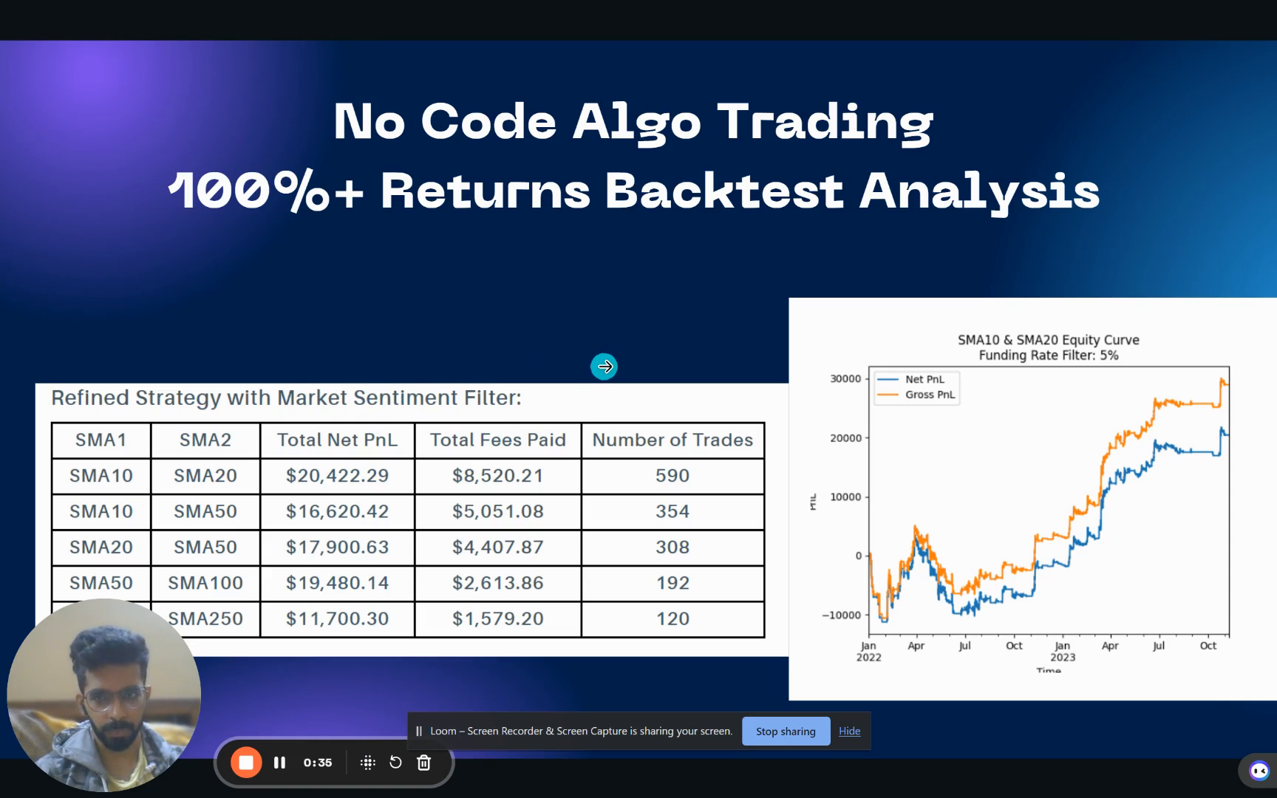
mouse_move(1052, 466)
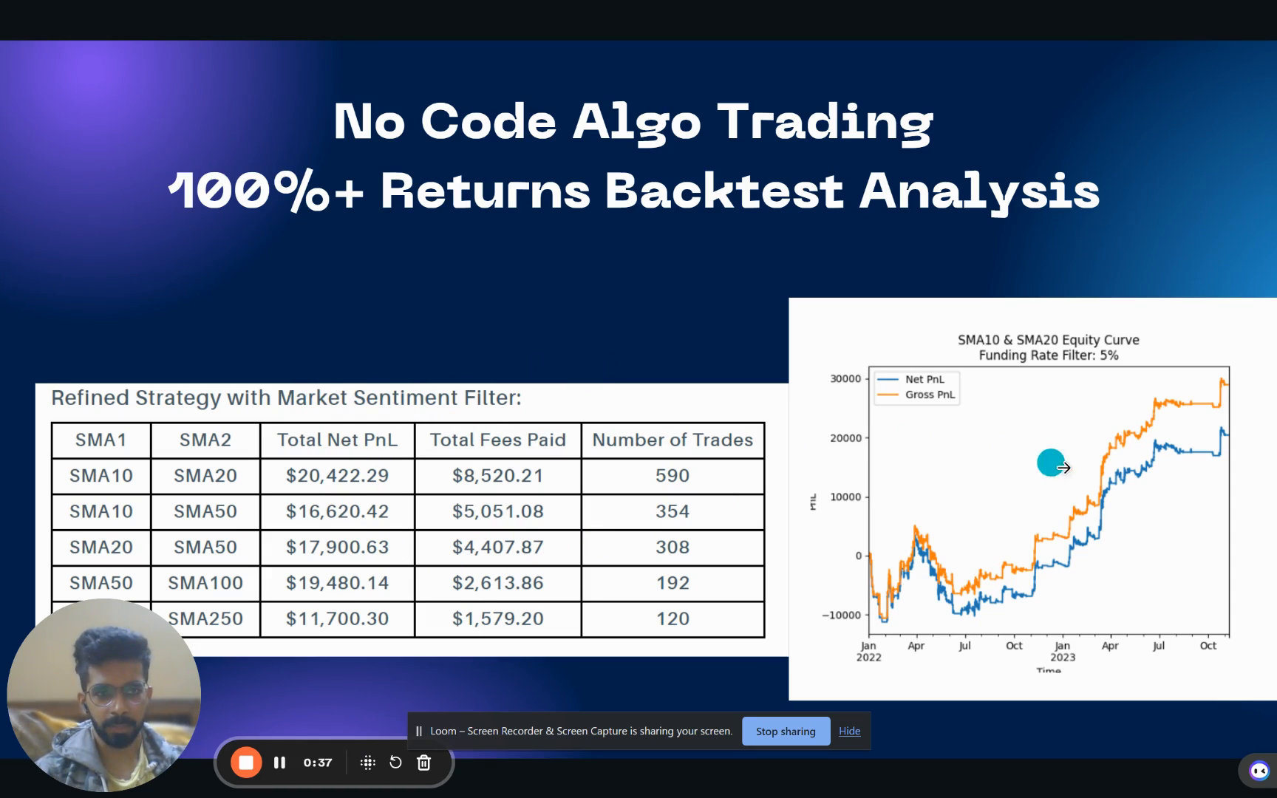
mouse_move(844, 484)
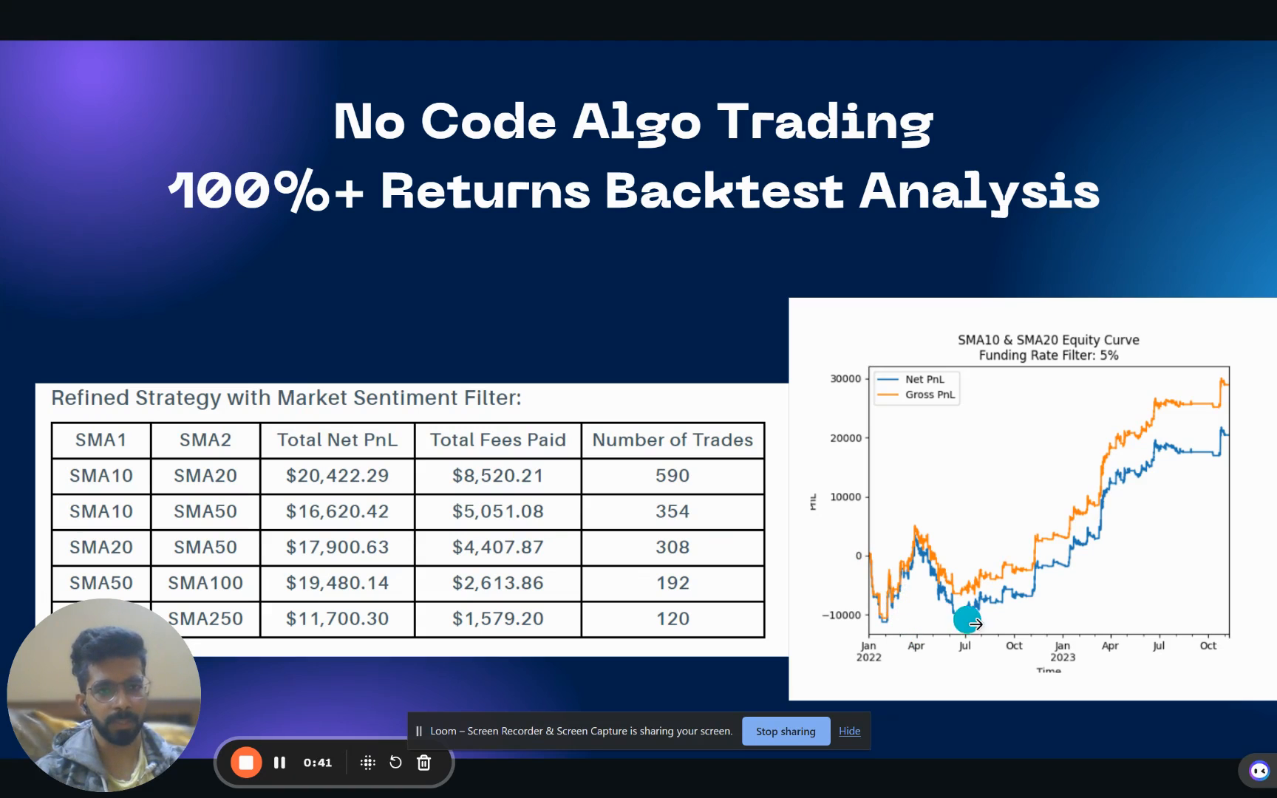
mouse_move(880, 565)
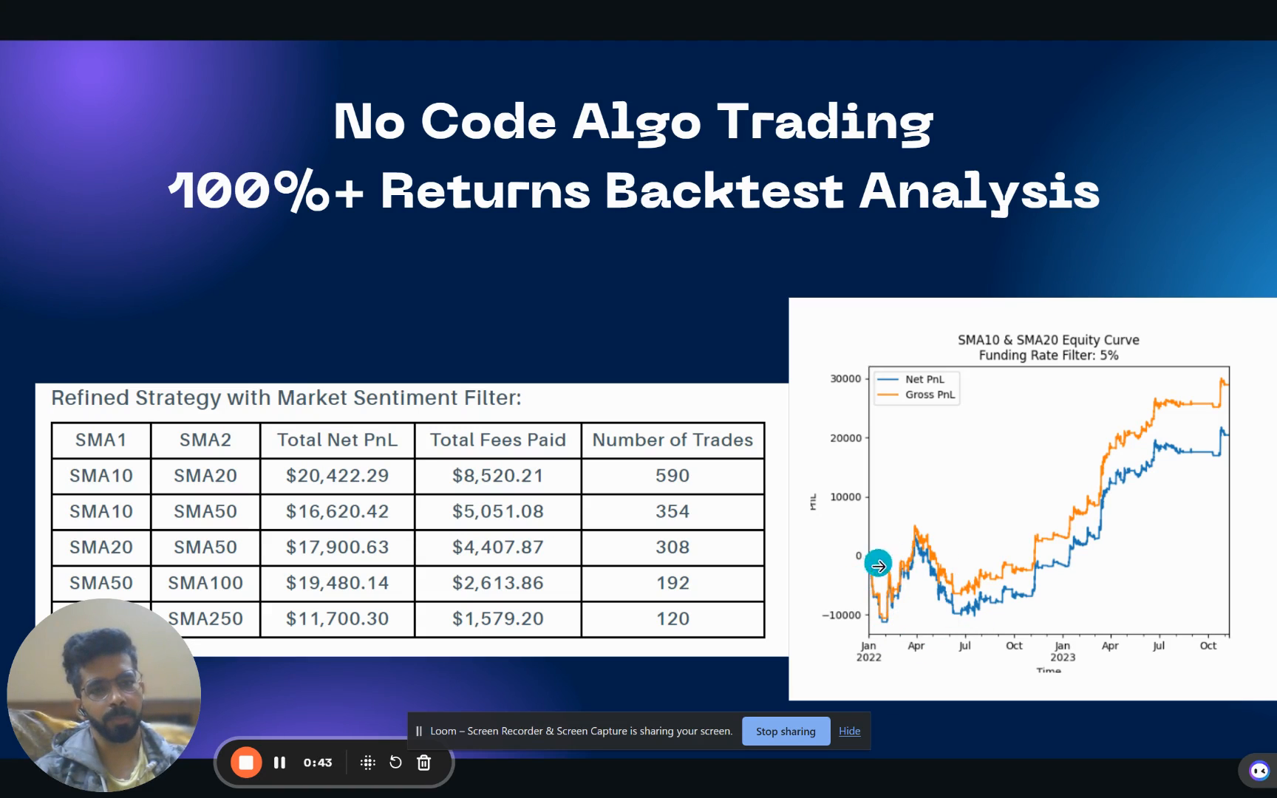
mouse_move(1164, 469)
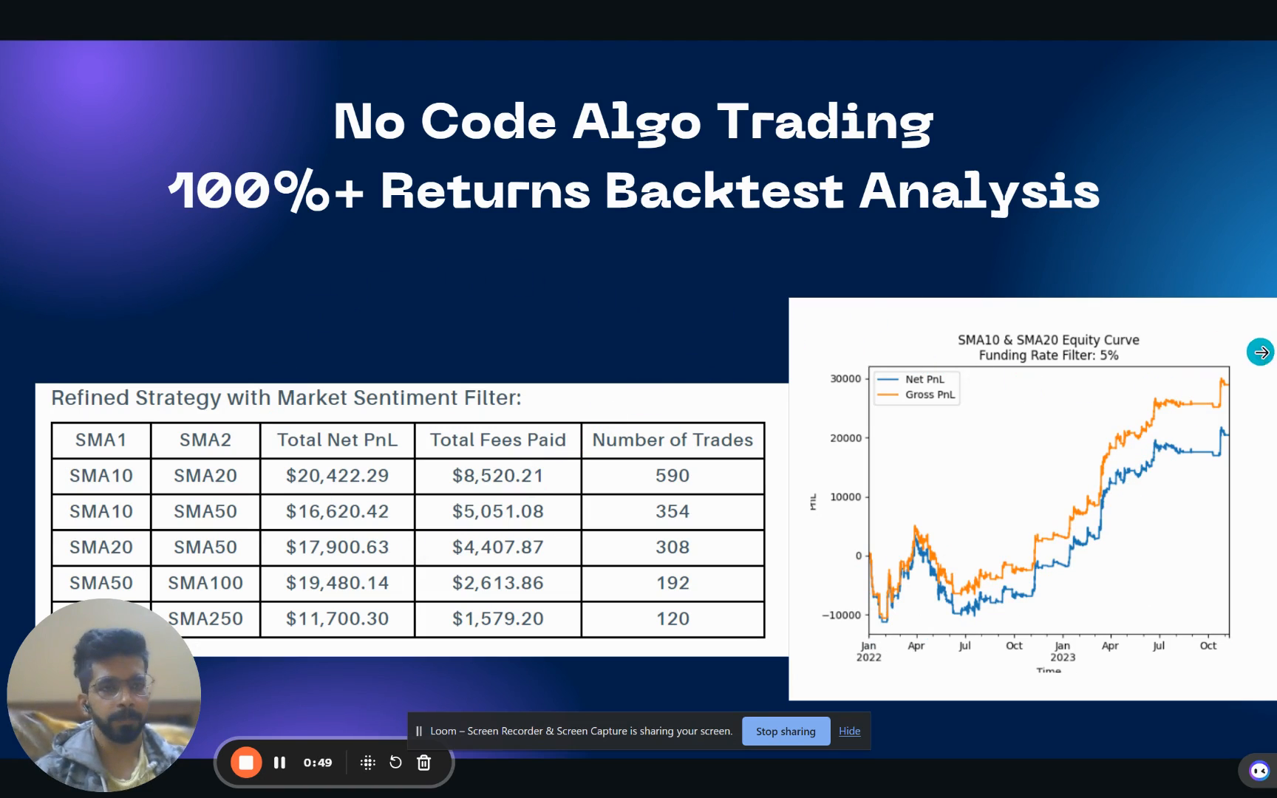
Advance to the slide defining fast/slow averages and buy/sell crossover signals
click(1262, 351)
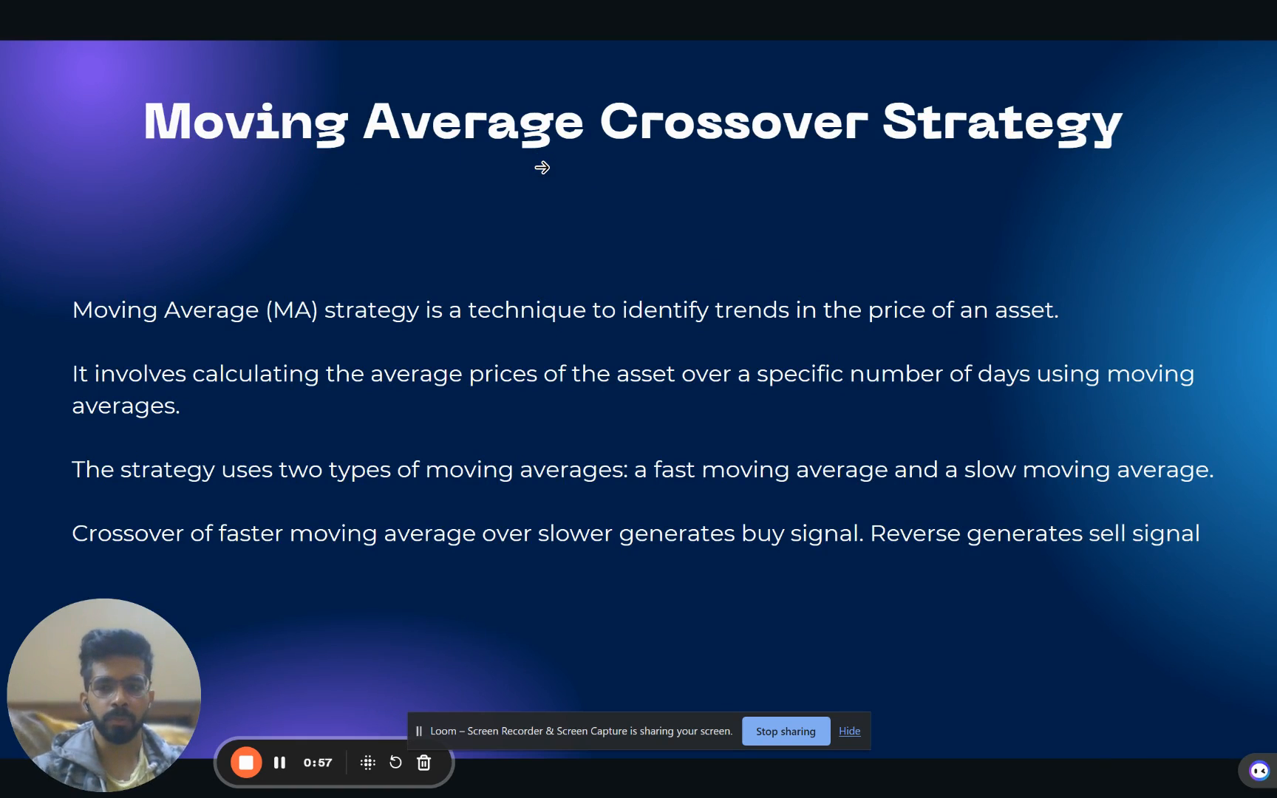
click(560, 15)
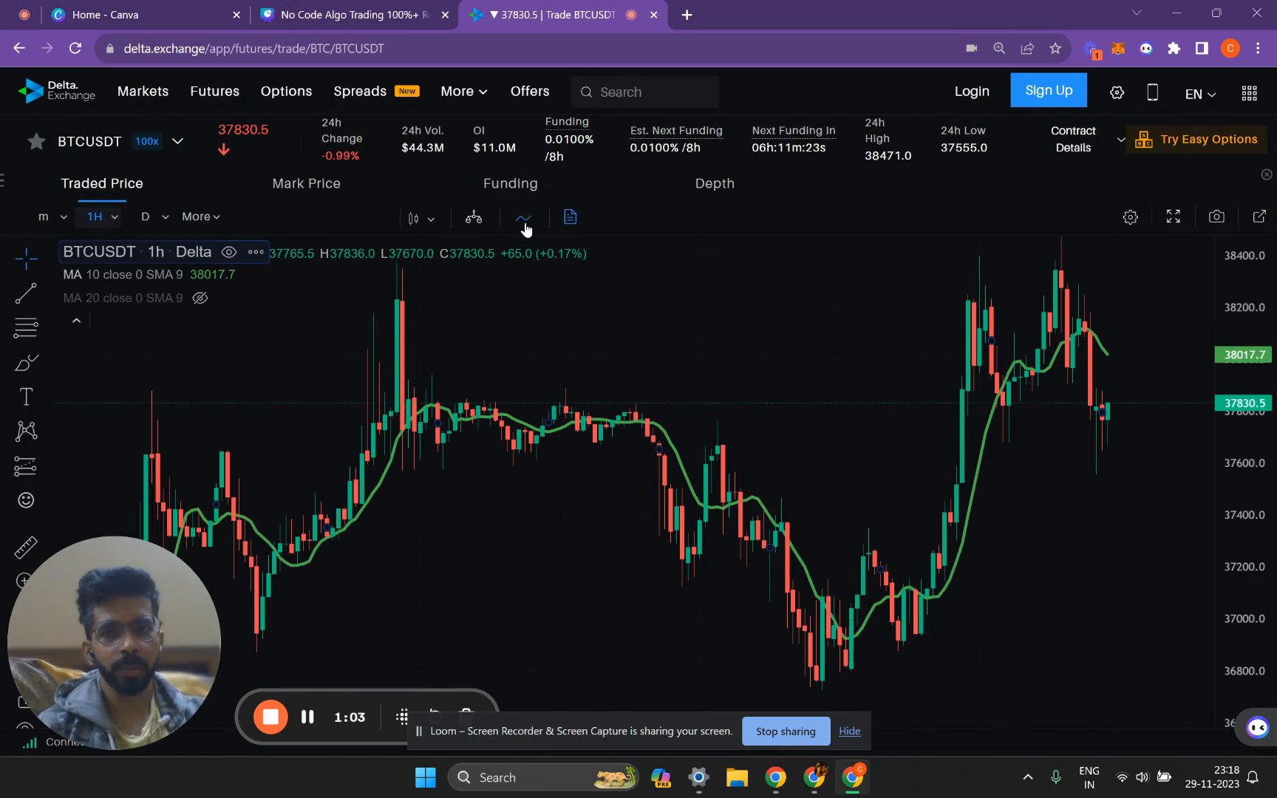
mouse_move(521, 222)
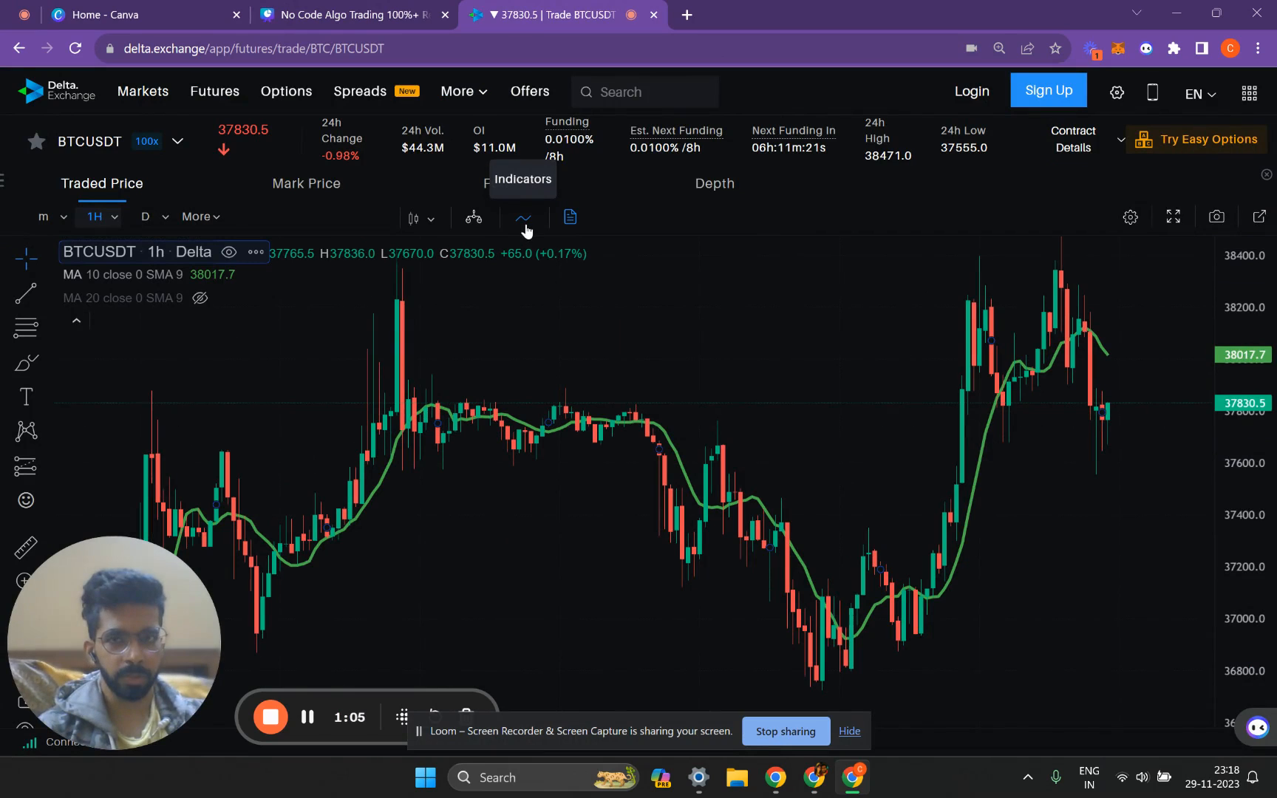
click(522, 217)
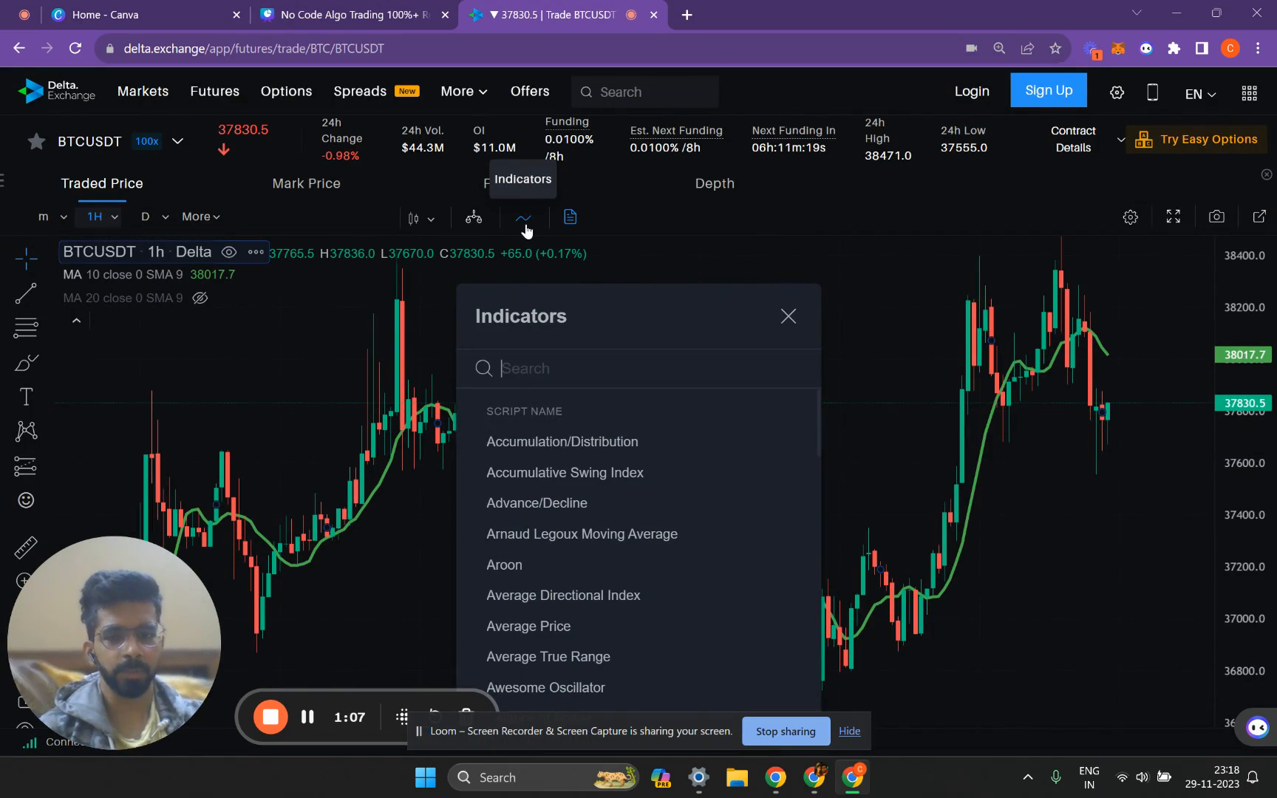
text(moving avera)
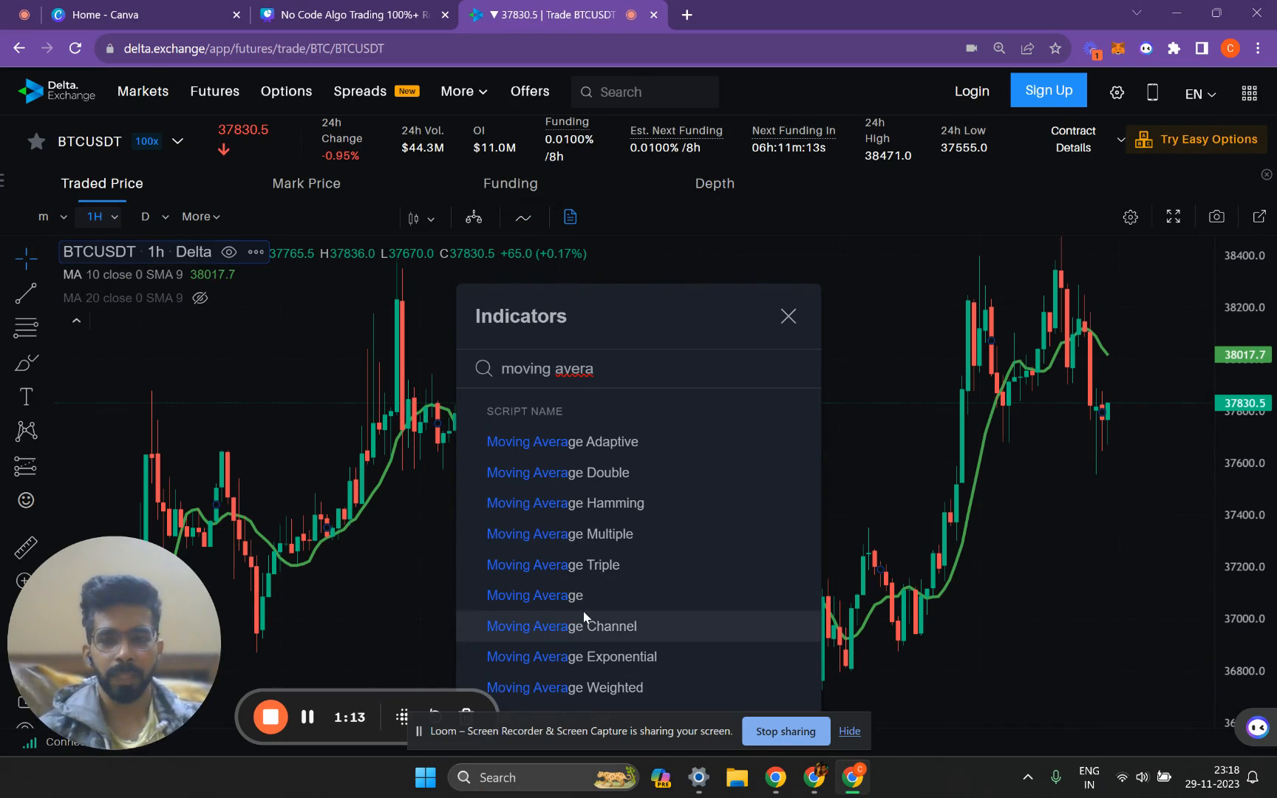
mouse_move(779, 328)
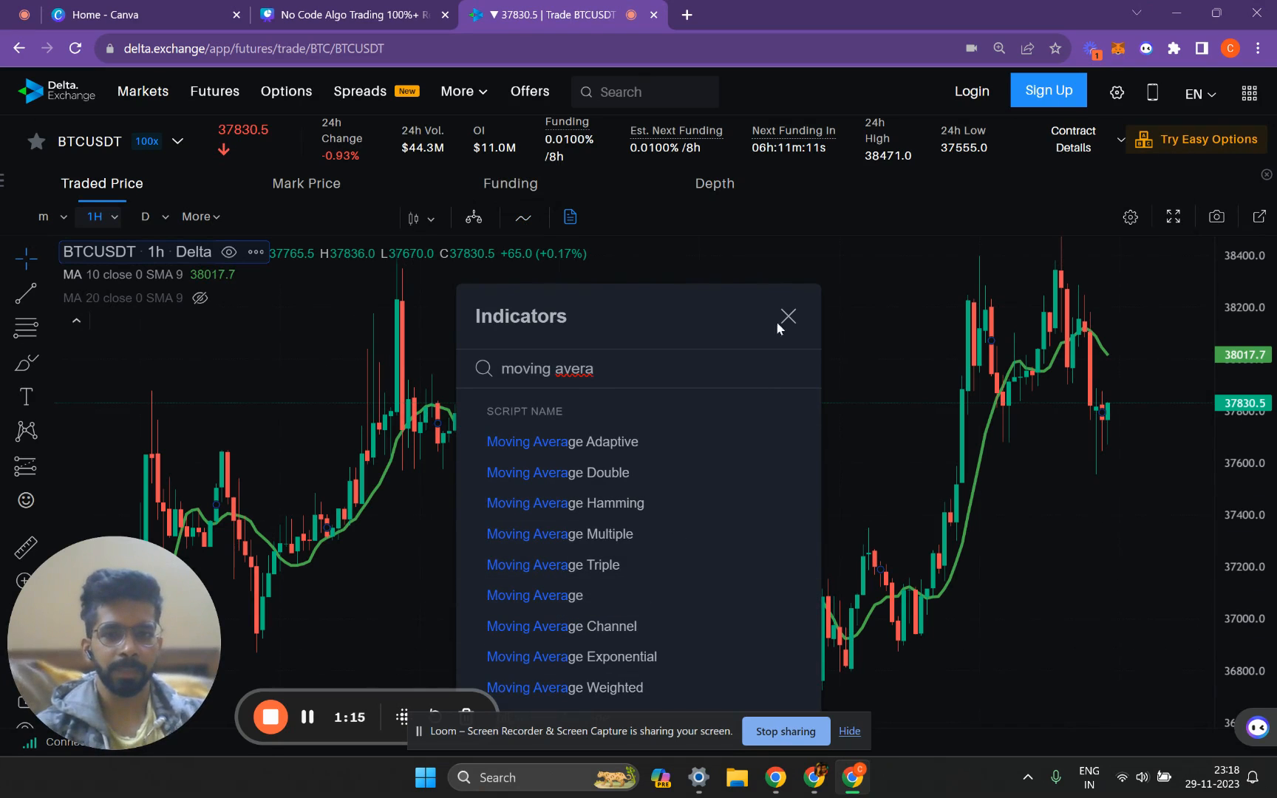
click(787, 316)
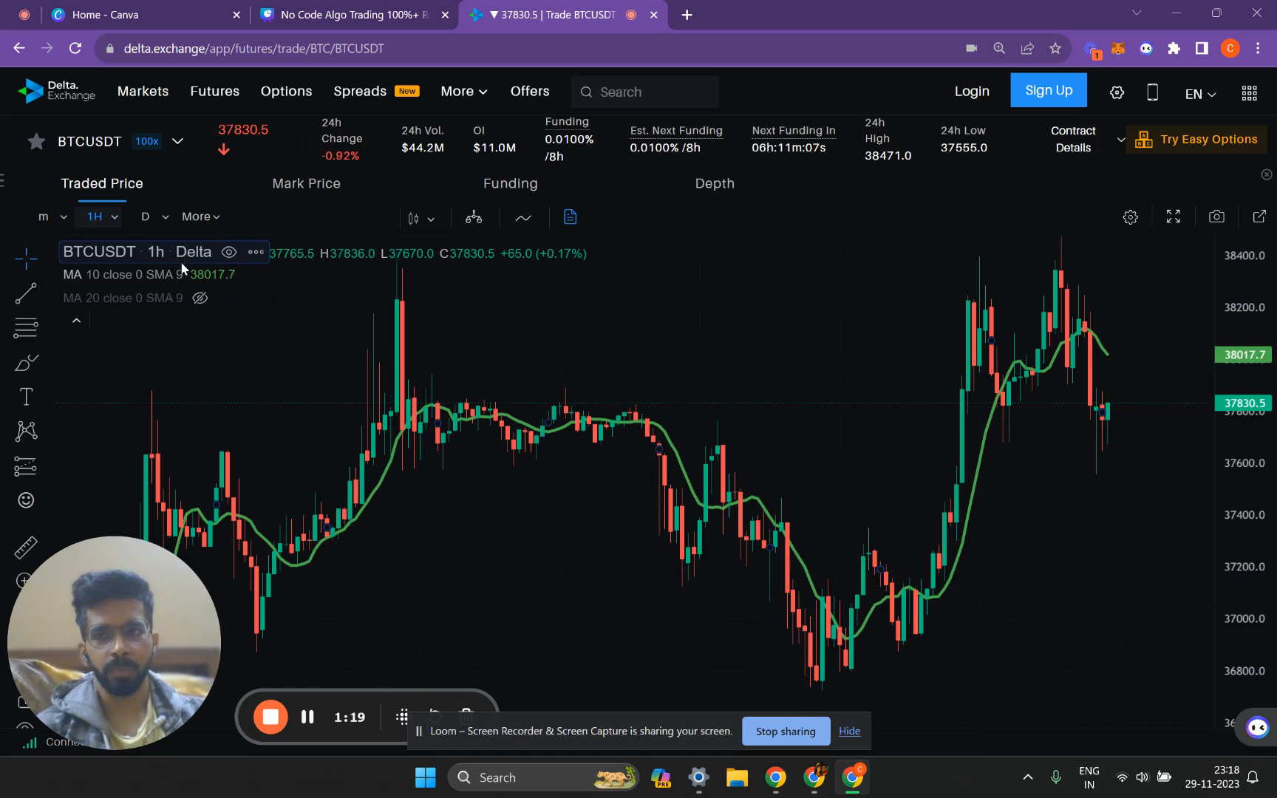
Review the MA 10 length and source inputs, then unhide the 20-period SMA
click(227, 275)
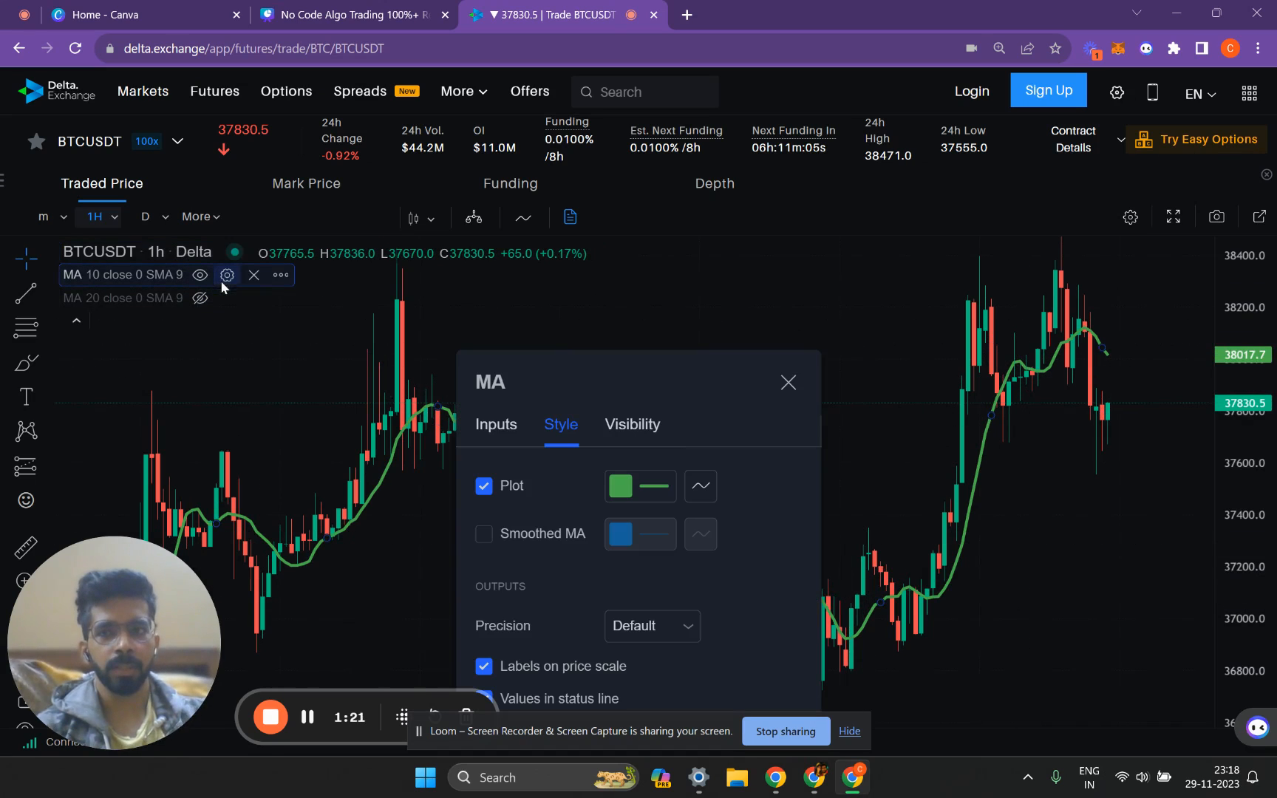
click(496, 425)
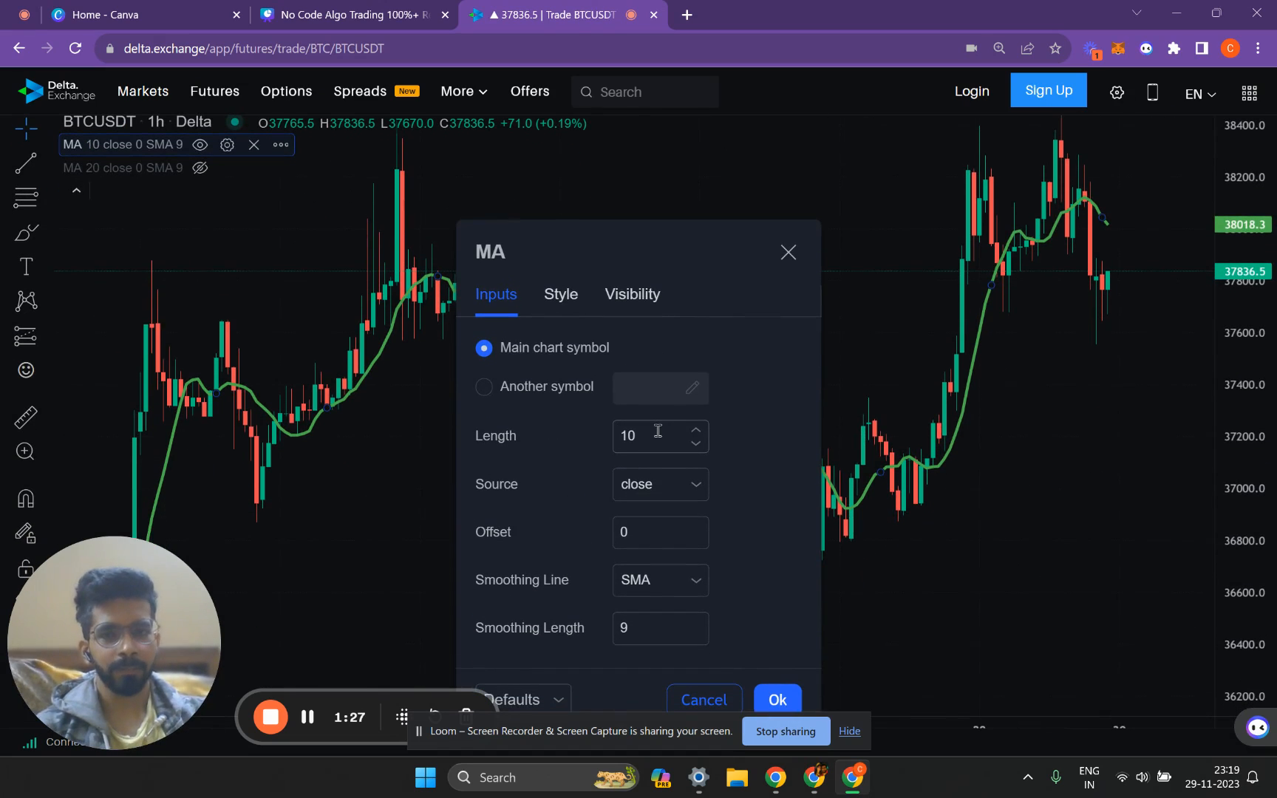
mouse_move(784, 270)
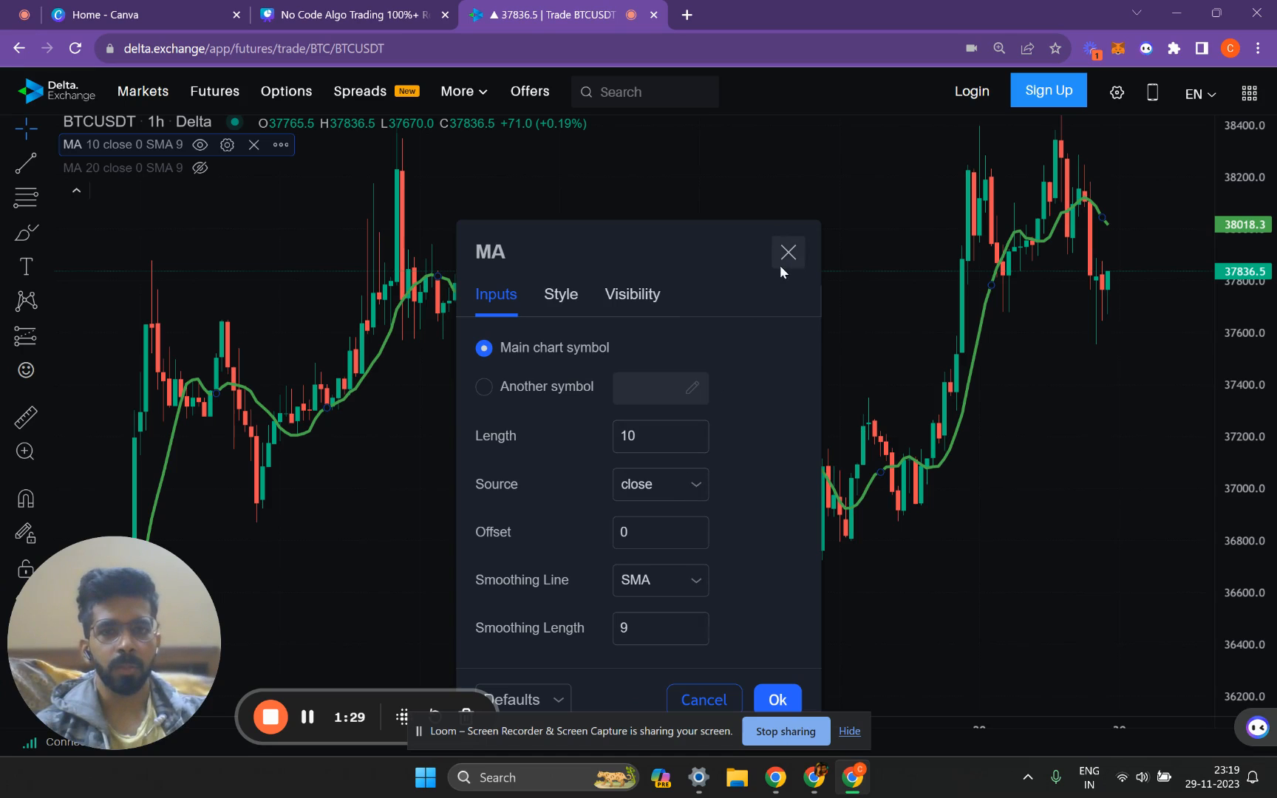
click(788, 252)
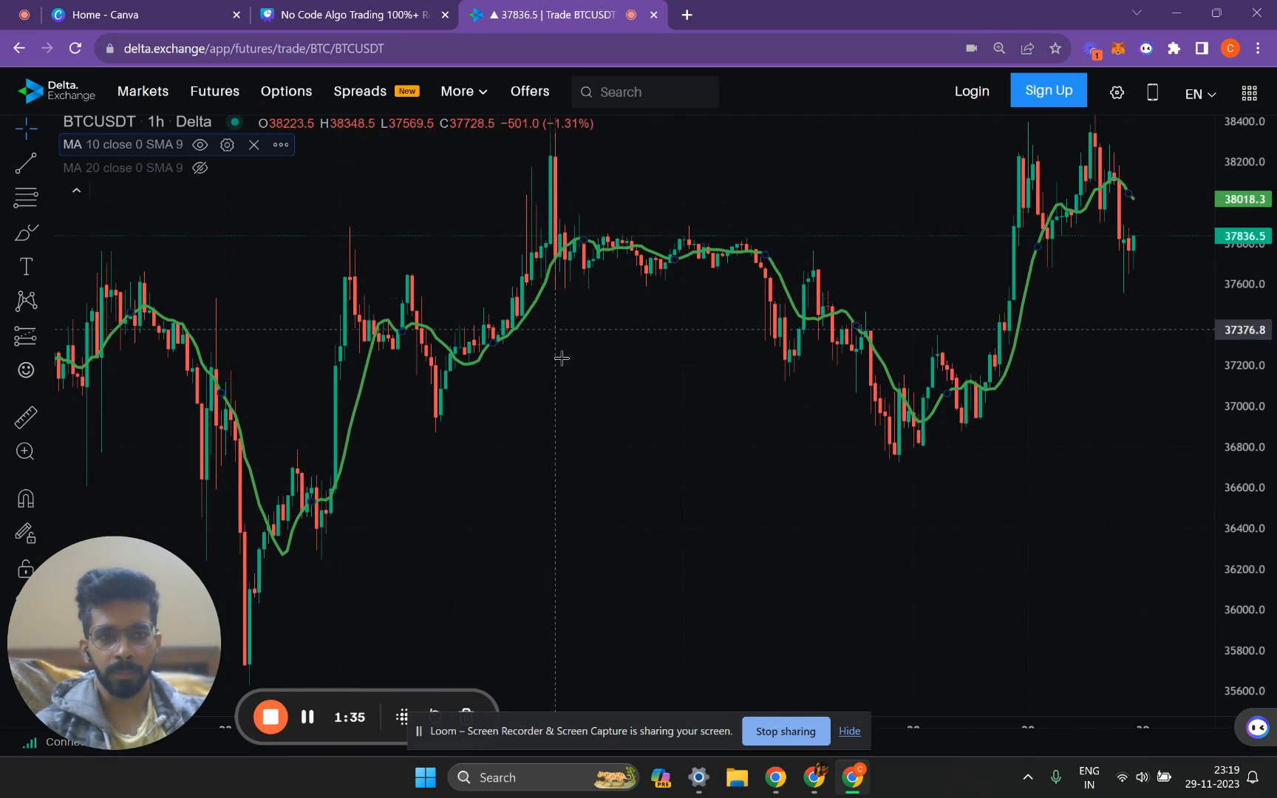
mouse_move(1010, 381)
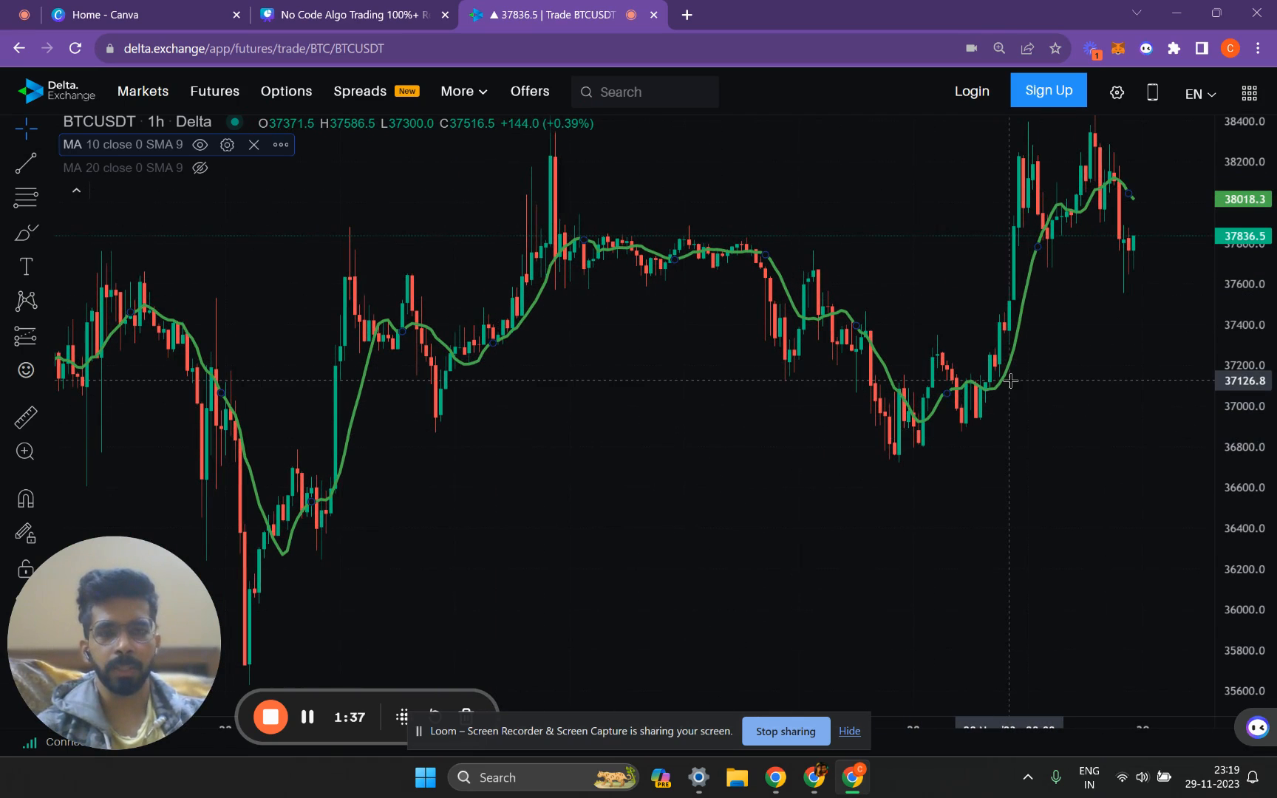
mouse_move(981, 312)
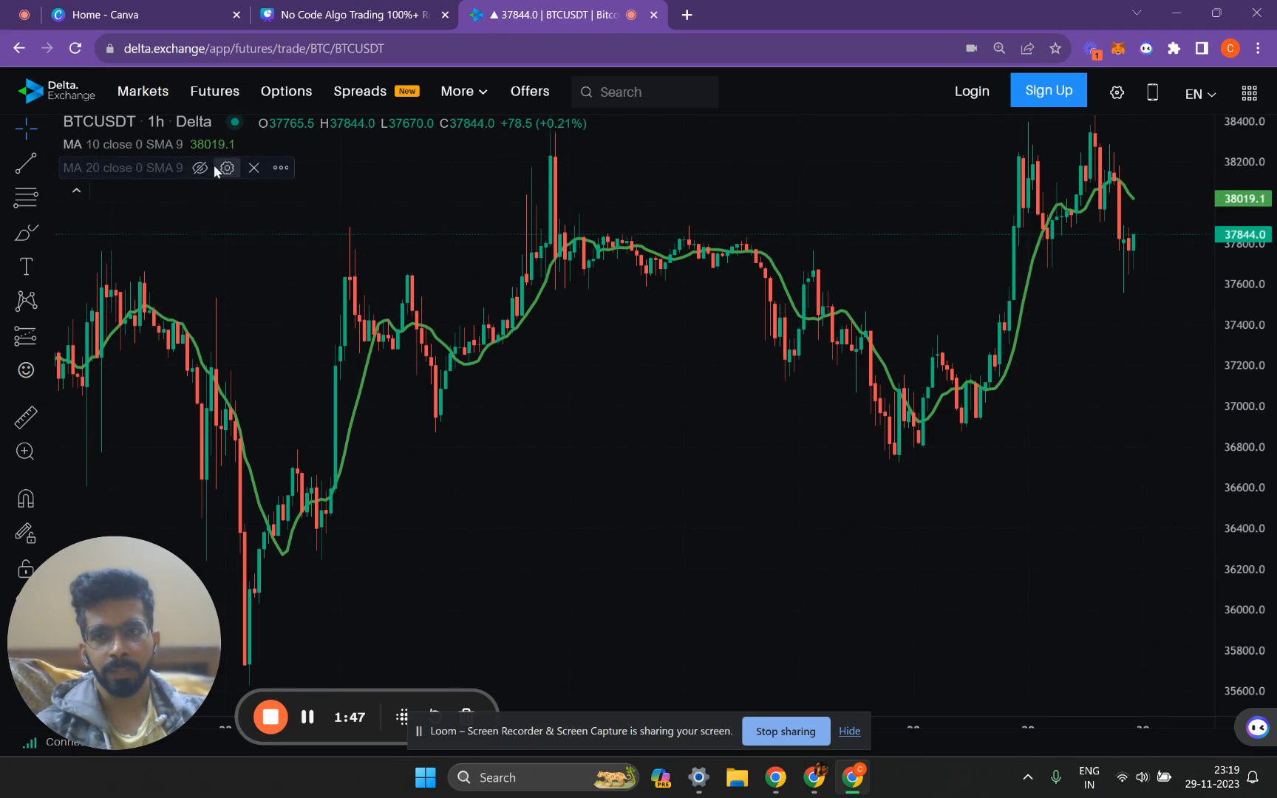
click(198, 167)
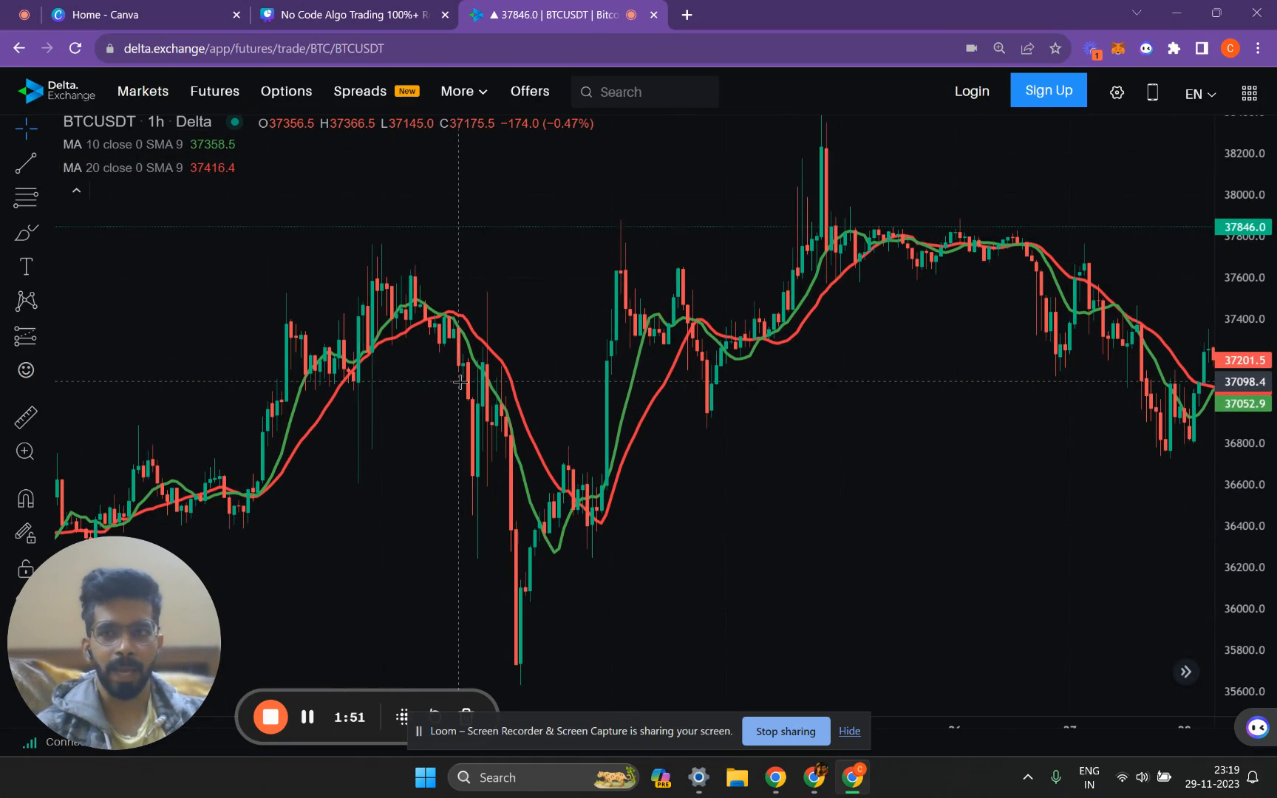
mouse_move(418, 424)
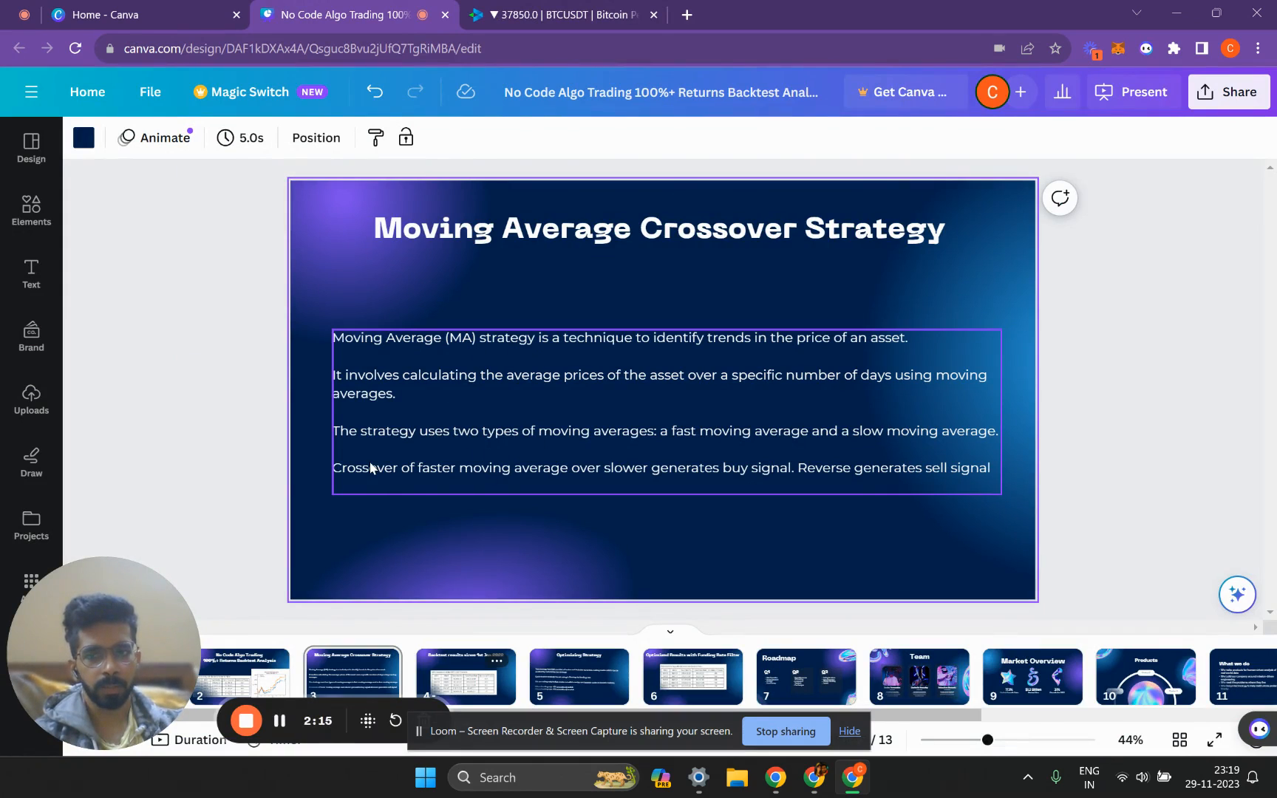
mouse_move(464, 489)
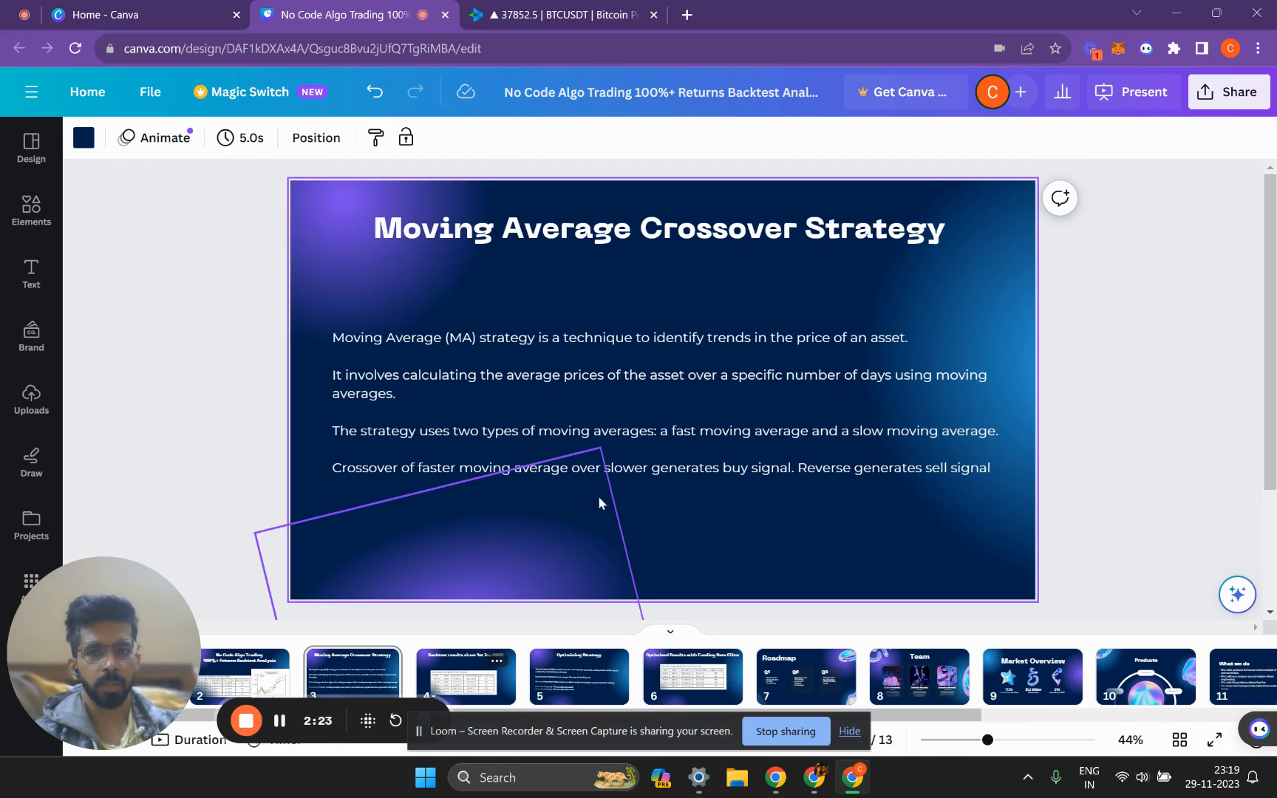
Select the strategy description text on slide 3, then return to Delta Exchange
click(579, 479)
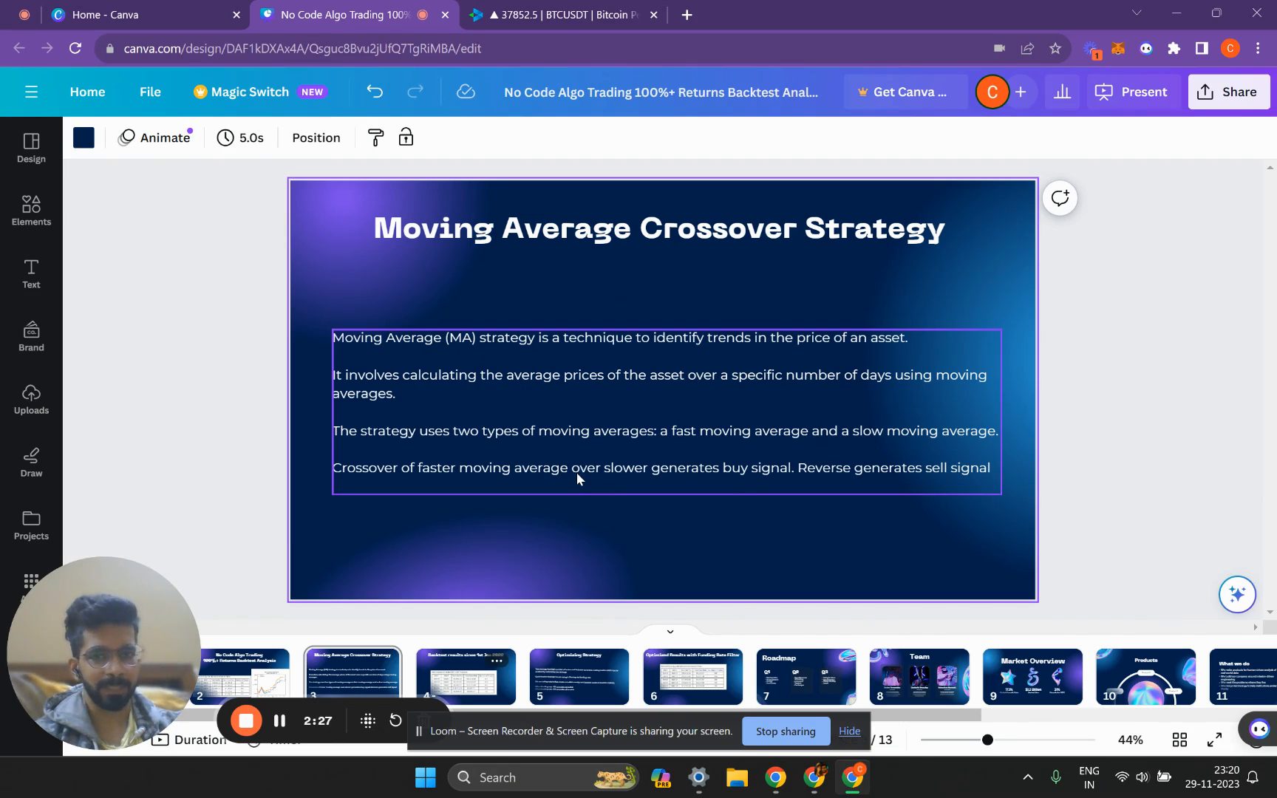
click(577, 15)
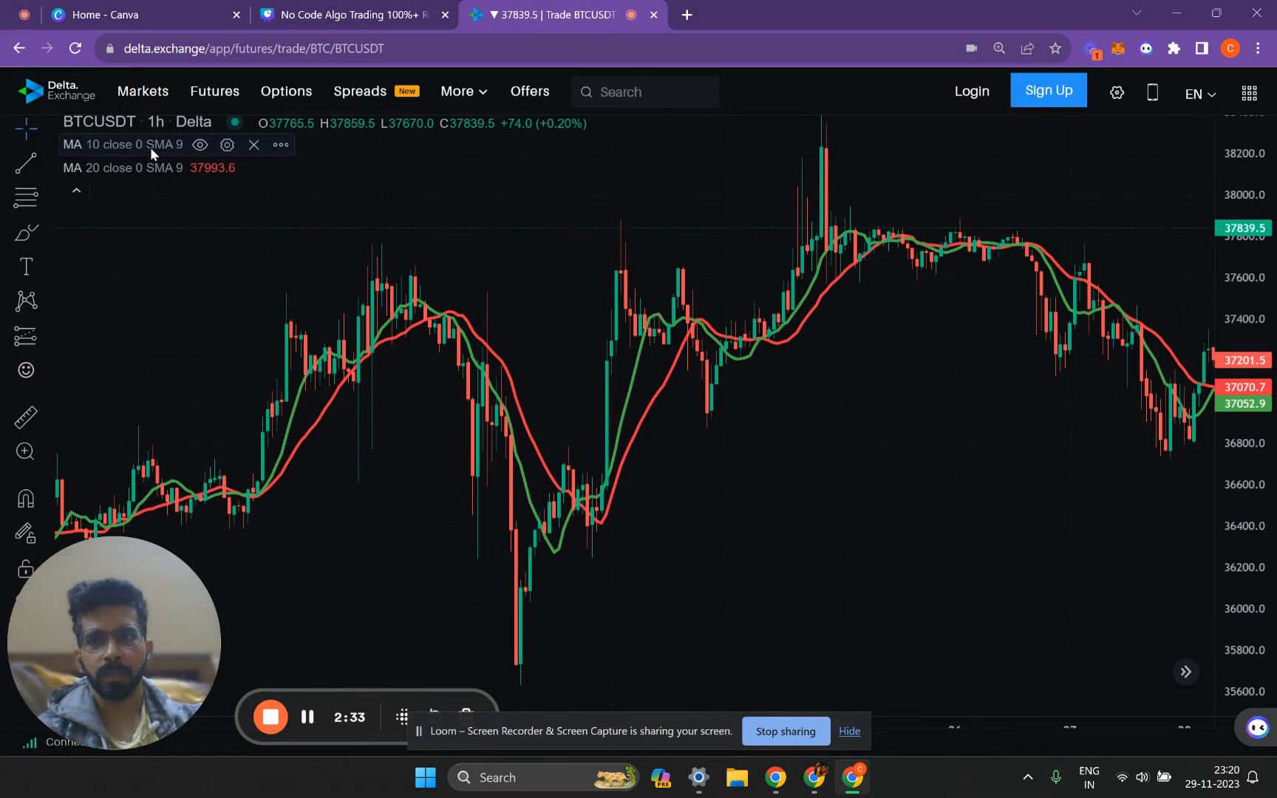
mouse_move(555, 606)
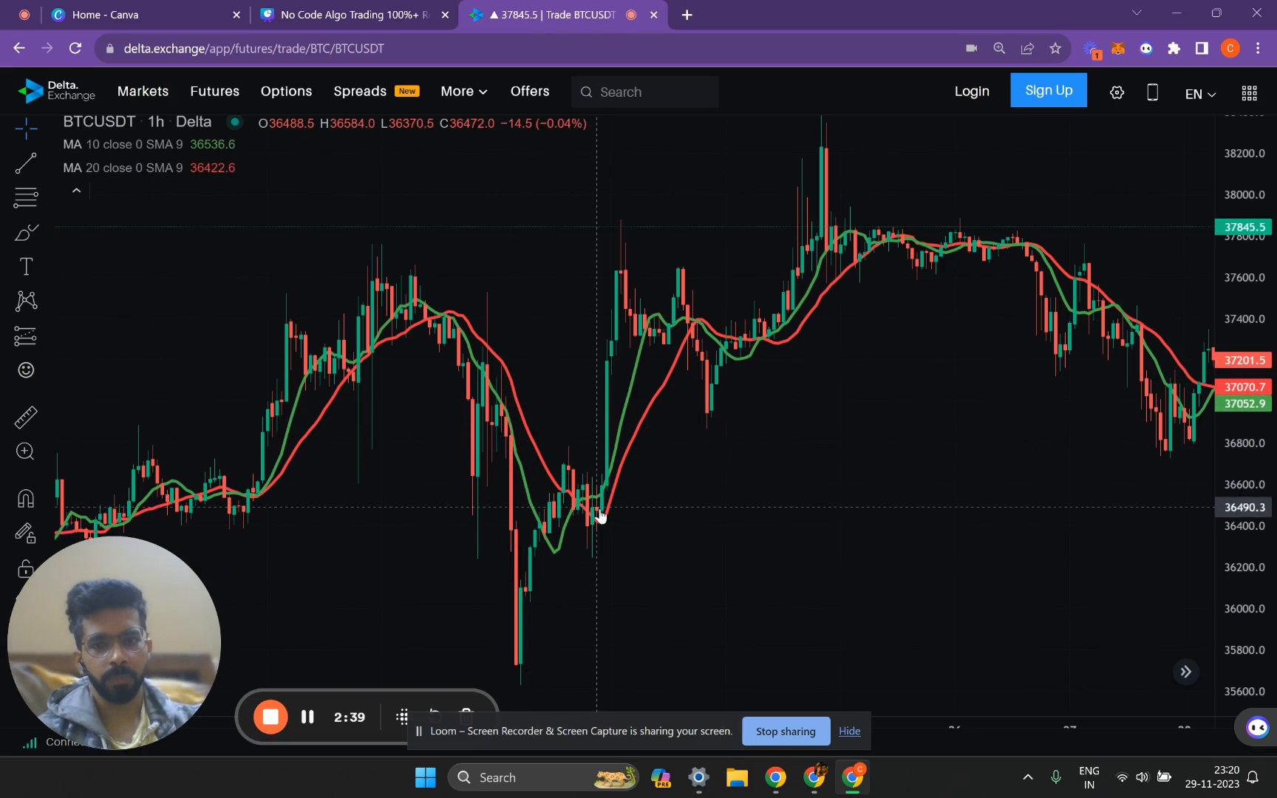
mouse_move(564, 517)
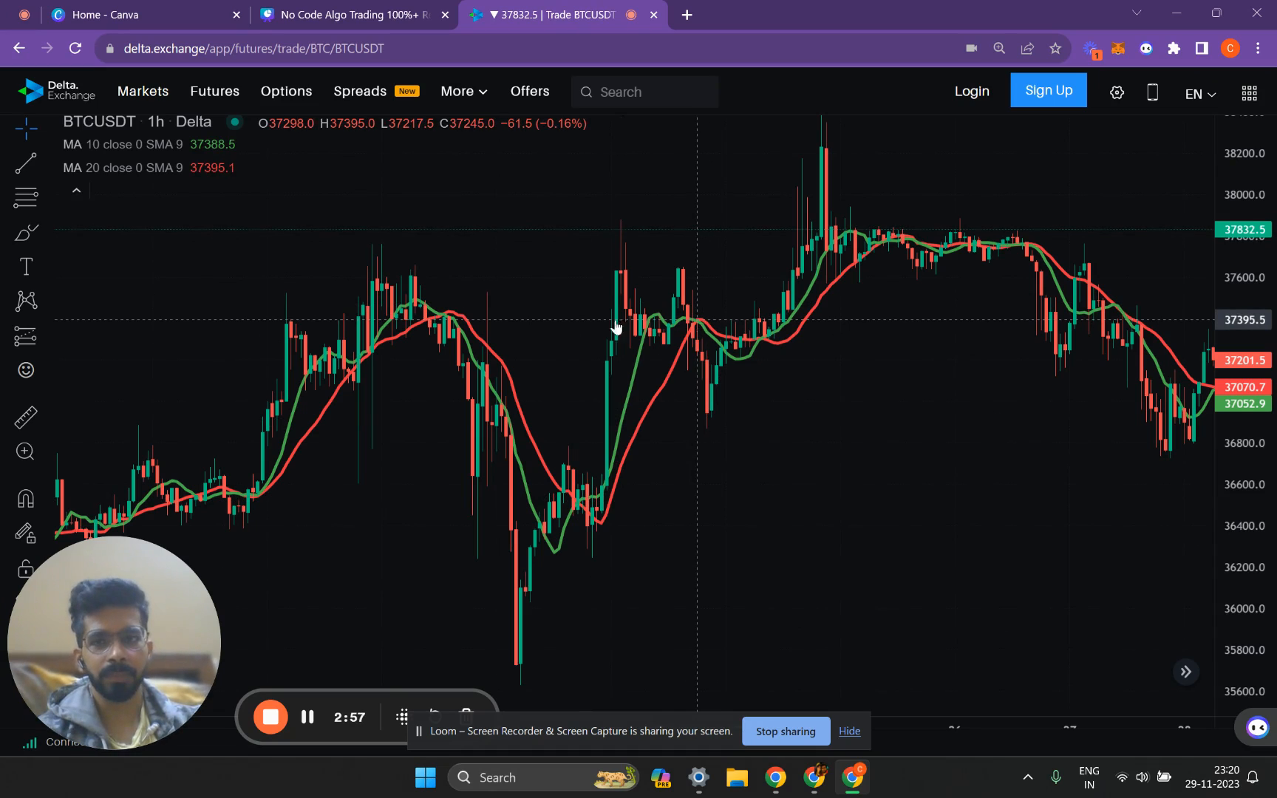
mouse_move(415, 308)
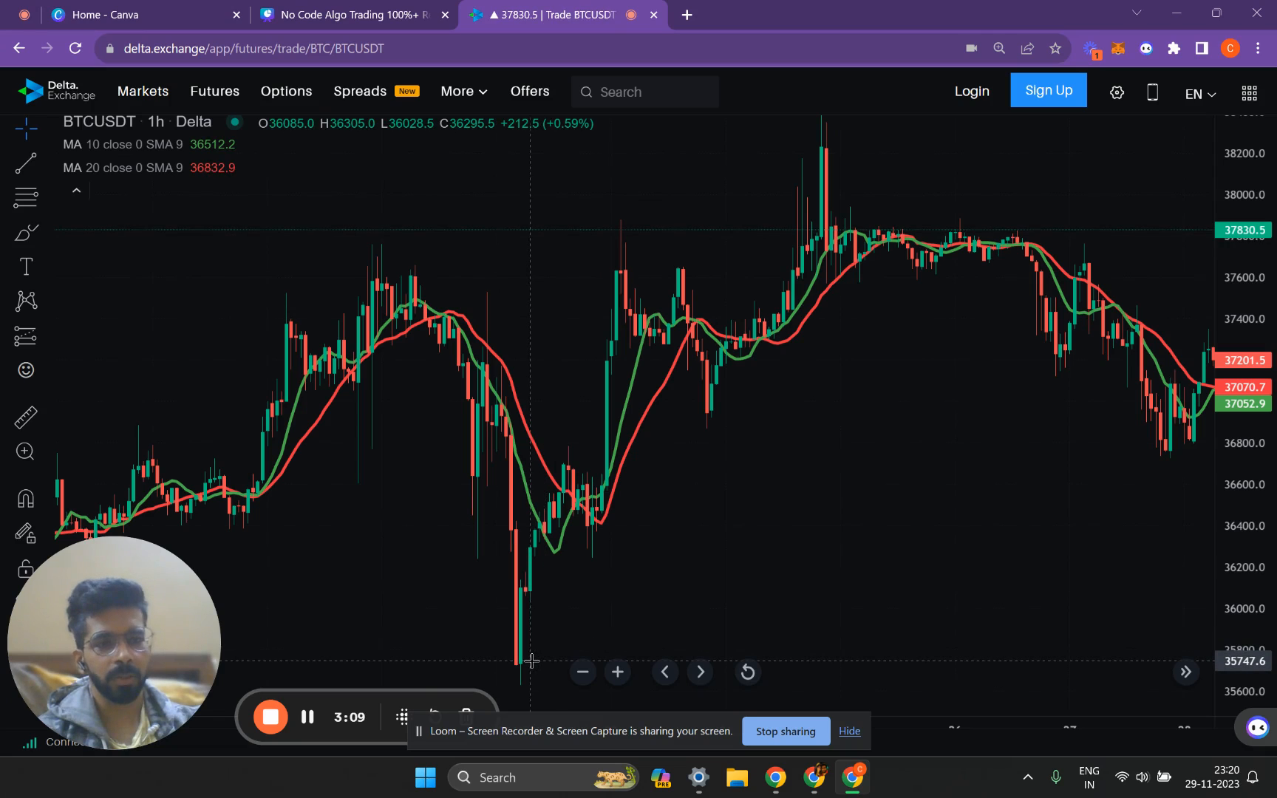
mouse_move(532, 563)
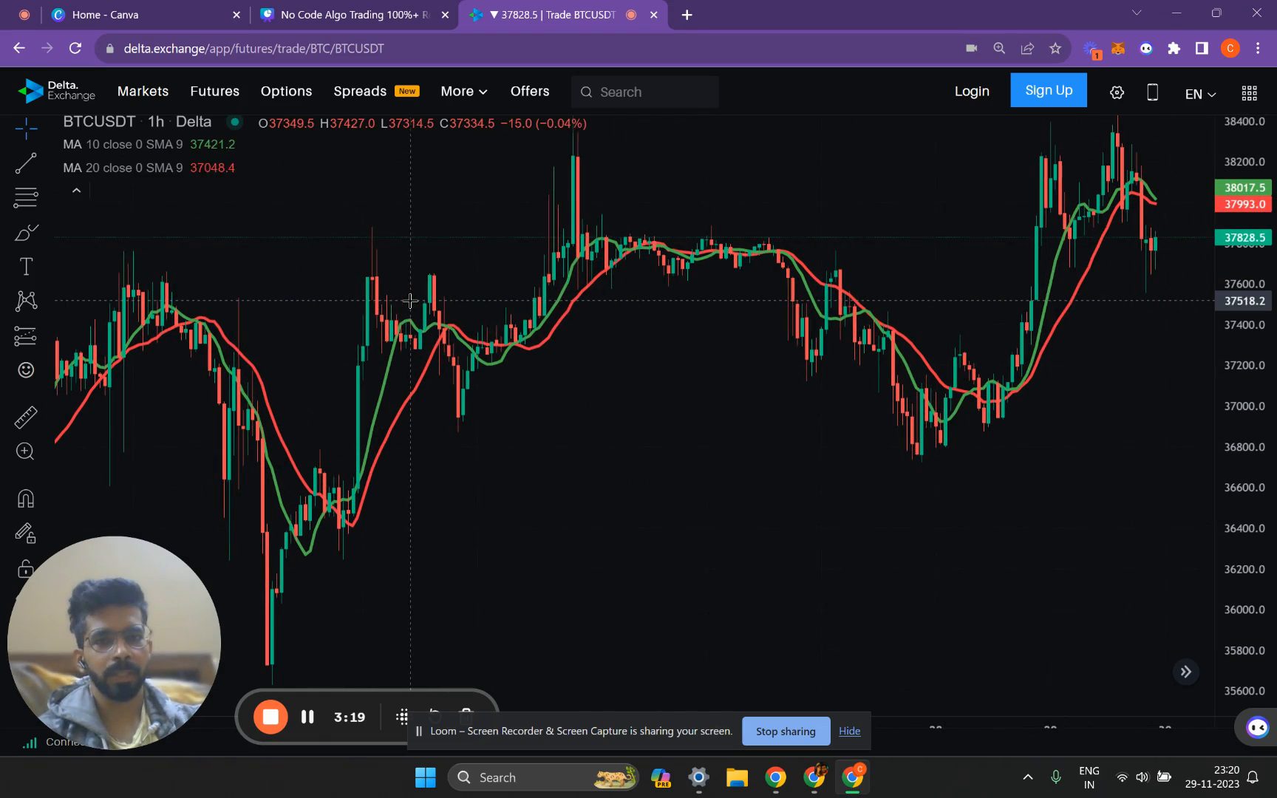
mouse_move(933, 384)
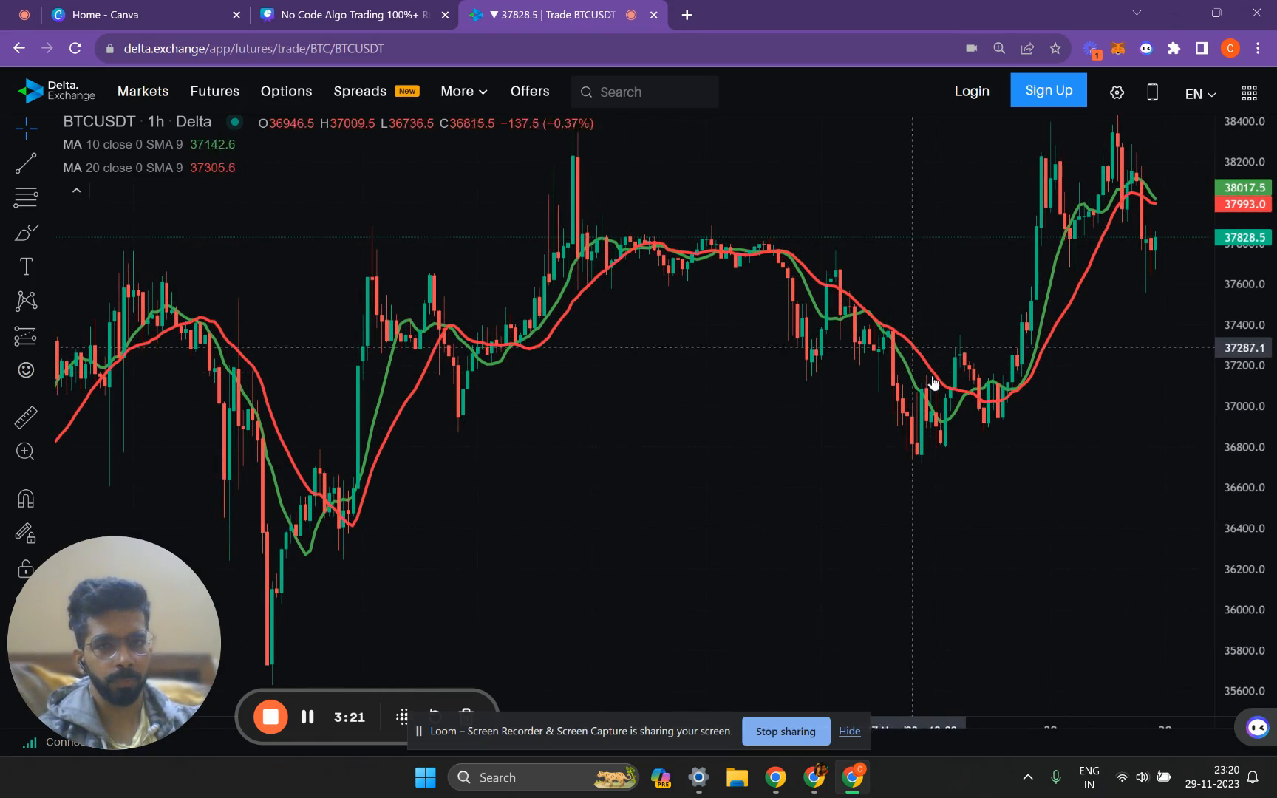
mouse_move(790, 304)
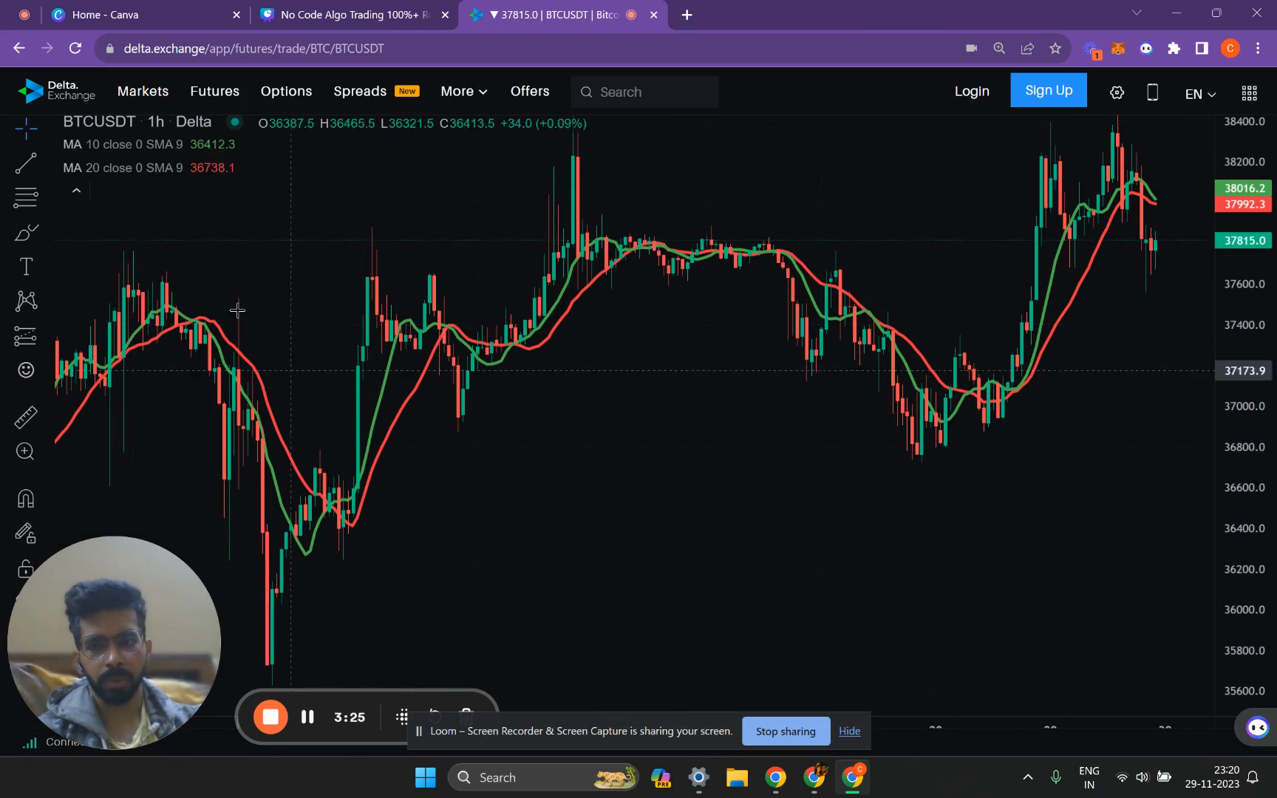
mouse_move(524, 399)
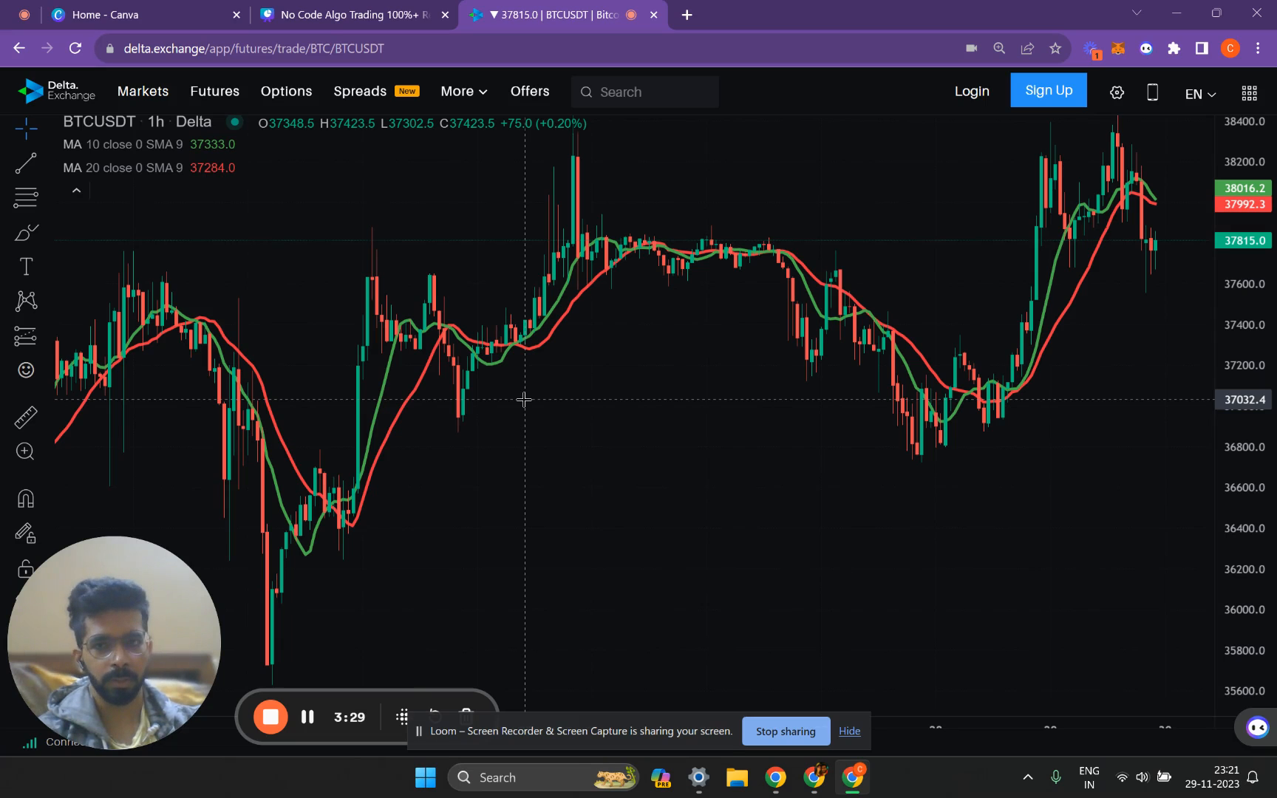
mouse_move(660, 259)
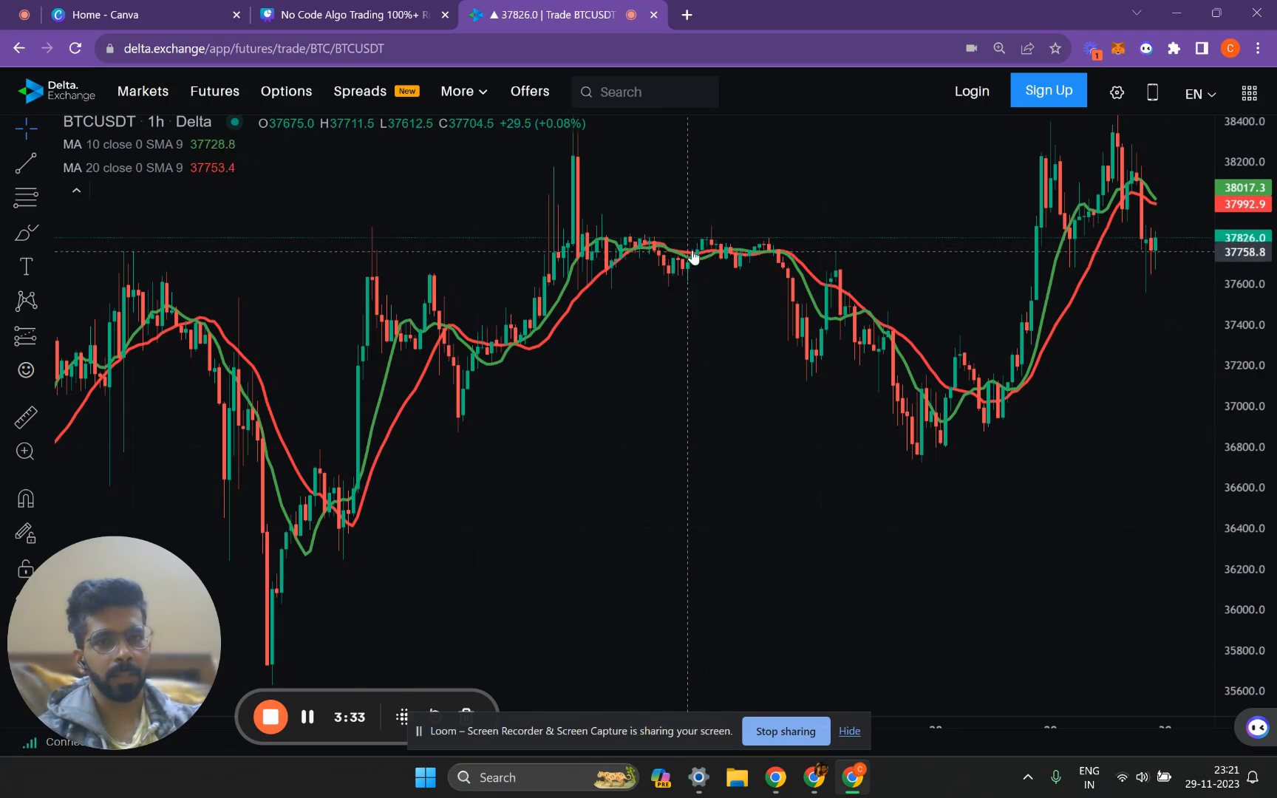
mouse_move(666, 251)
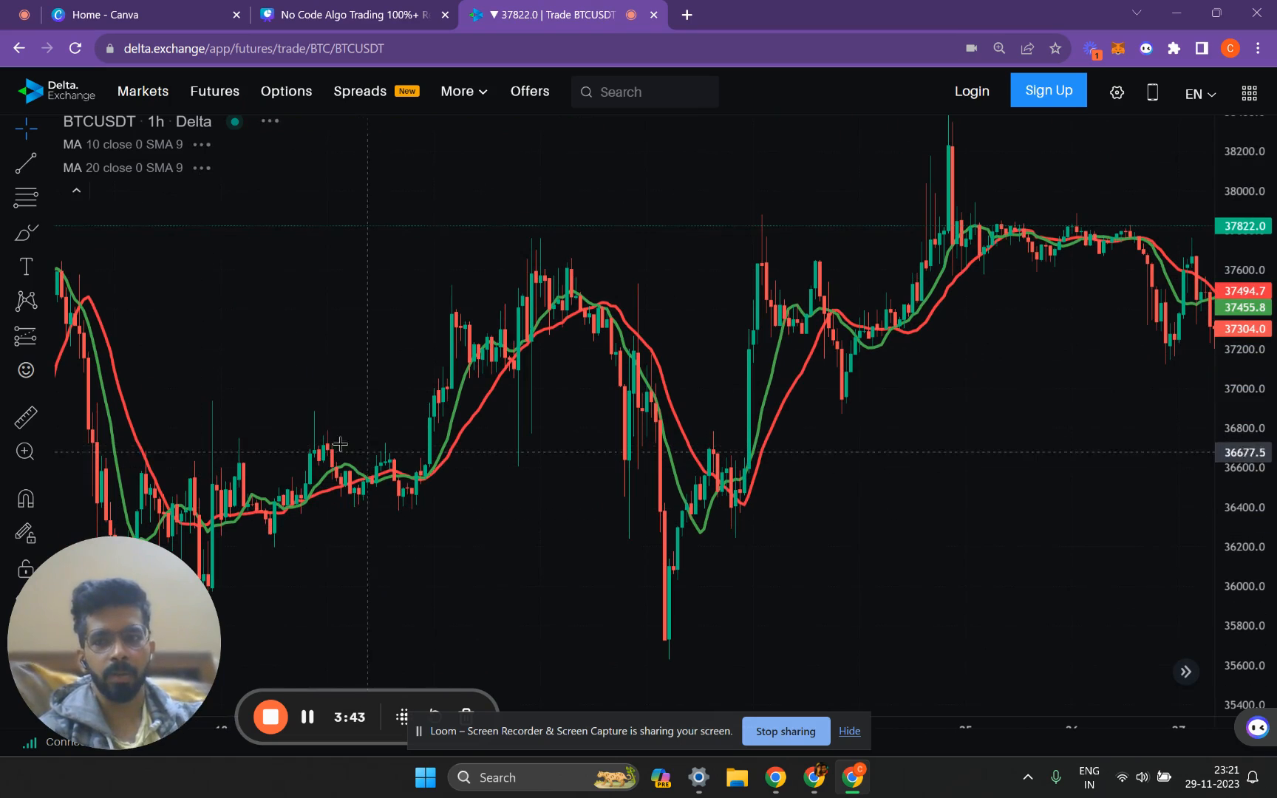
mouse_move(245, 464)
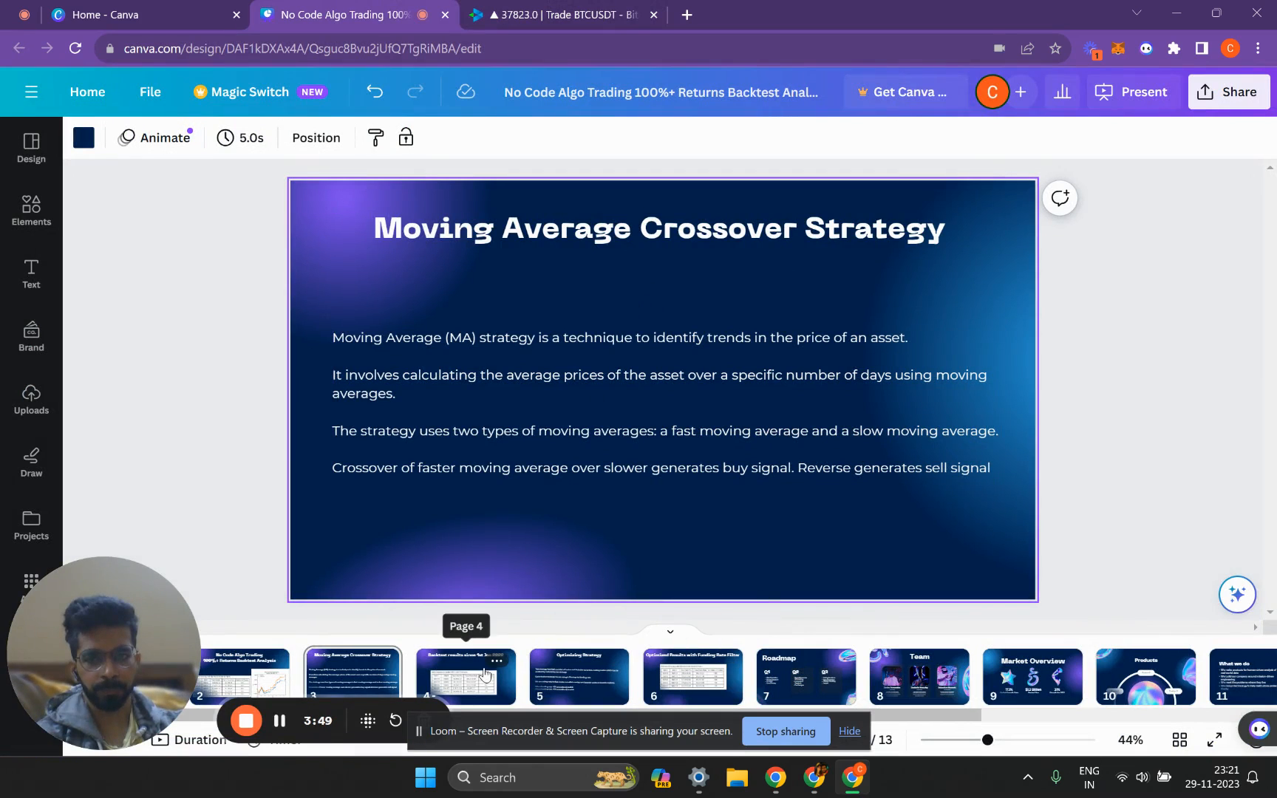
Go to slide 4 and select the SMA-pair backtest results table
click(465, 676)
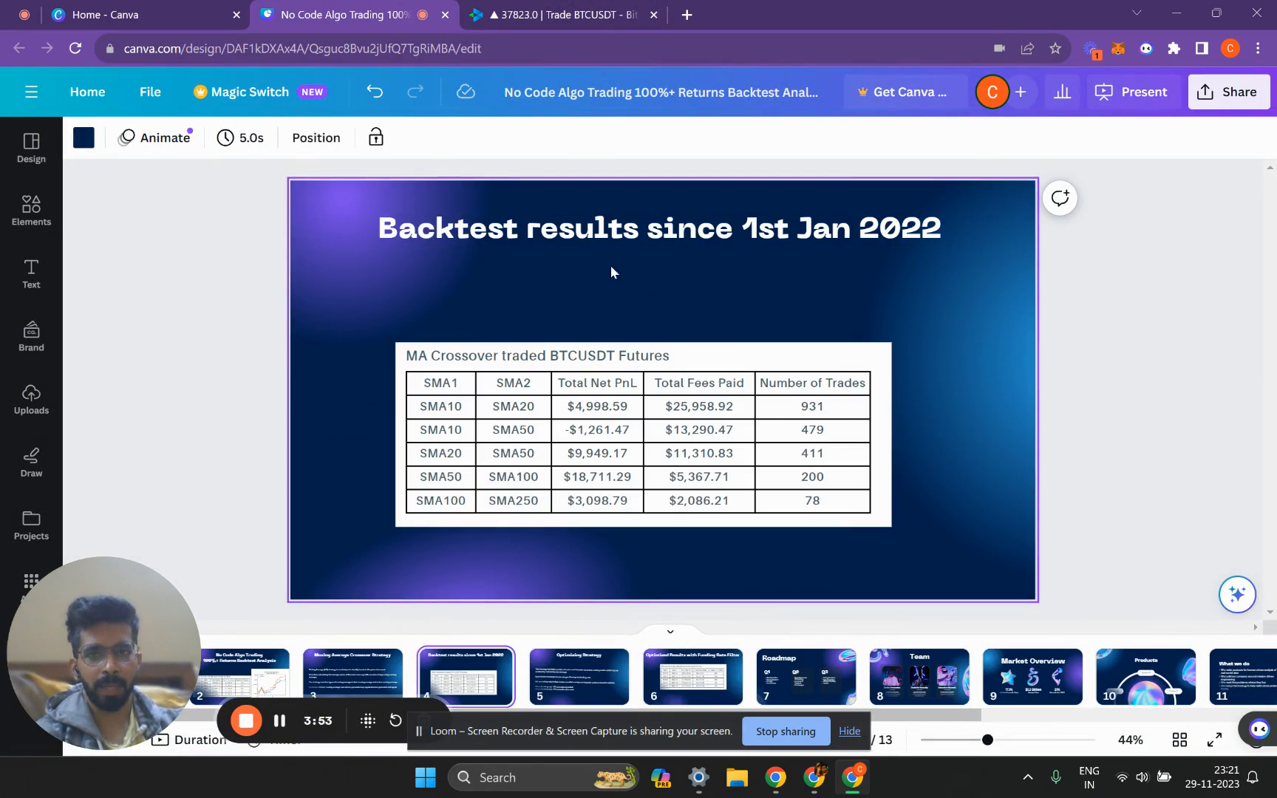
click(508, 384)
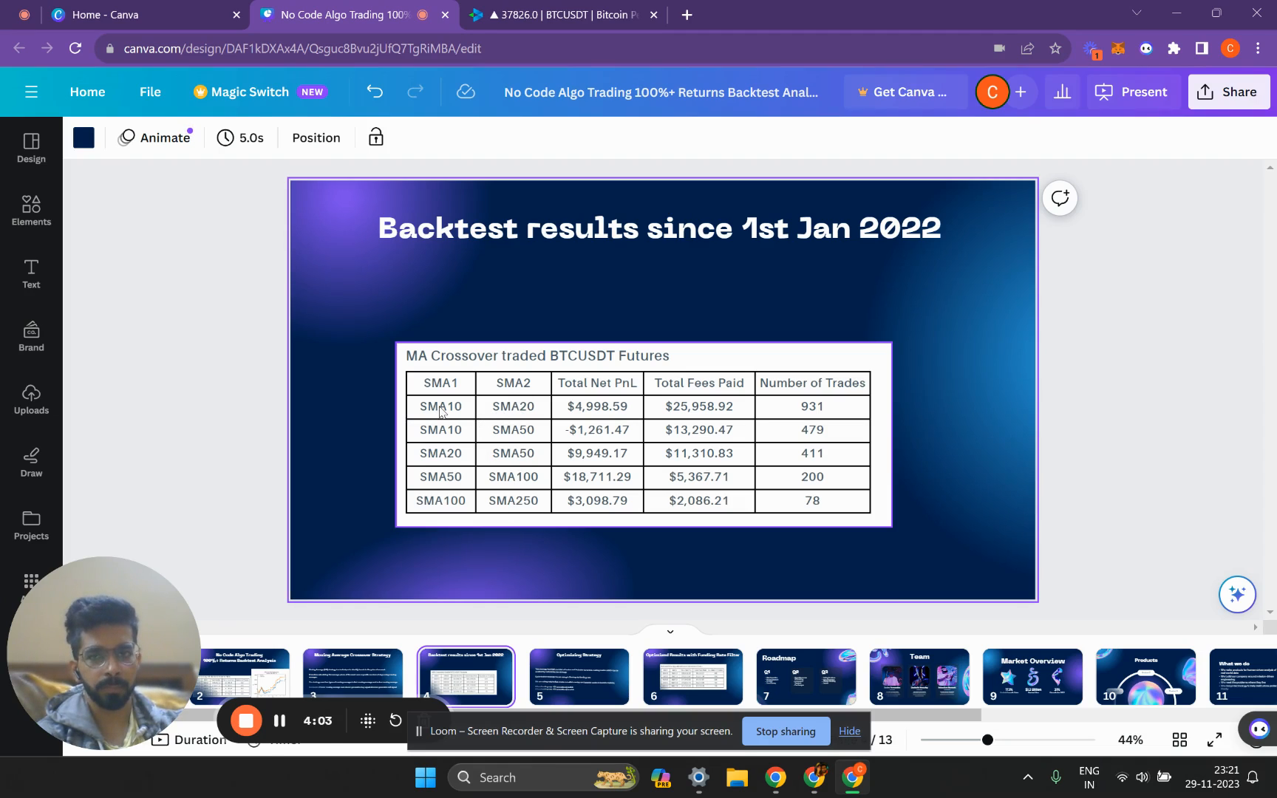
mouse_move(508, 406)
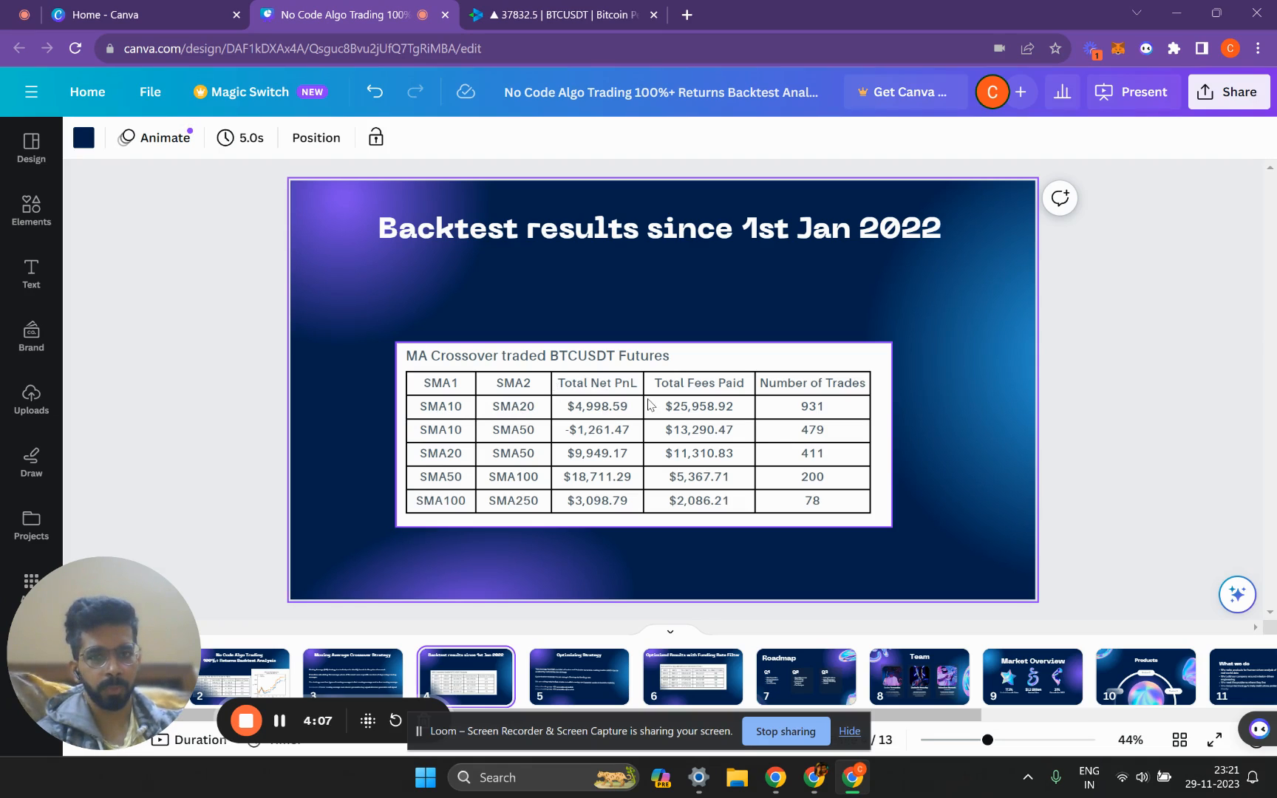
mouse_move(621, 429)
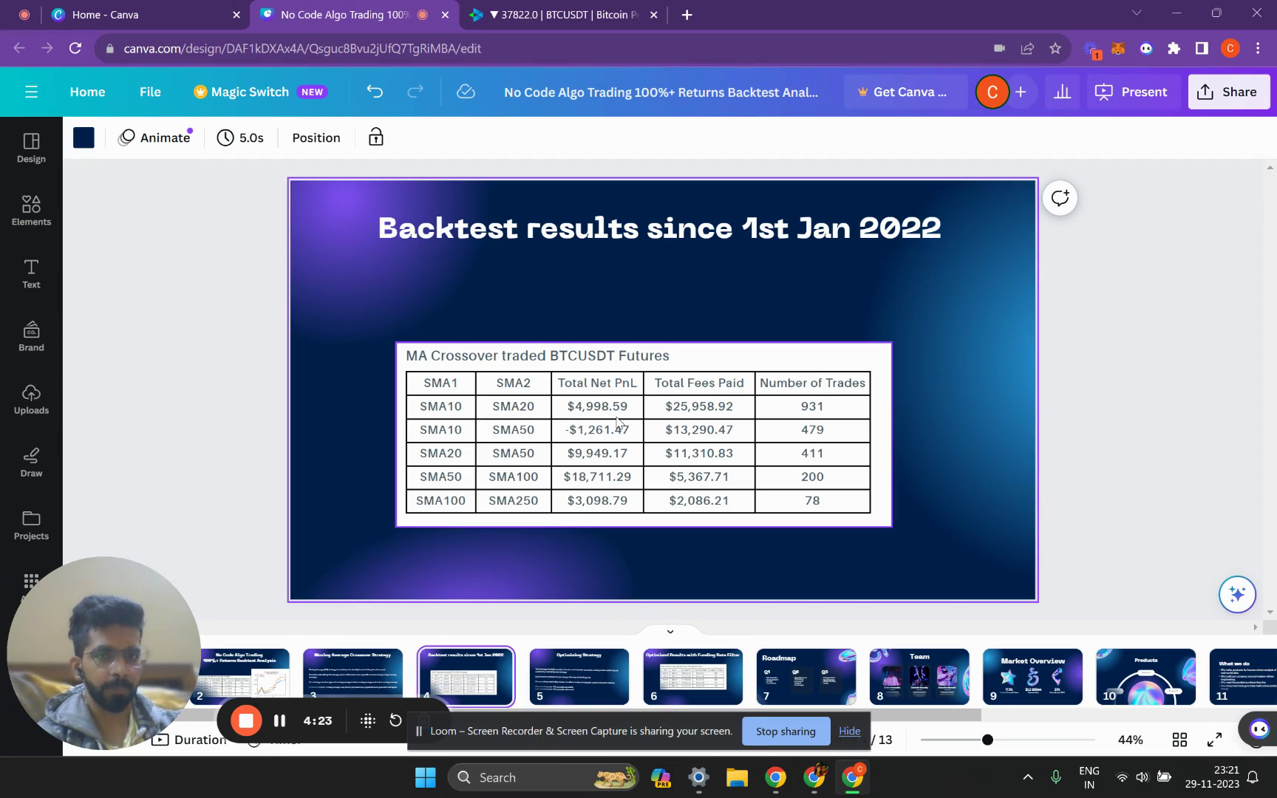
mouse_move(689, 412)
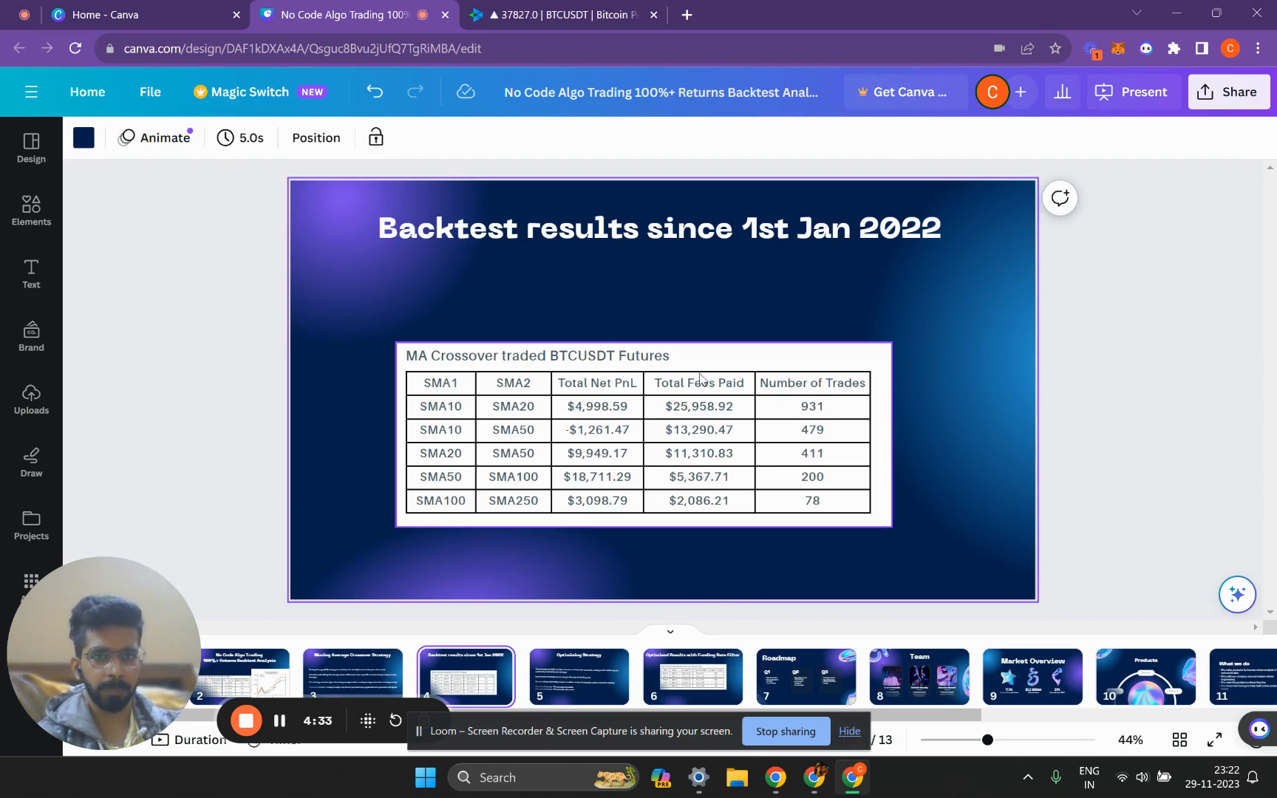
mouse_move(838, 398)
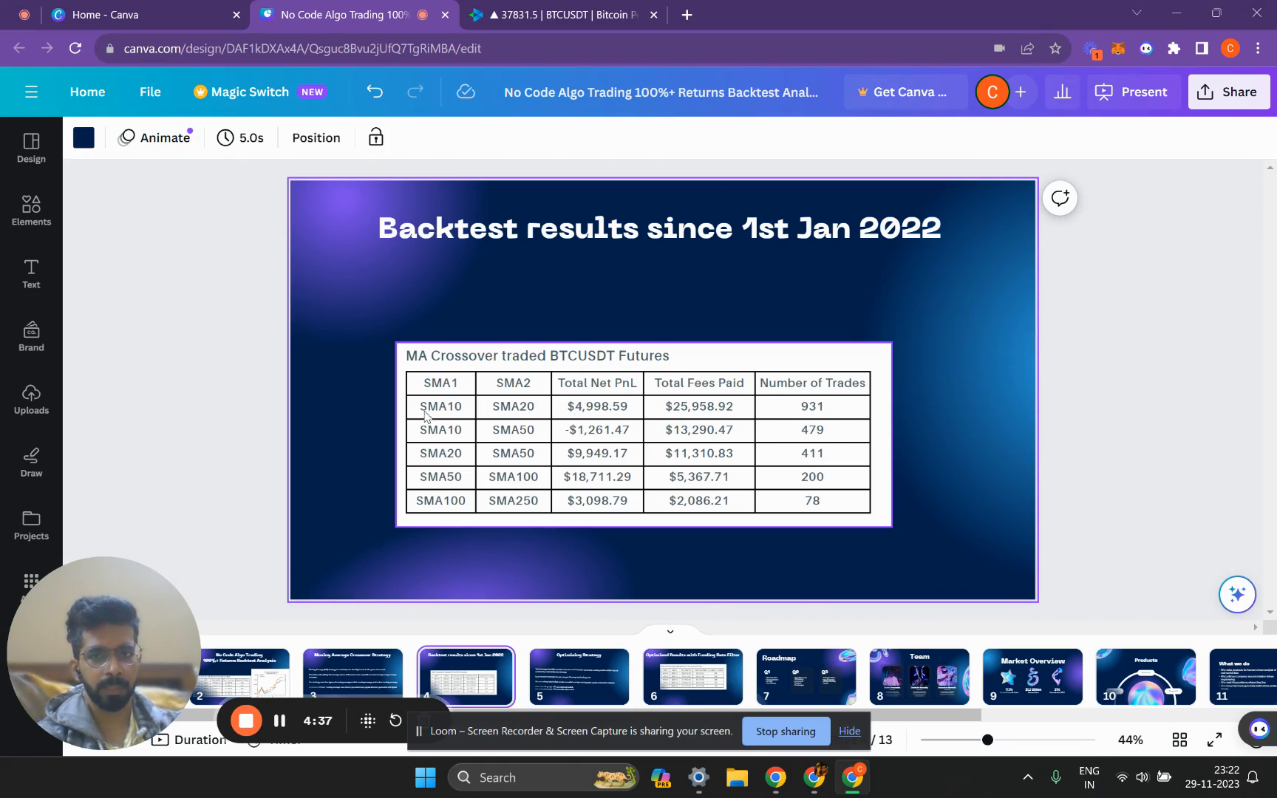
mouse_move(496, 460)
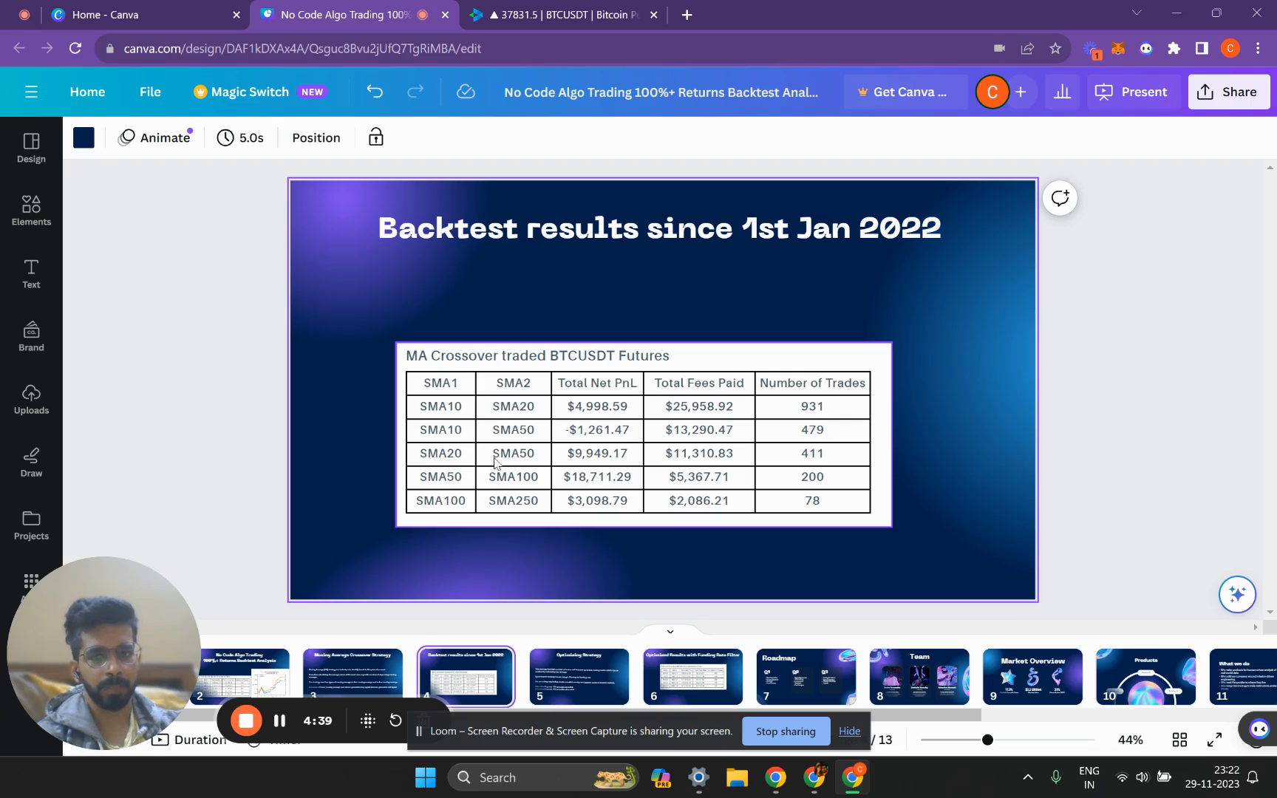
mouse_move(453, 509)
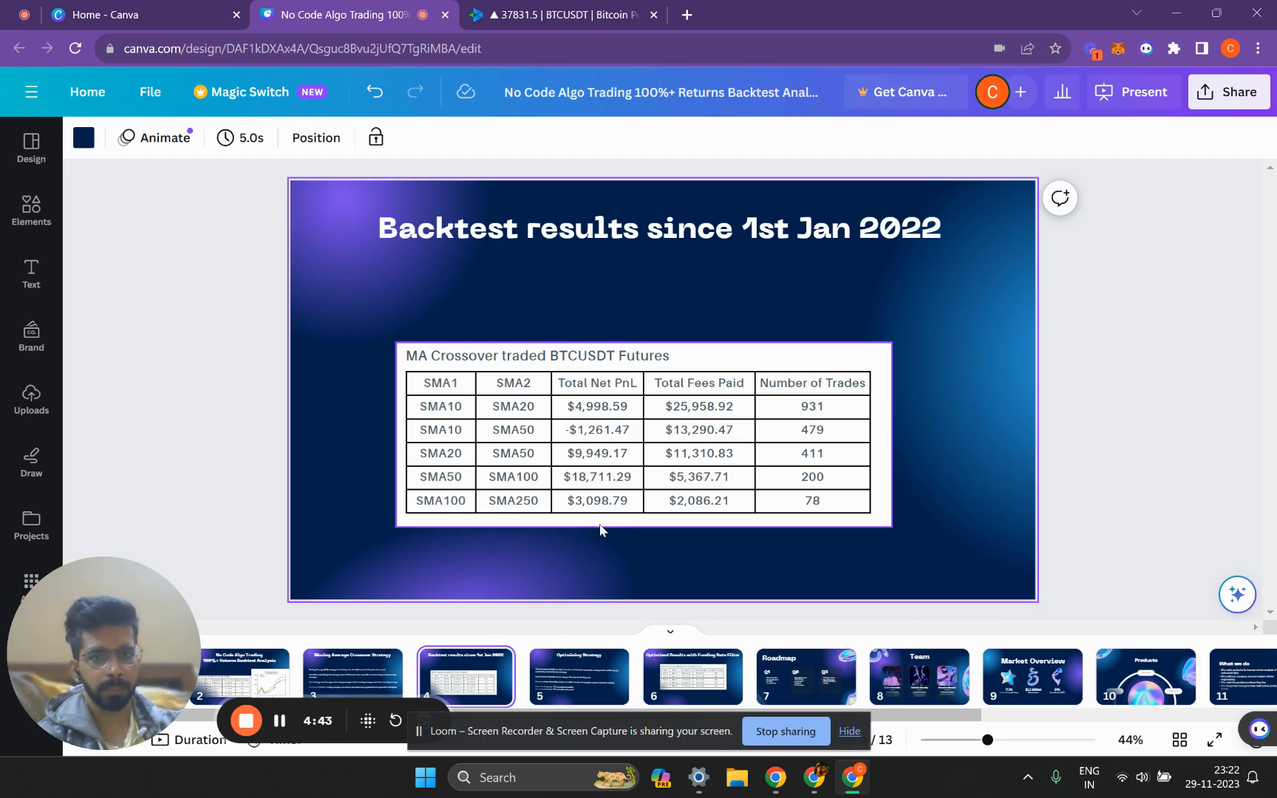
mouse_move(482, 477)
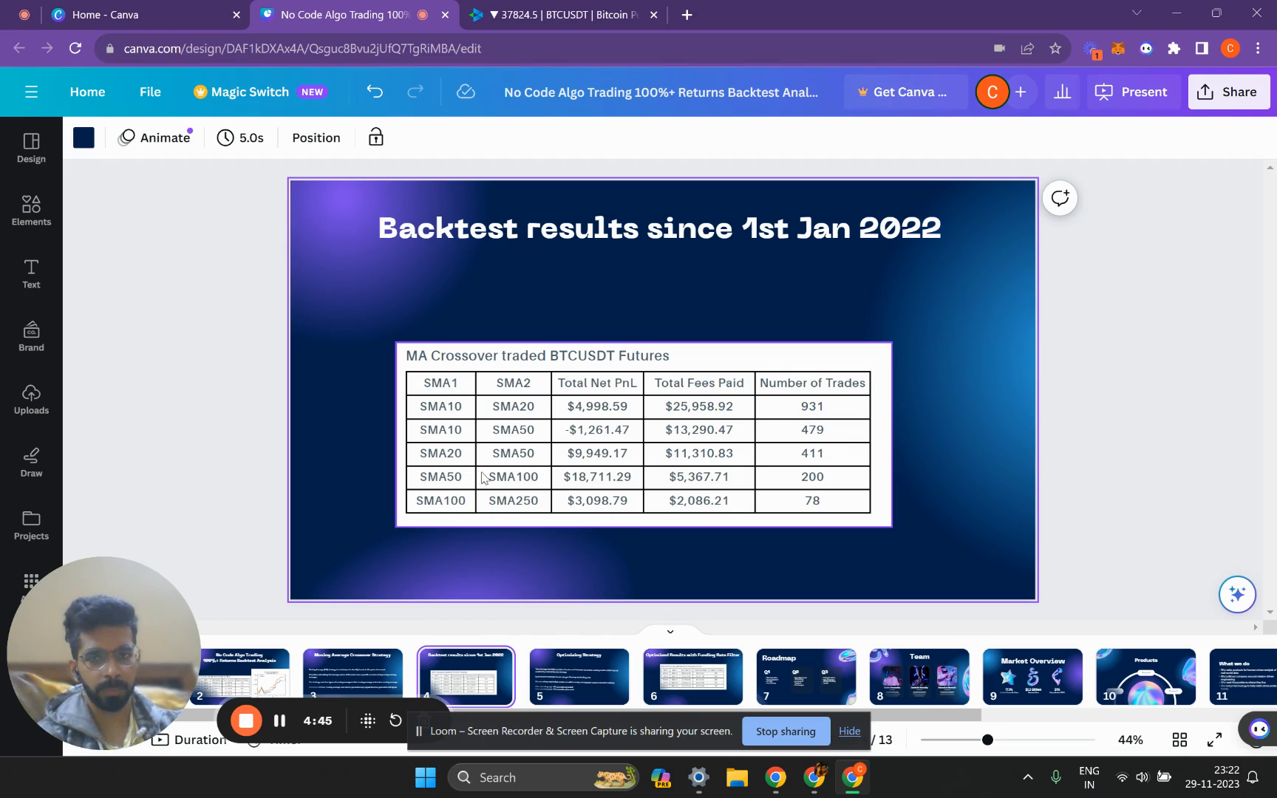
mouse_move(545, 492)
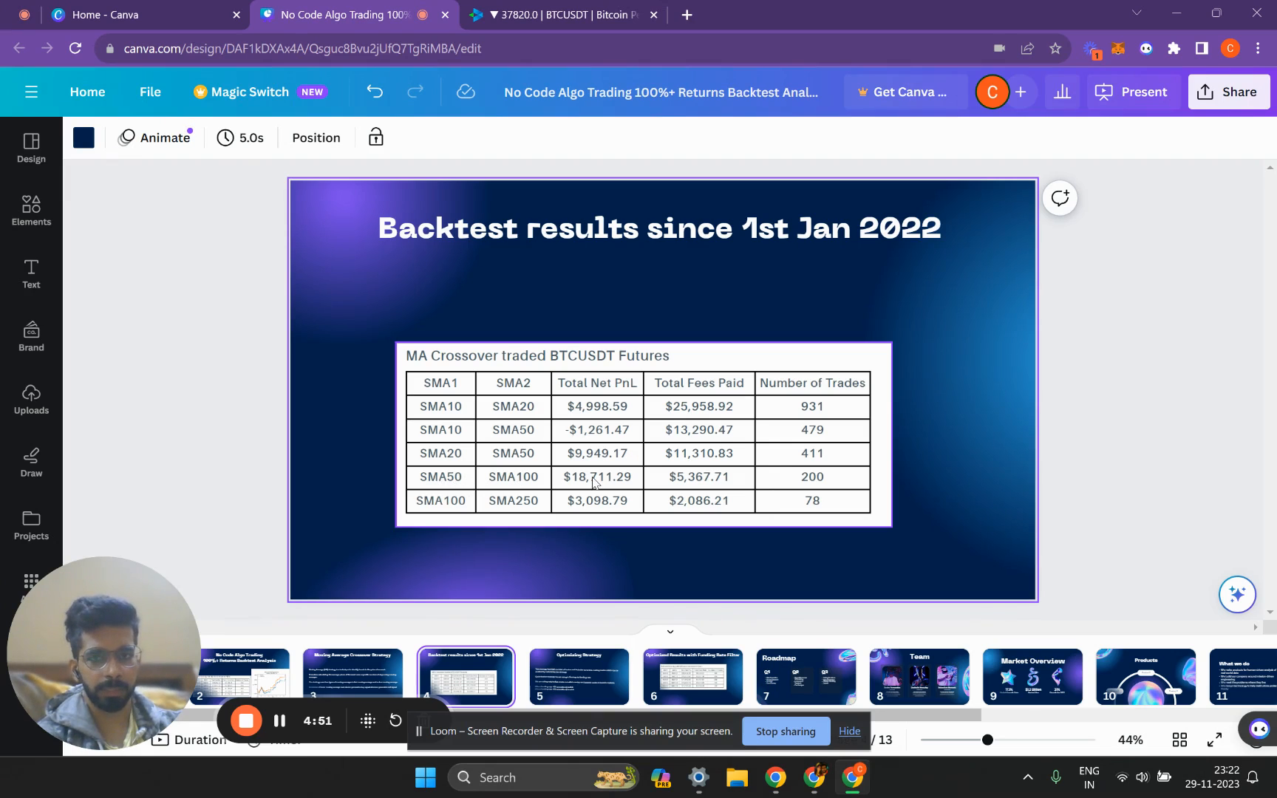
mouse_move(605, 486)
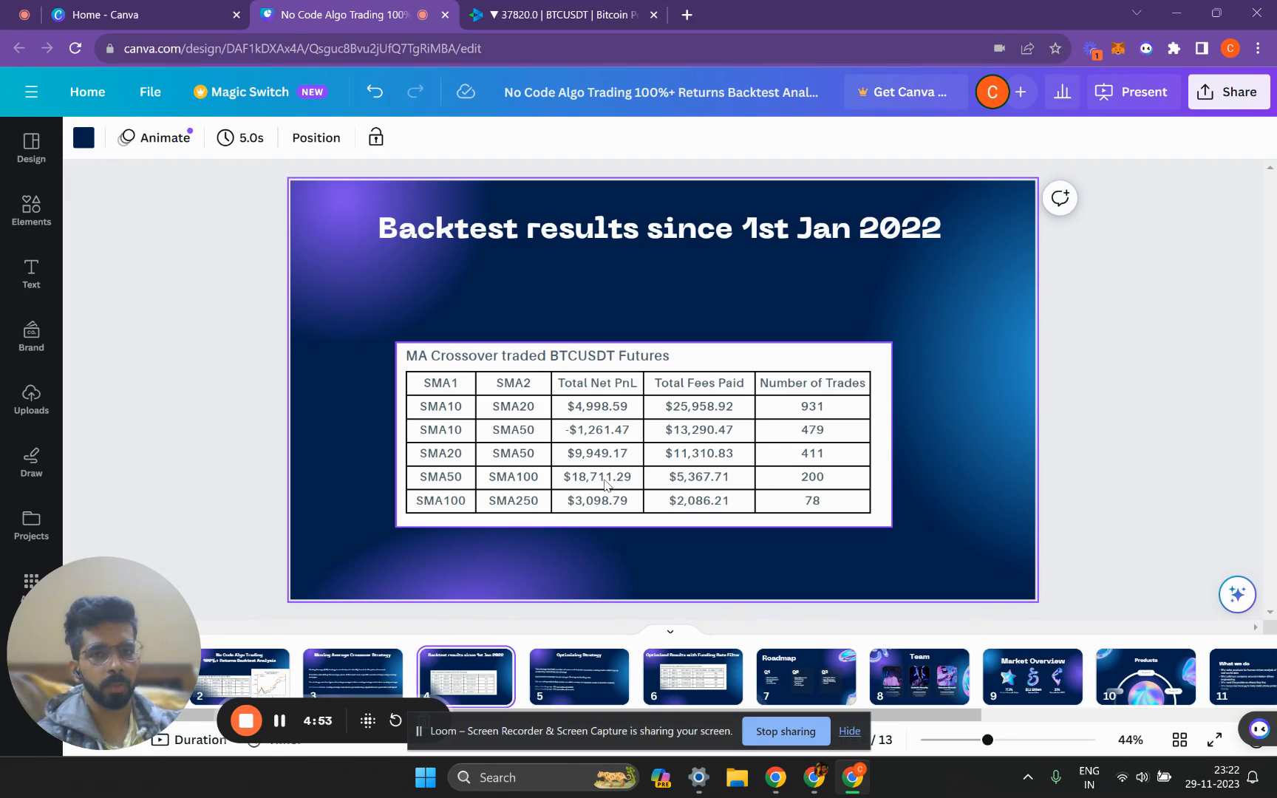
mouse_move(710, 483)
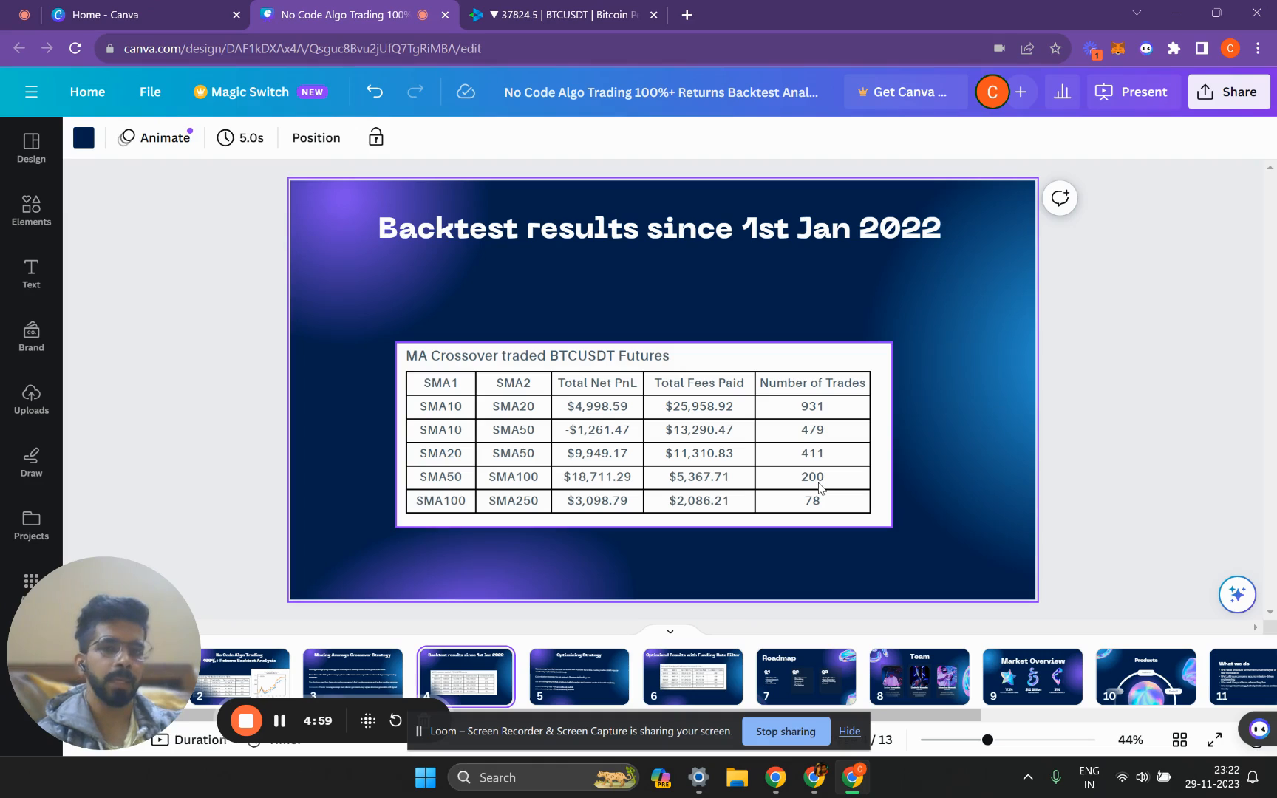
mouse_move(566, 677)
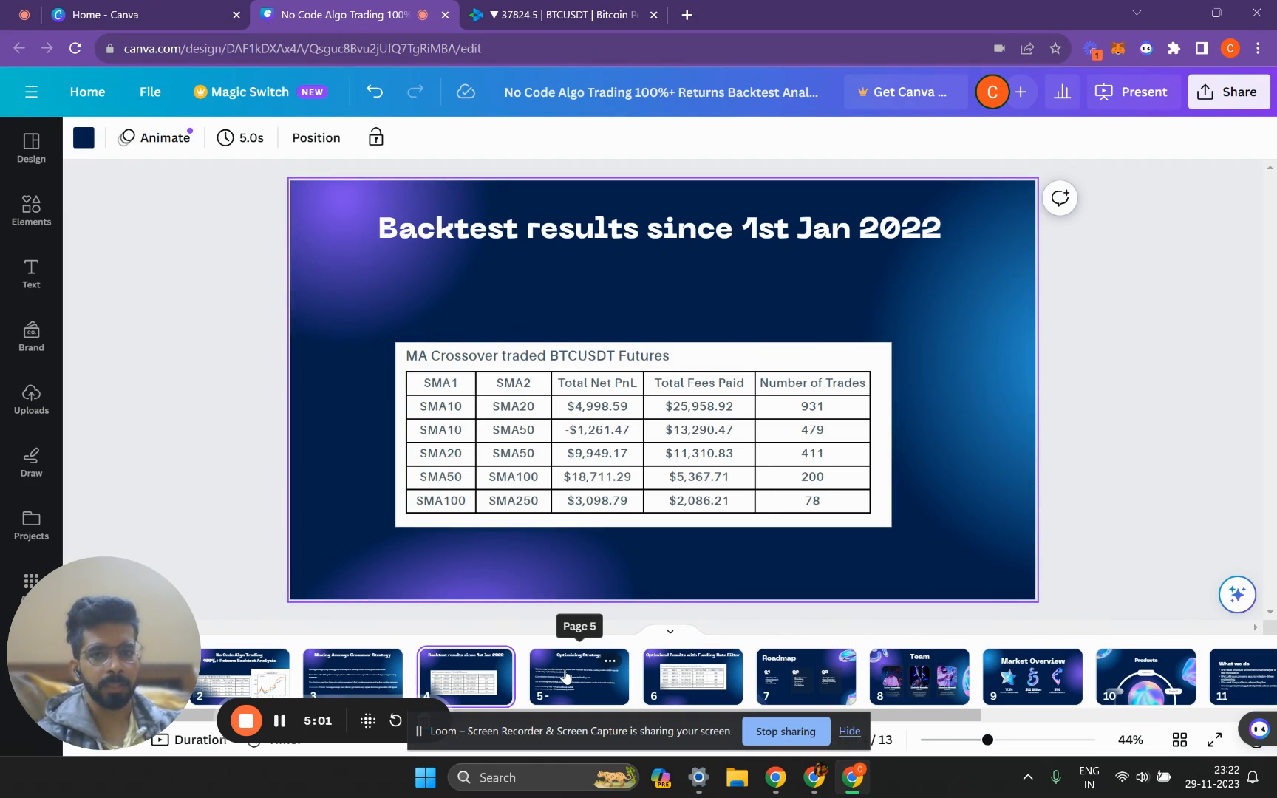
Review the Optimizing Strategy text on slide 5, then move to slide 6
click(578, 676)
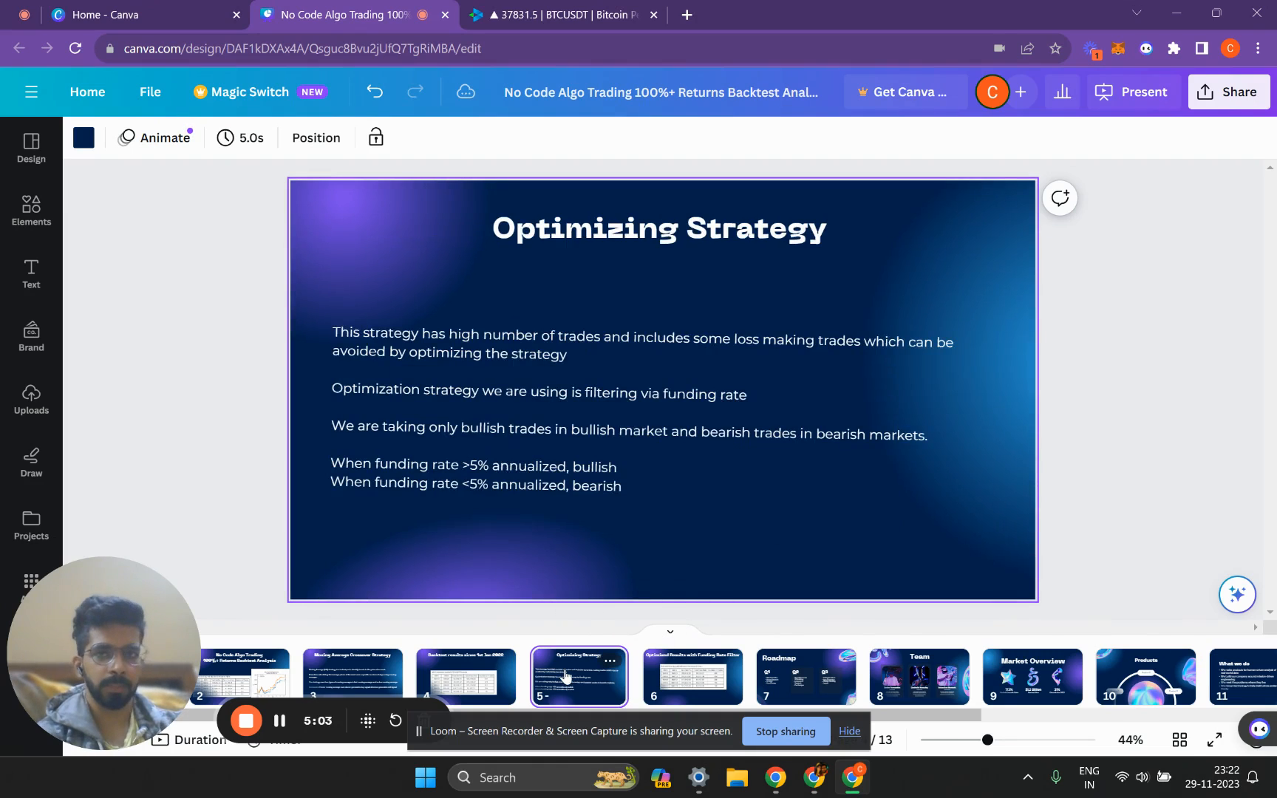
click(528, 393)
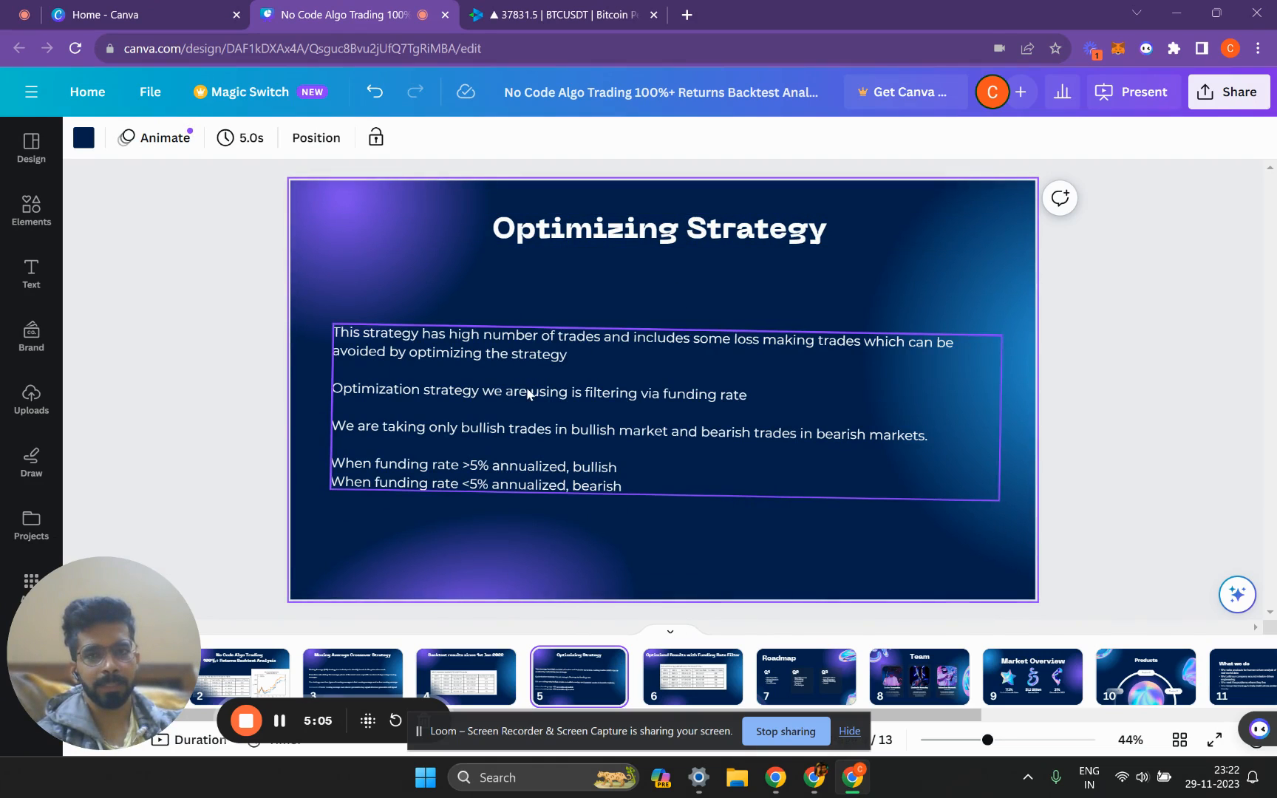
mouse_move(660, 686)
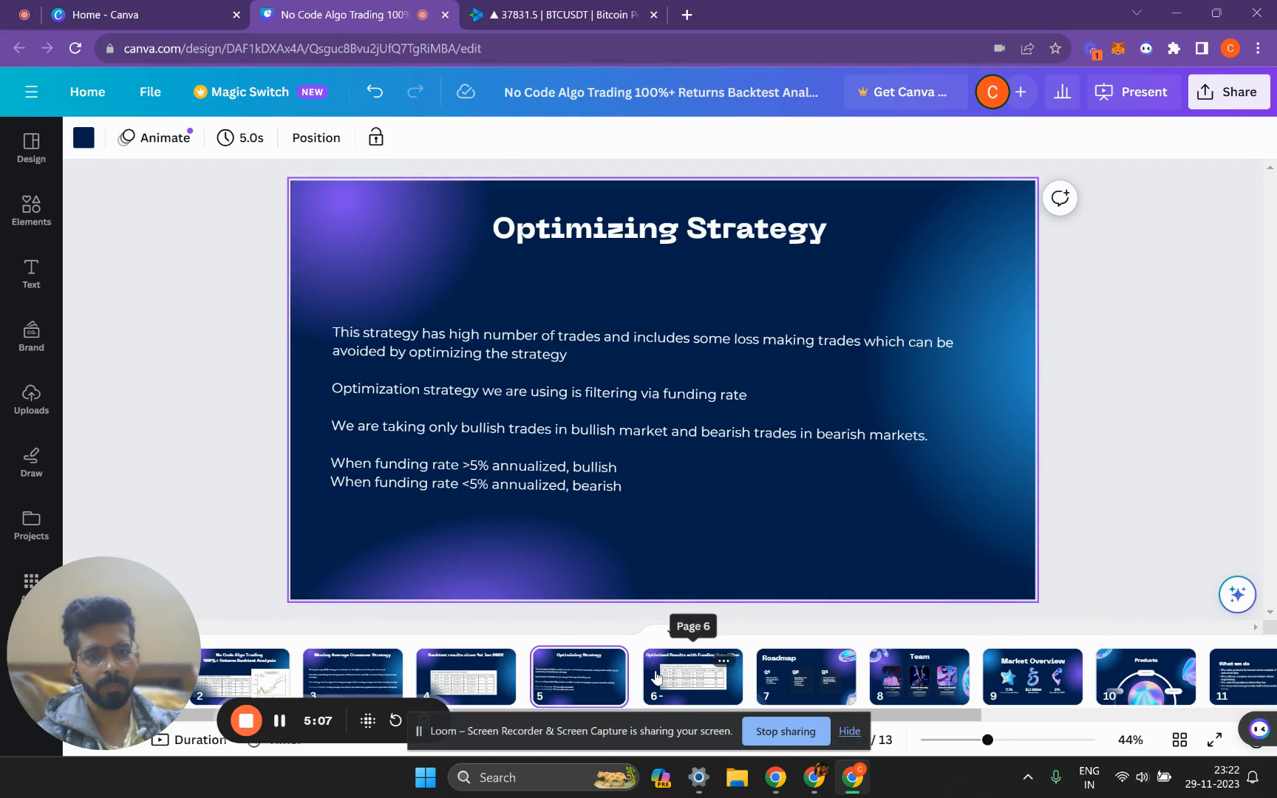
click(693, 676)
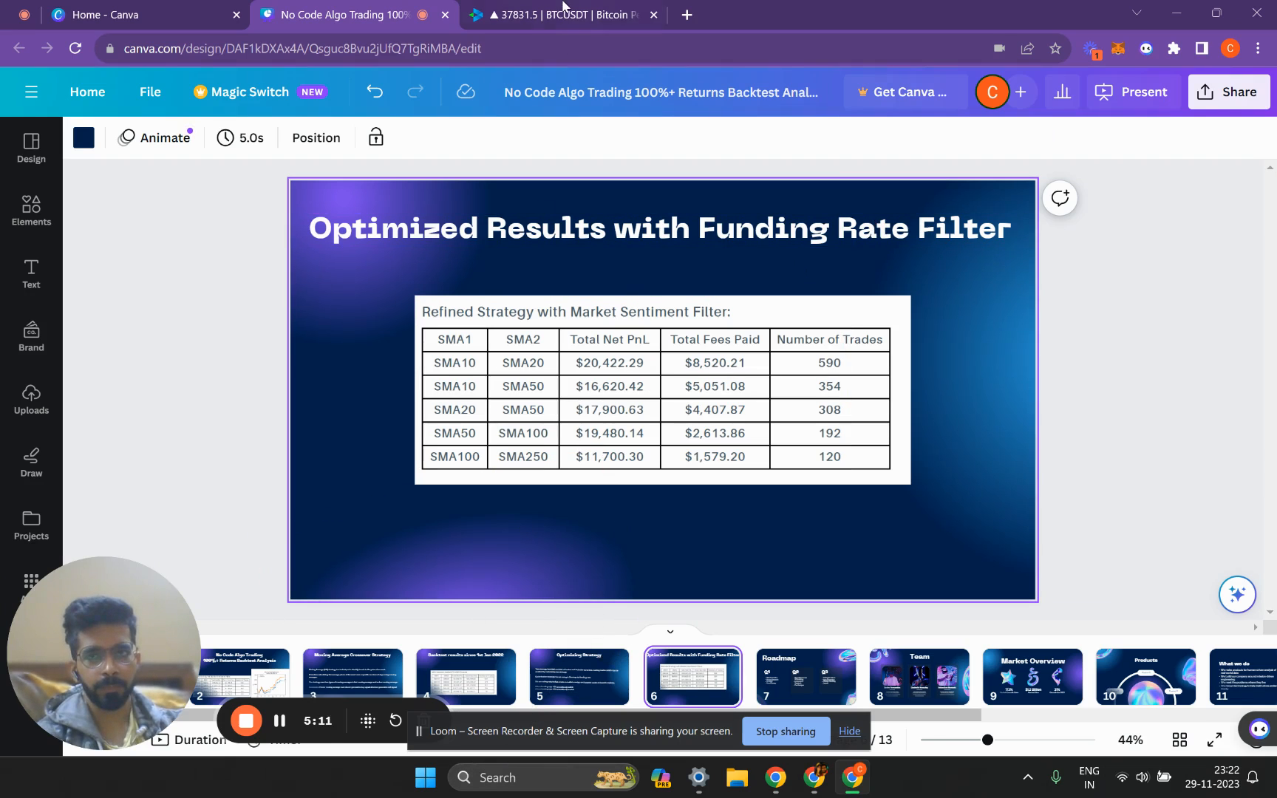
Check the BTCUSDT funding rate on Delta Exchange, then return to Canva's slide 6
click(561, 15)
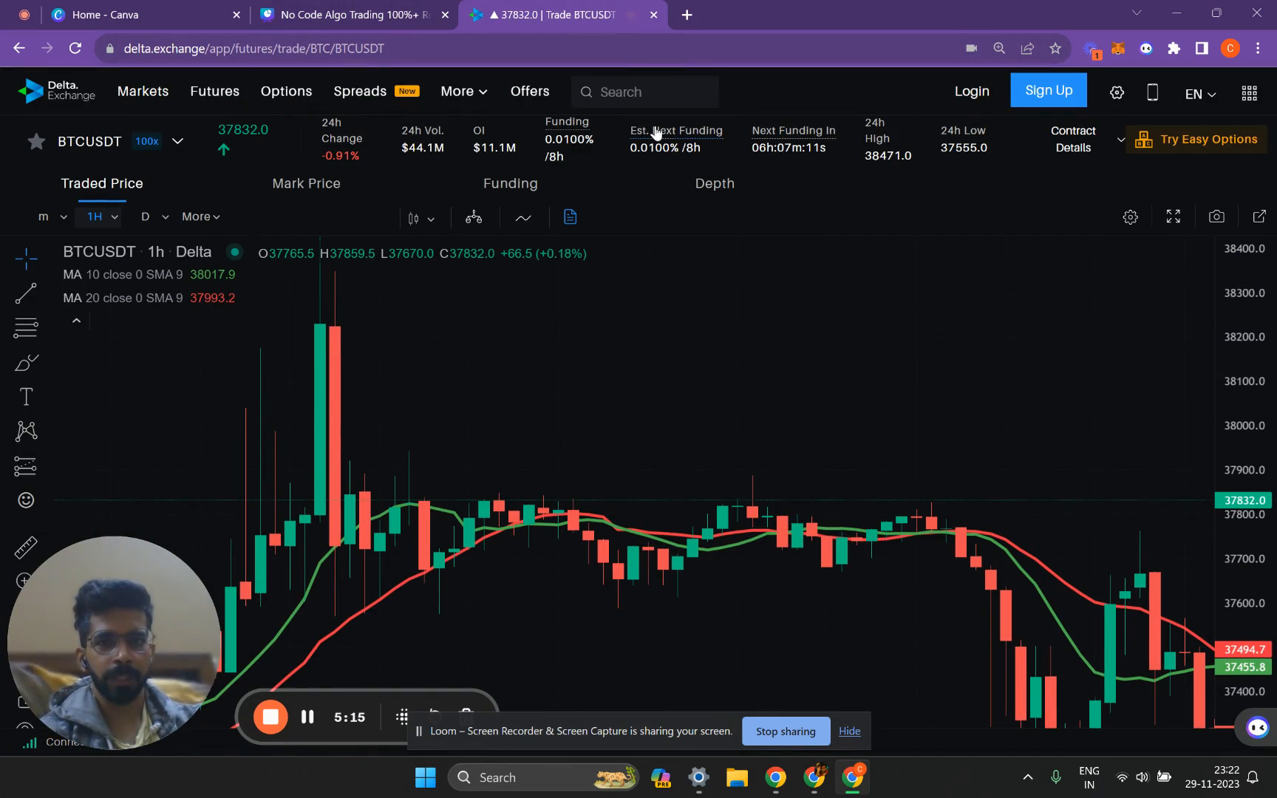
mouse_move(569, 141)
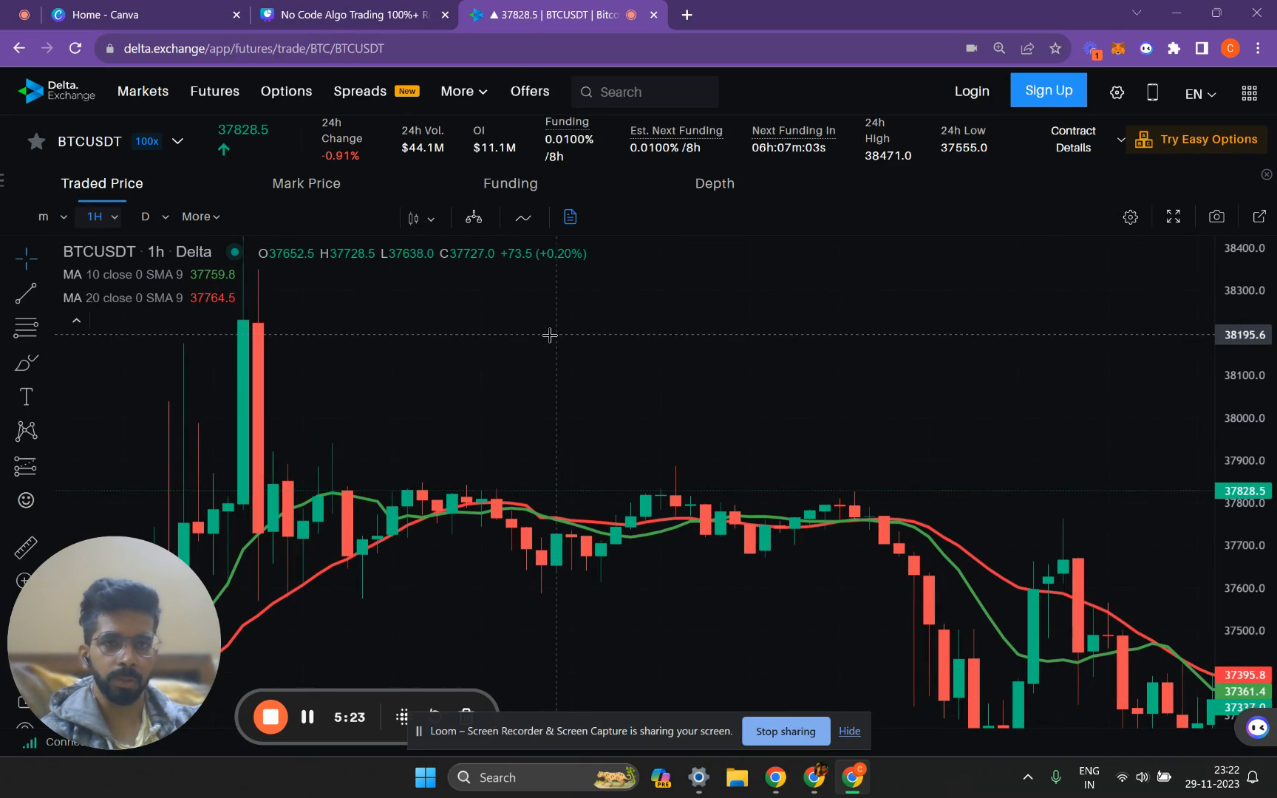
mouse_move(372, 414)
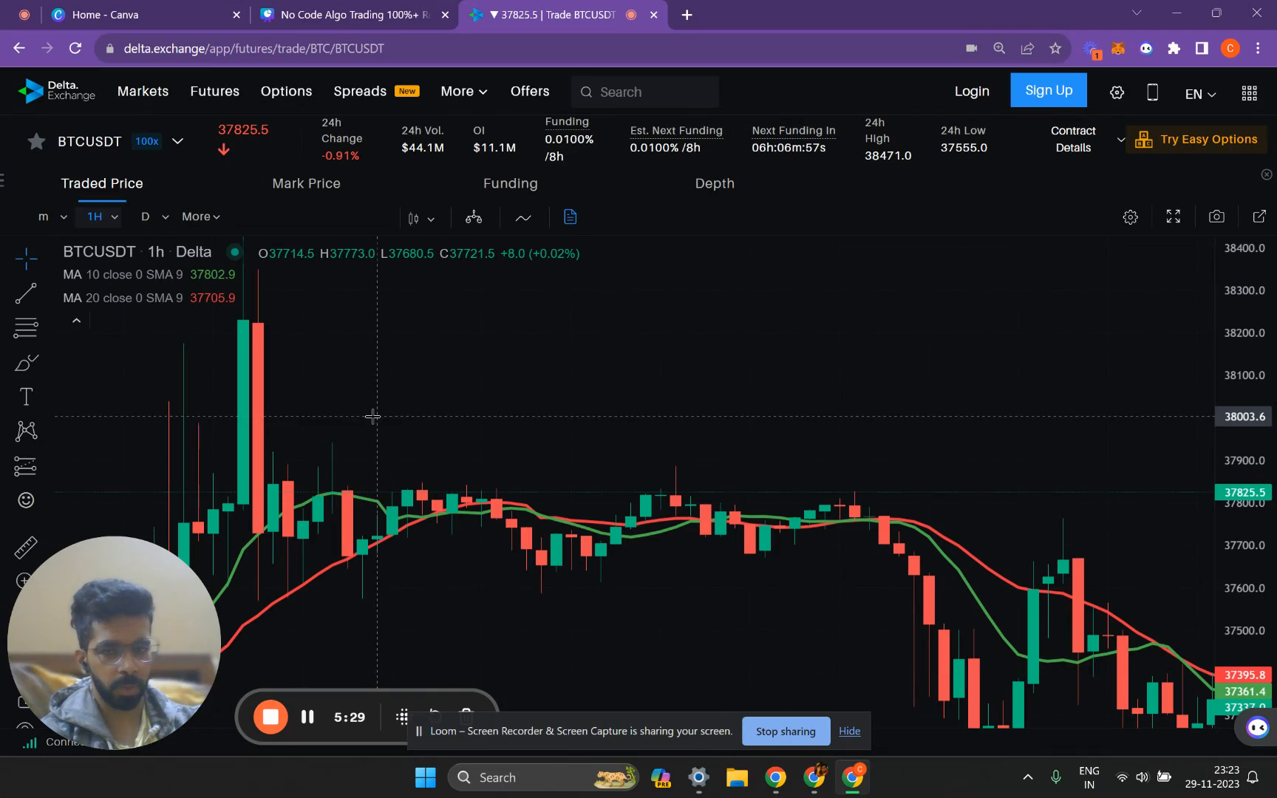
click(352, 14)
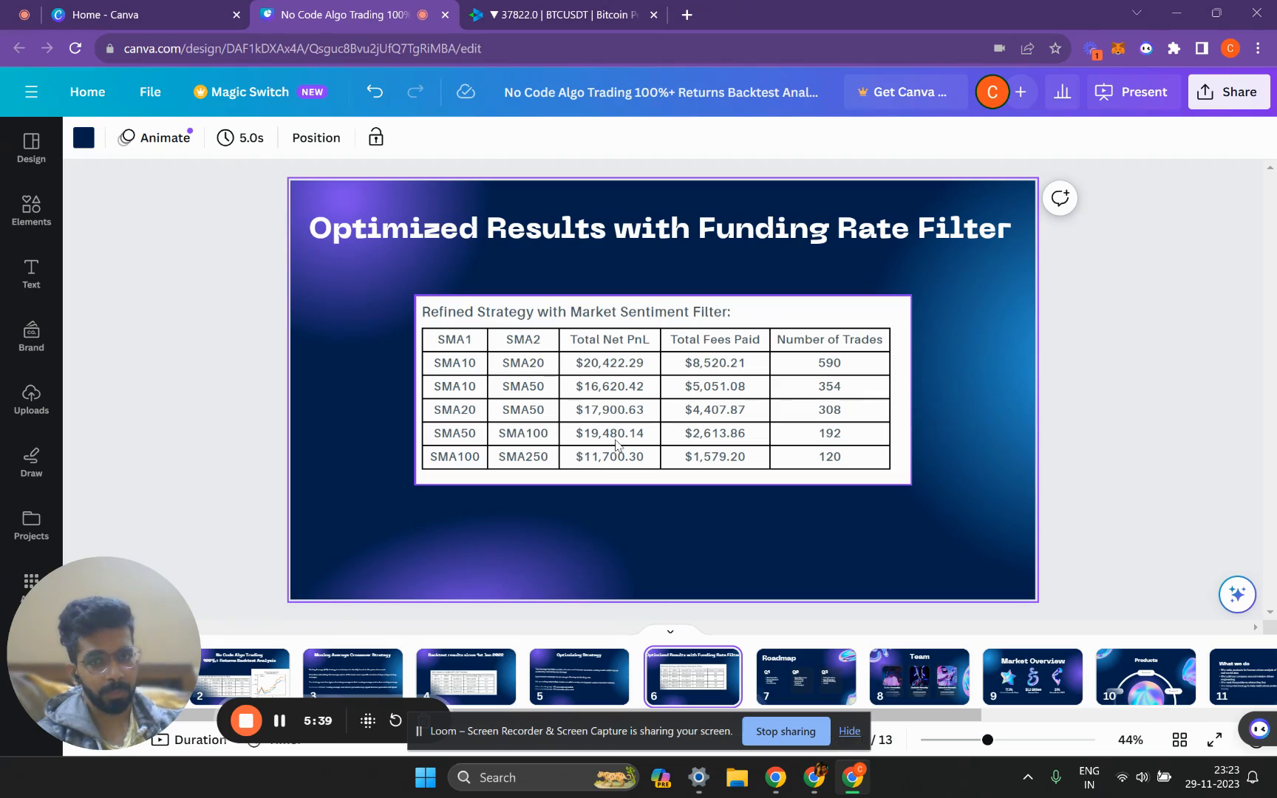
Go back to slide 5, Optimizing Strategy, with its funding-rate rules
click(579, 676)
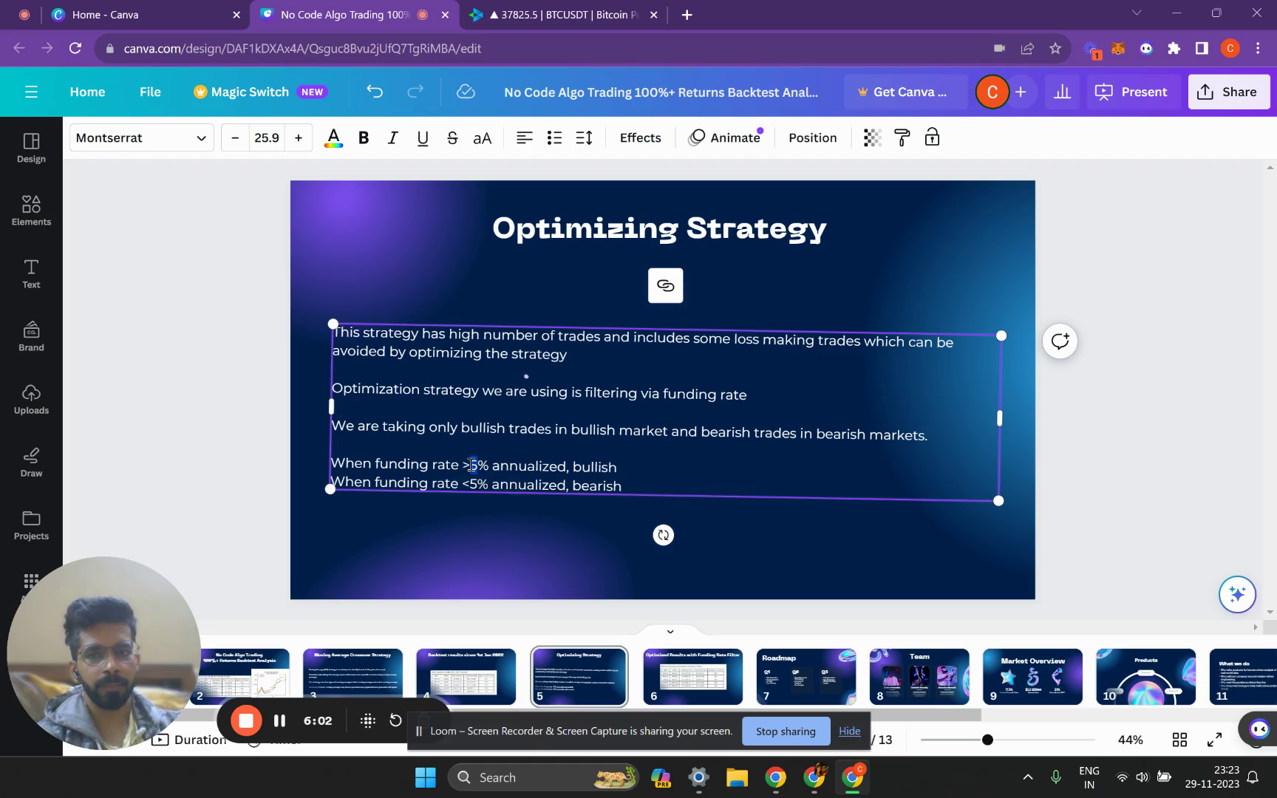
Highlight the funding-rate rule lines on slide 5, then return to slide 6
triple_click(483, 465)
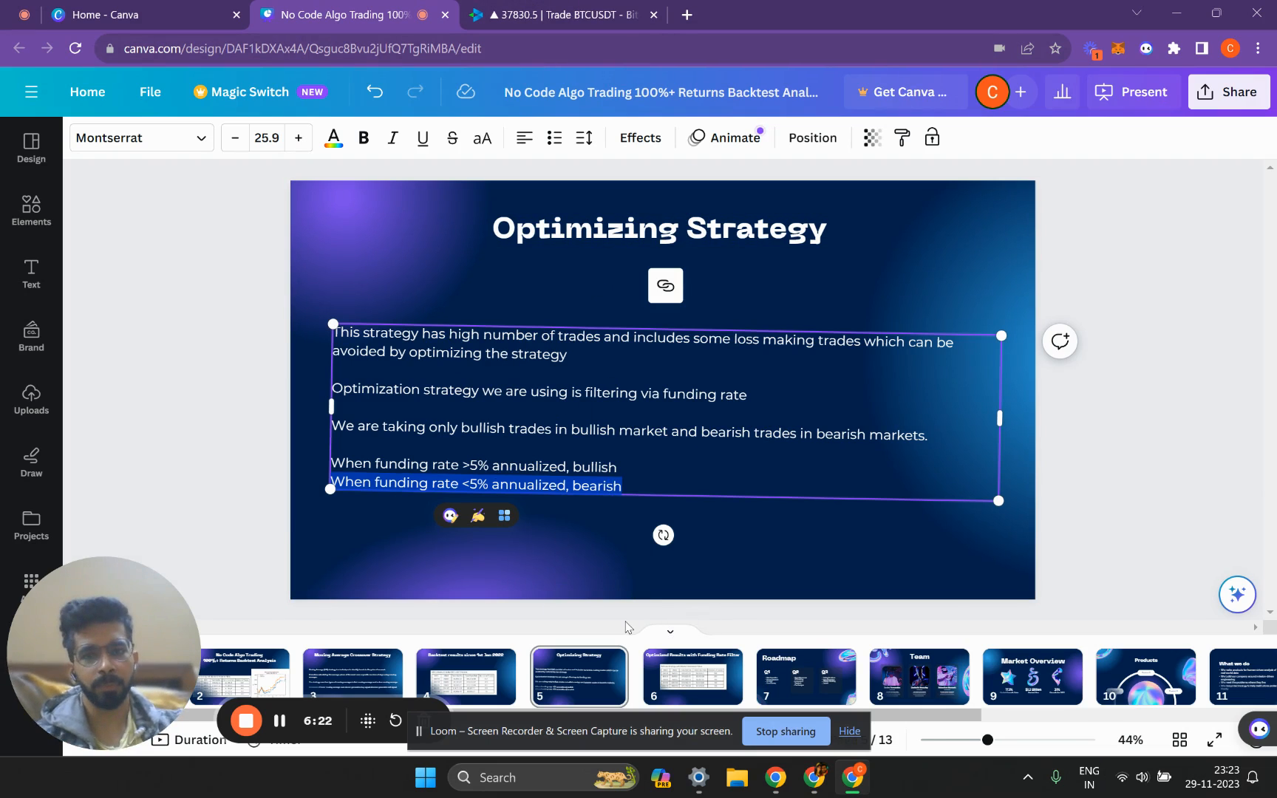
click(692, 676)
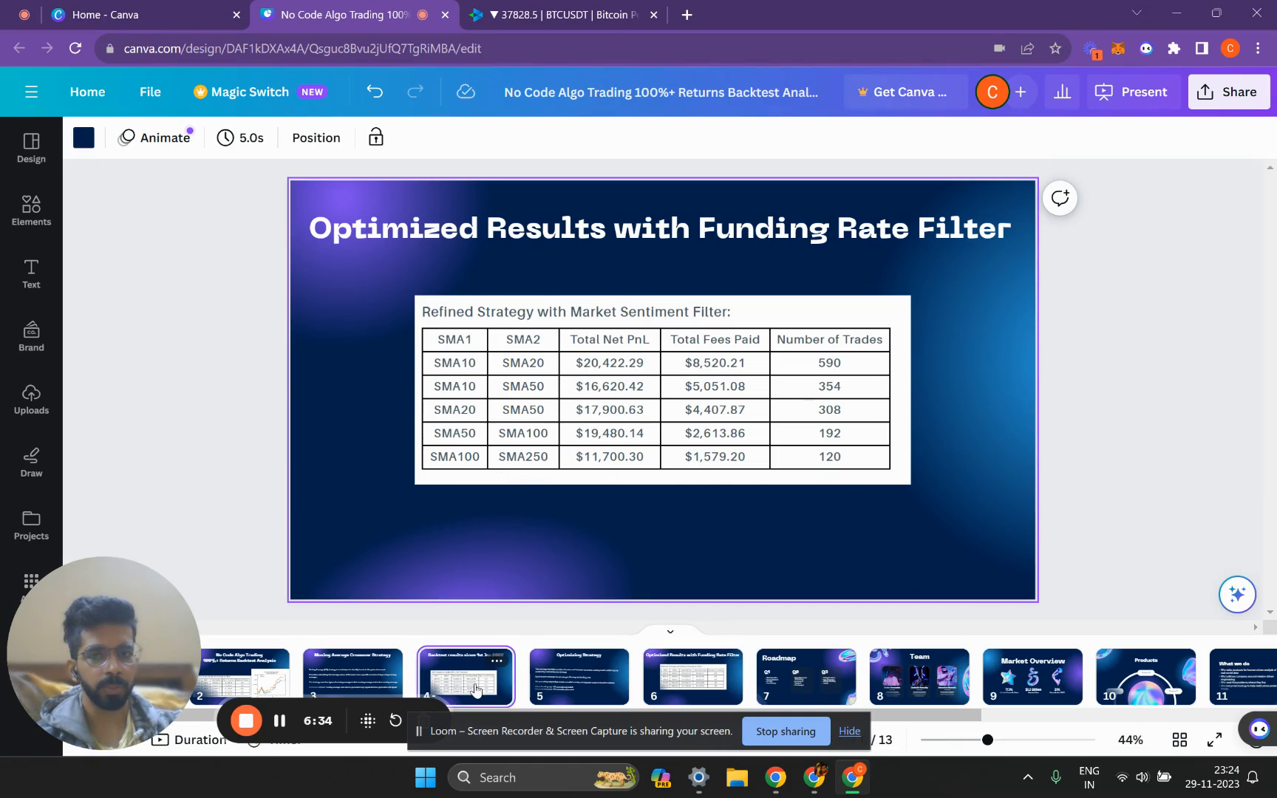
click(467, 677)
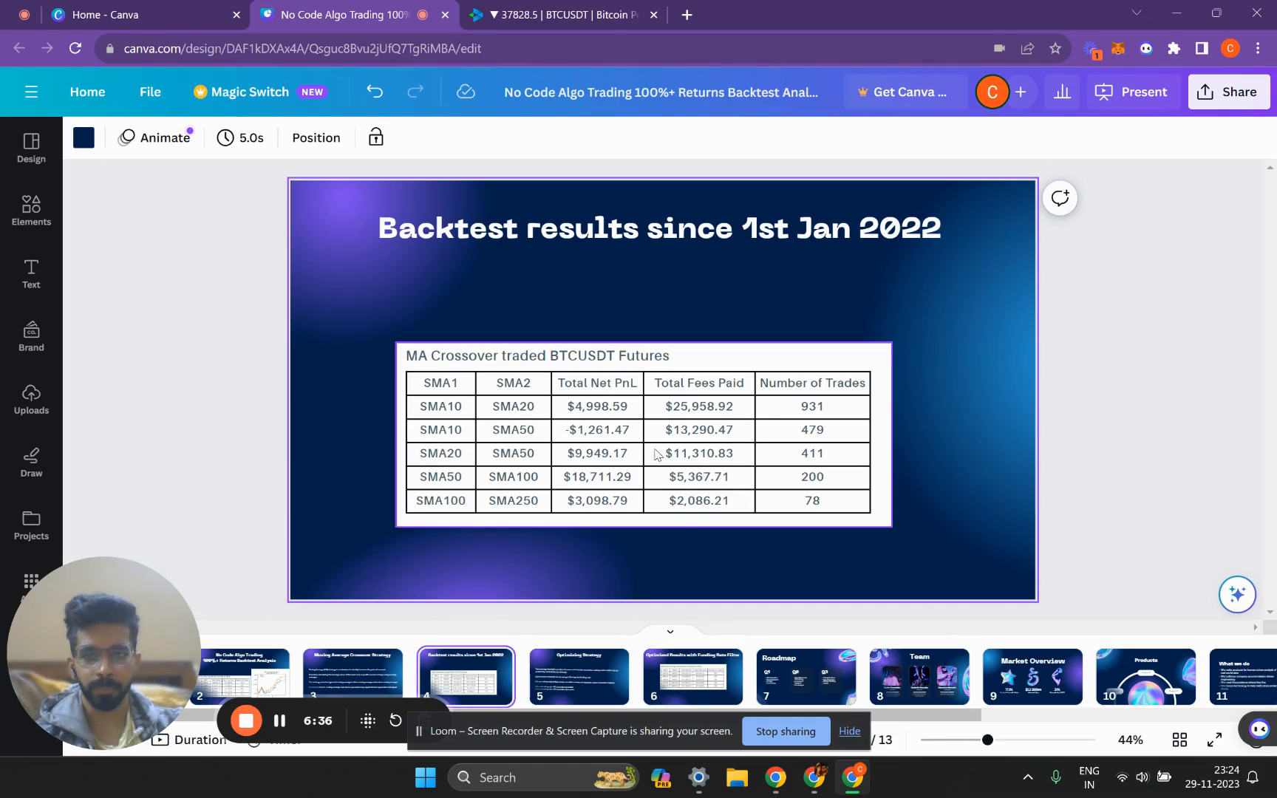
click(692, 677)
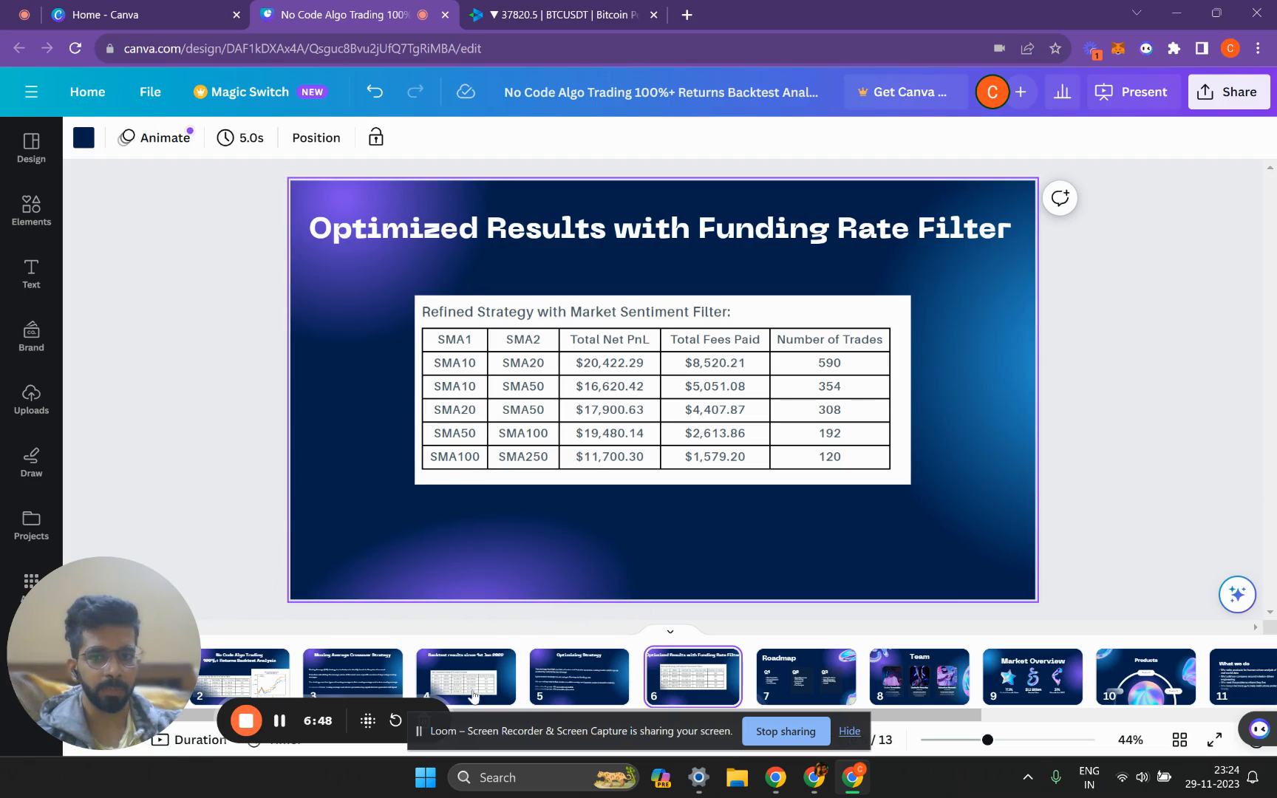
click(467, 677)
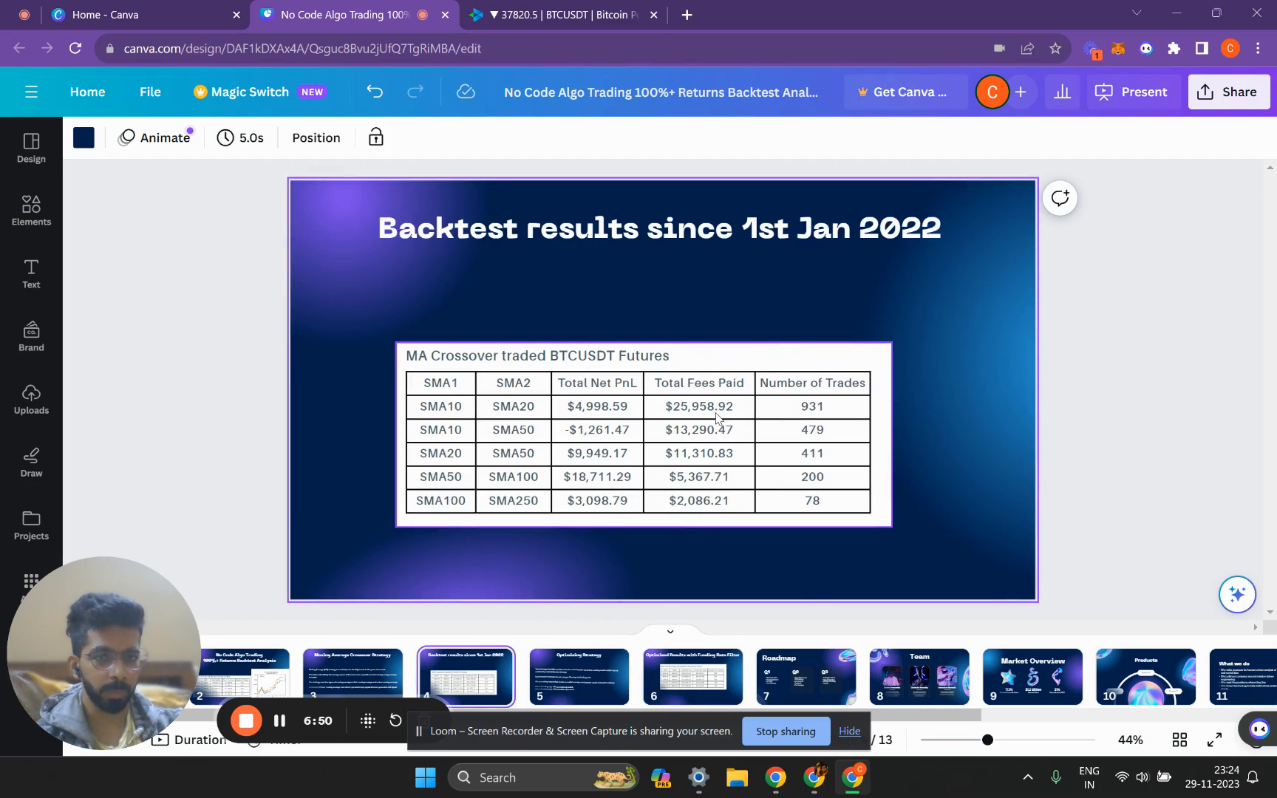
mouse_move(798, 415)
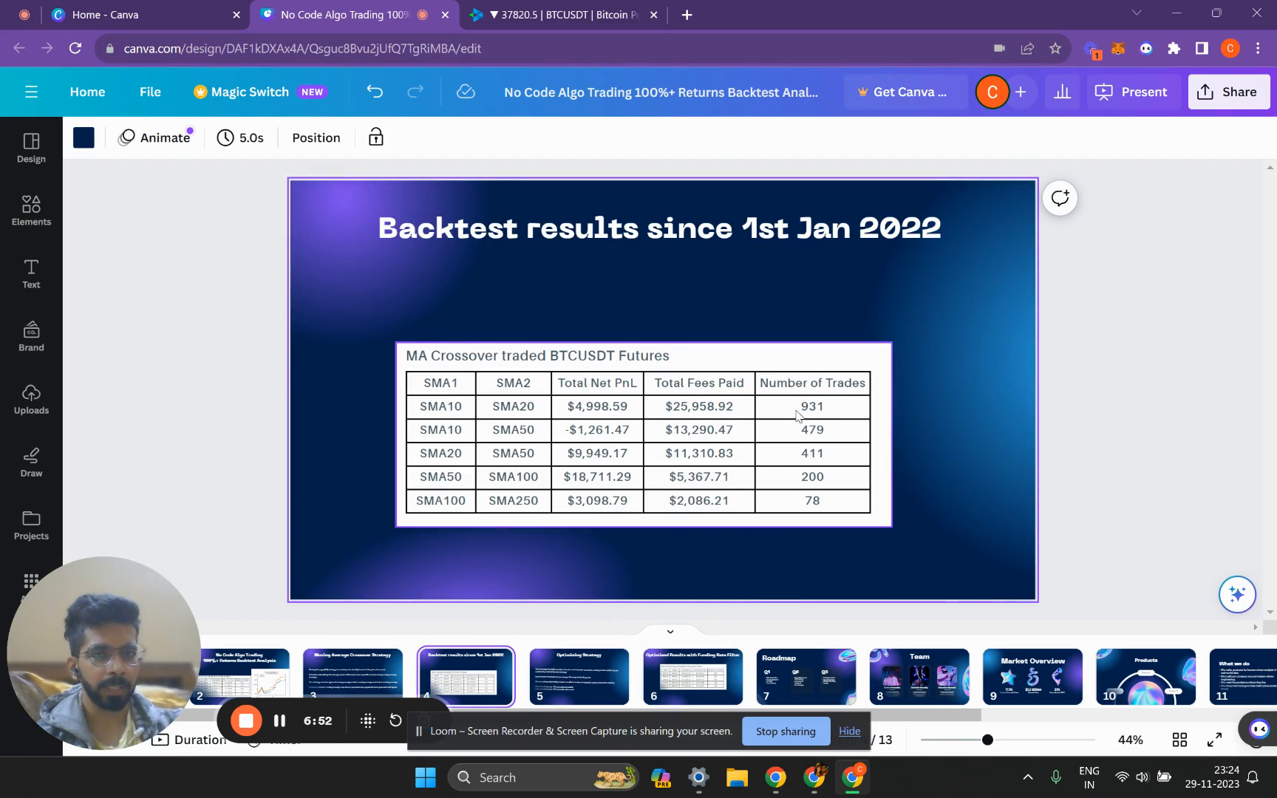
mouse_move(706, 693)
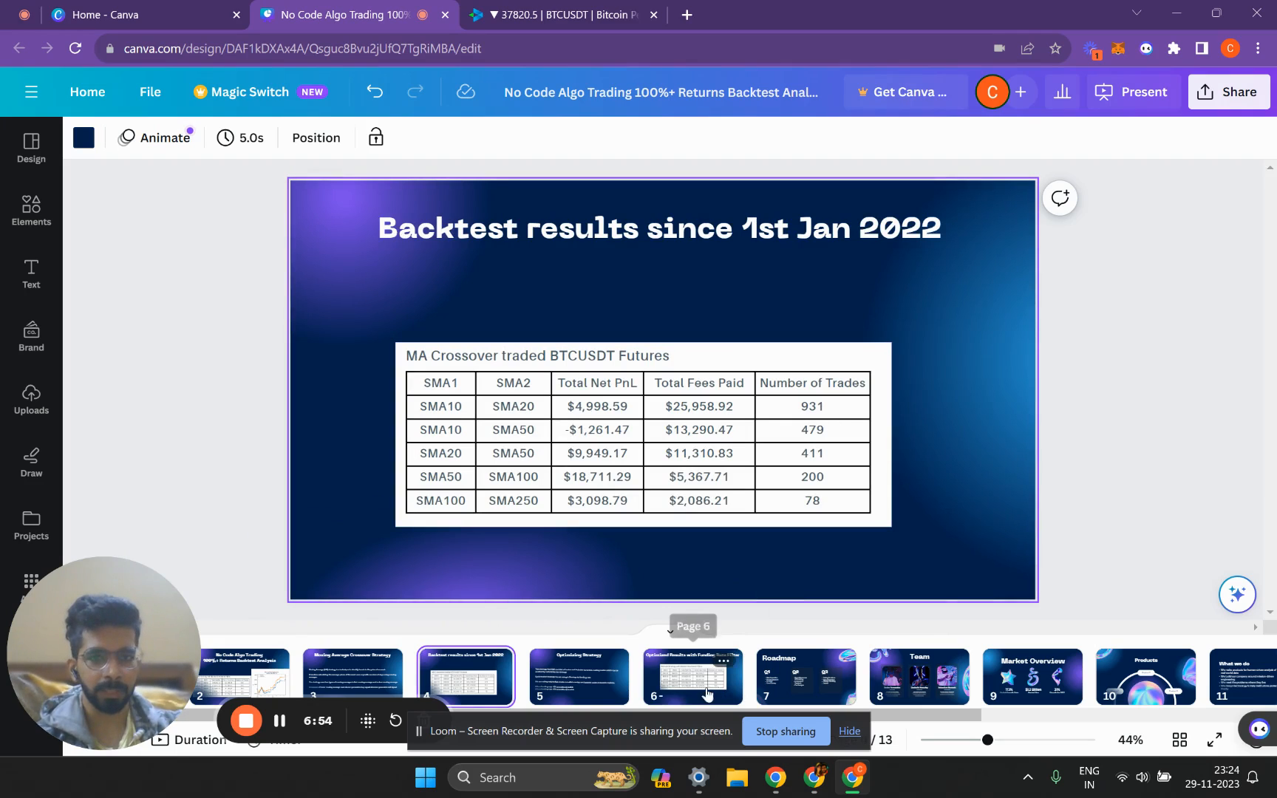
click(693, 677)
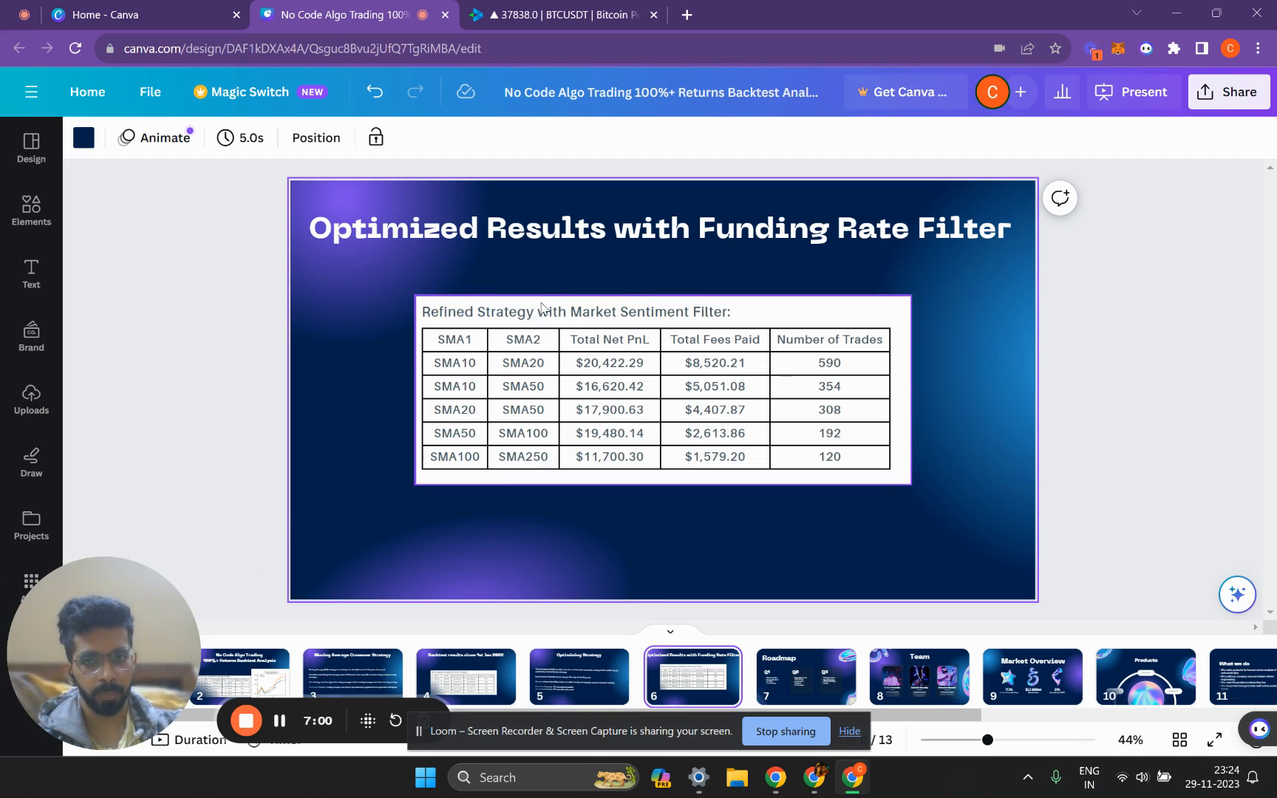
mouse_move(599, 449)
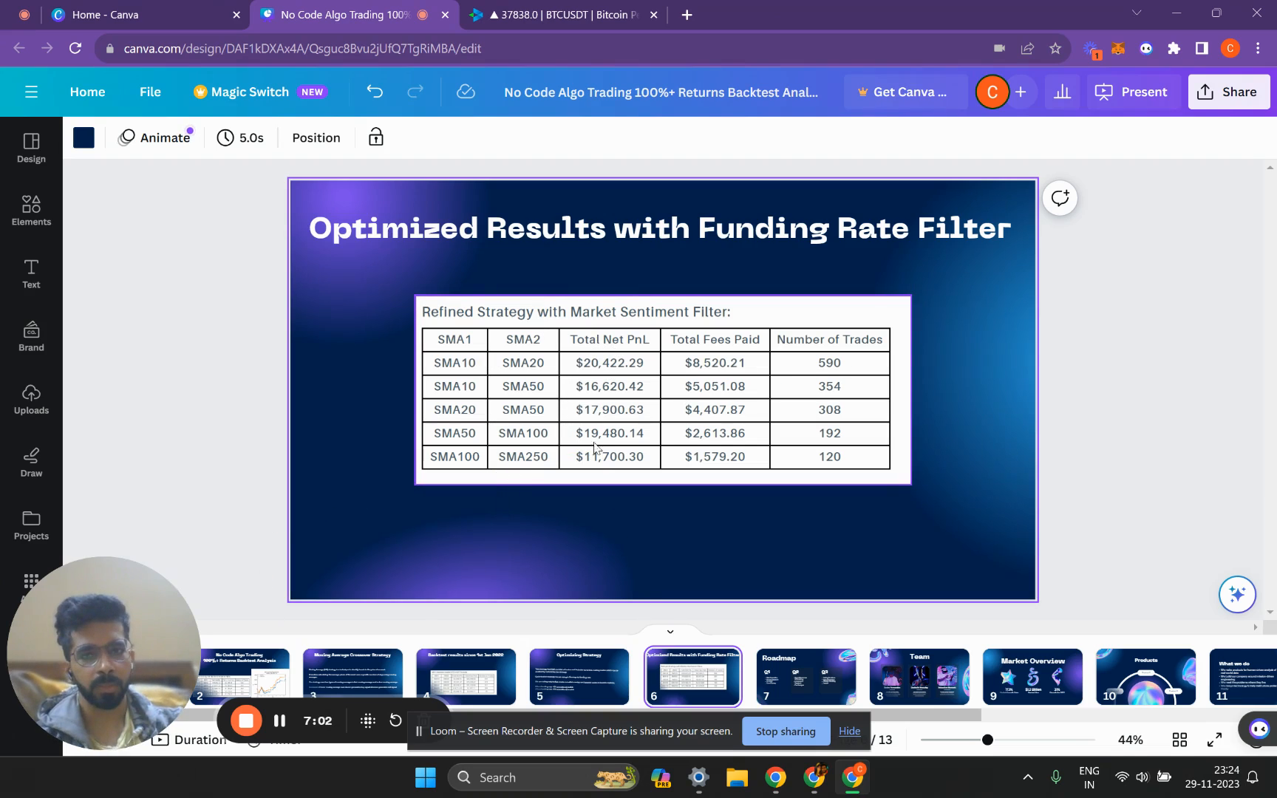
mouse_move(620, 341)
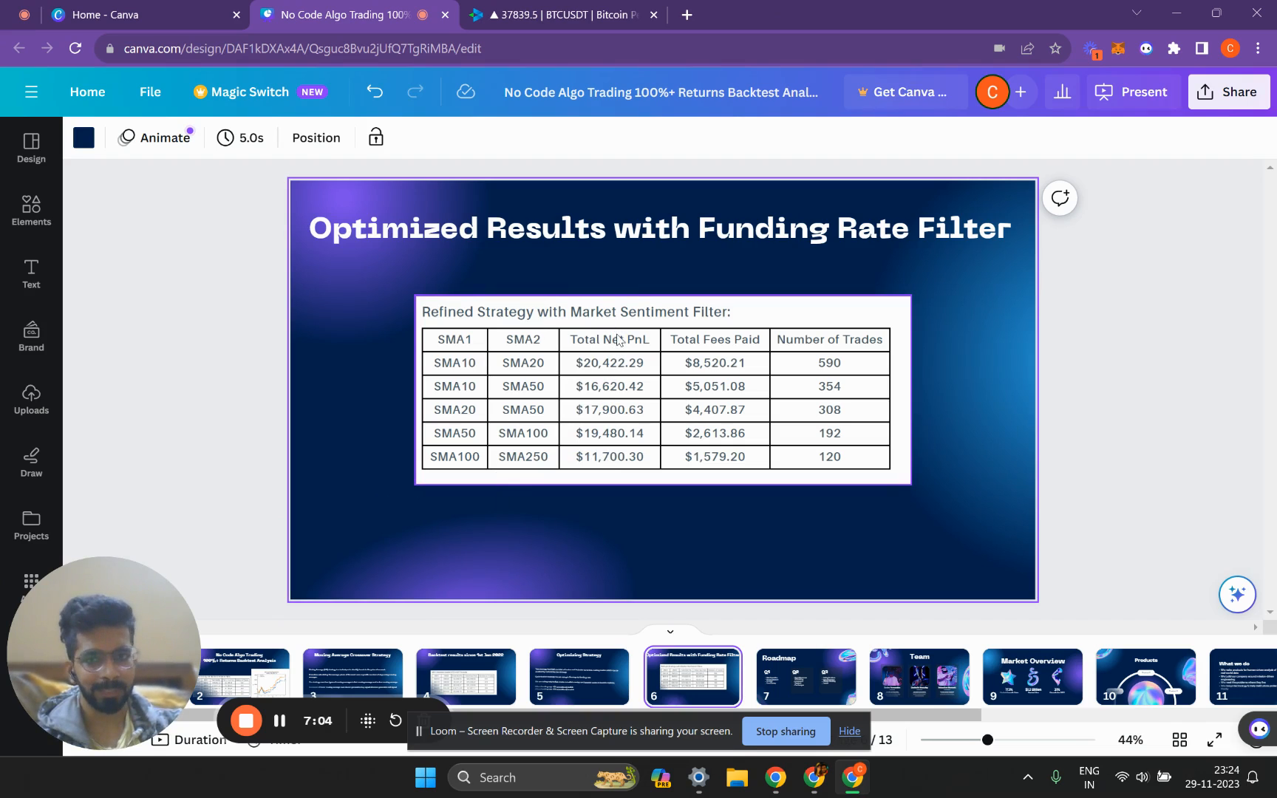
mouse_move(607, 492)
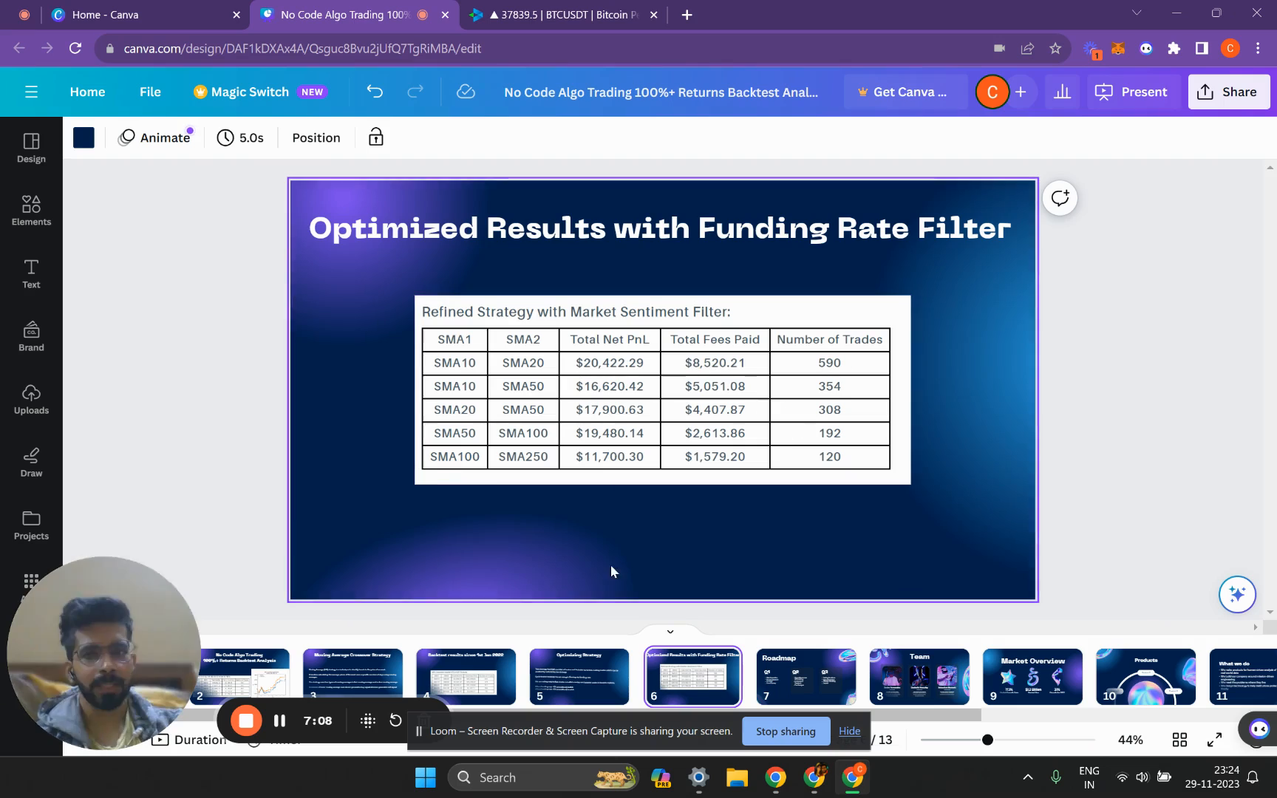
mouse_move(475, 676)
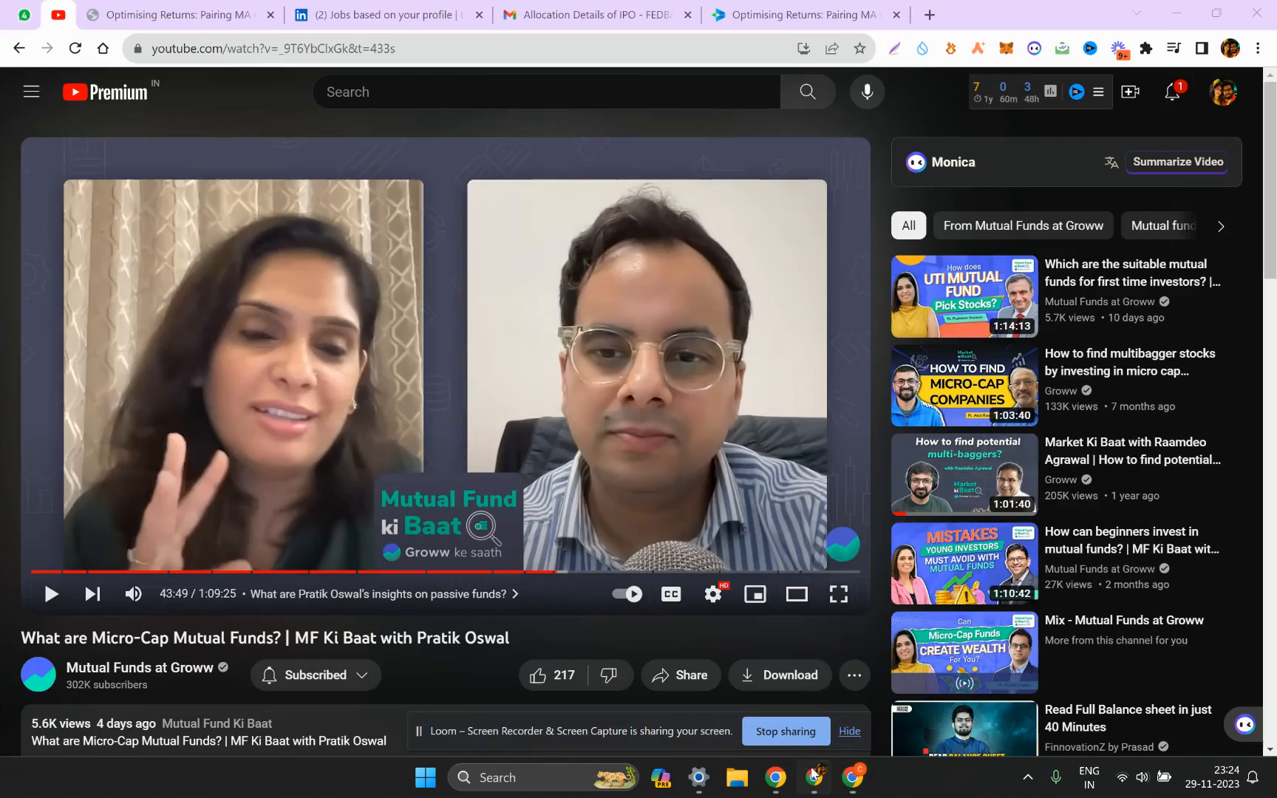
Open the blog's 'Want to apply ?' application form in a new tab
click(813, 15)
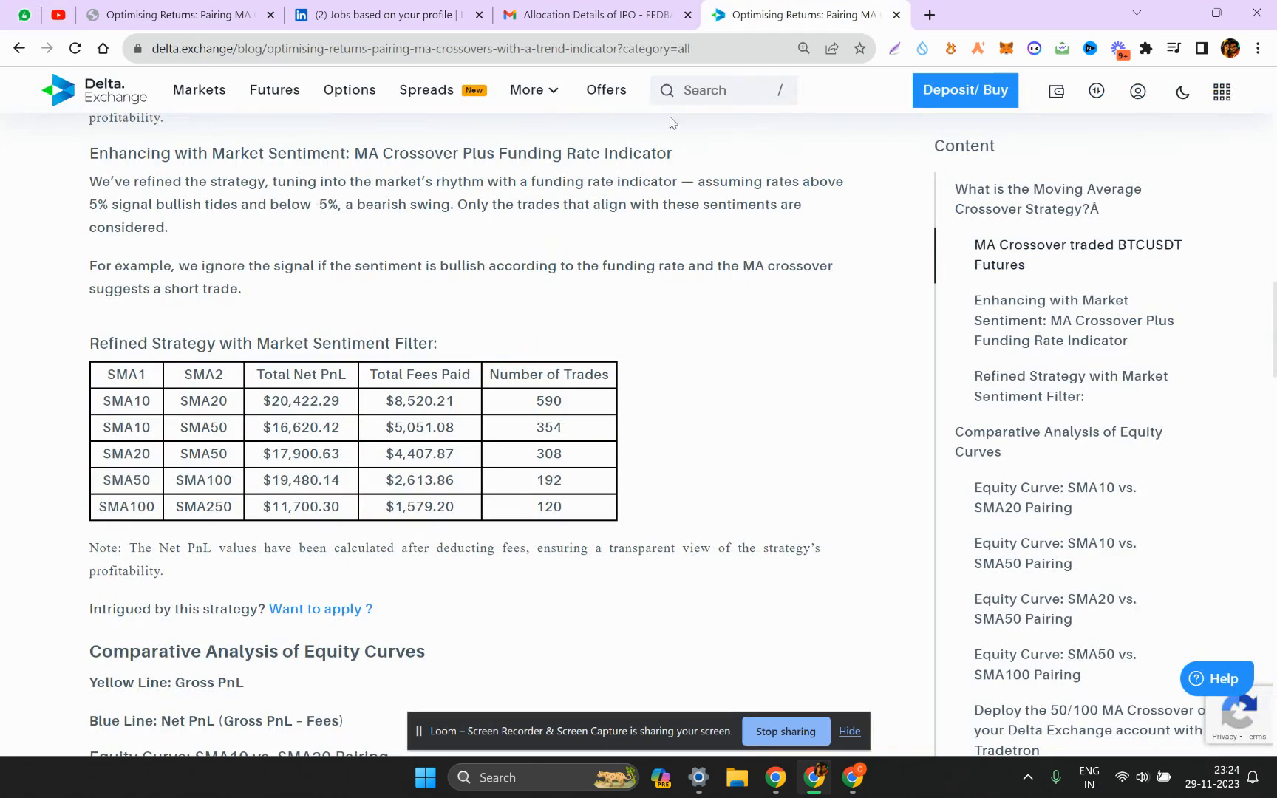
scroll(down, 3)
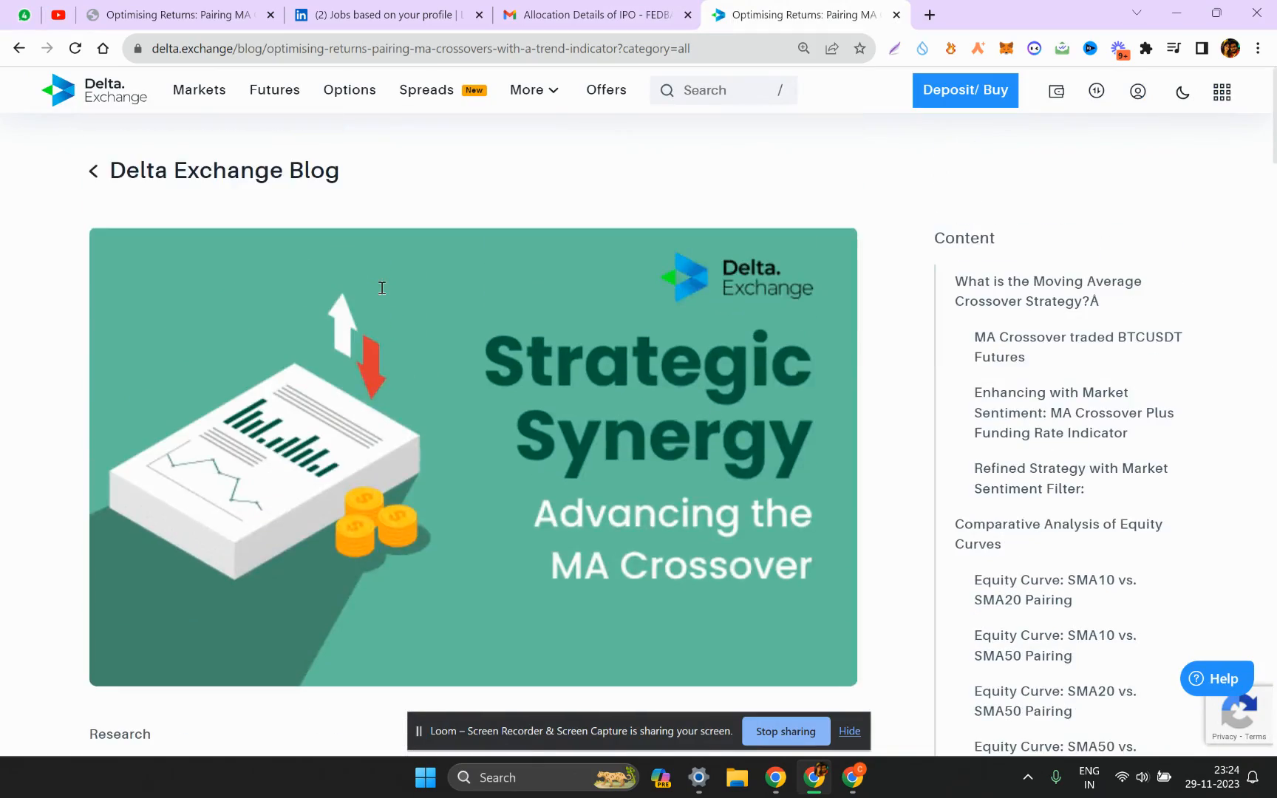
scroll(down, 3)
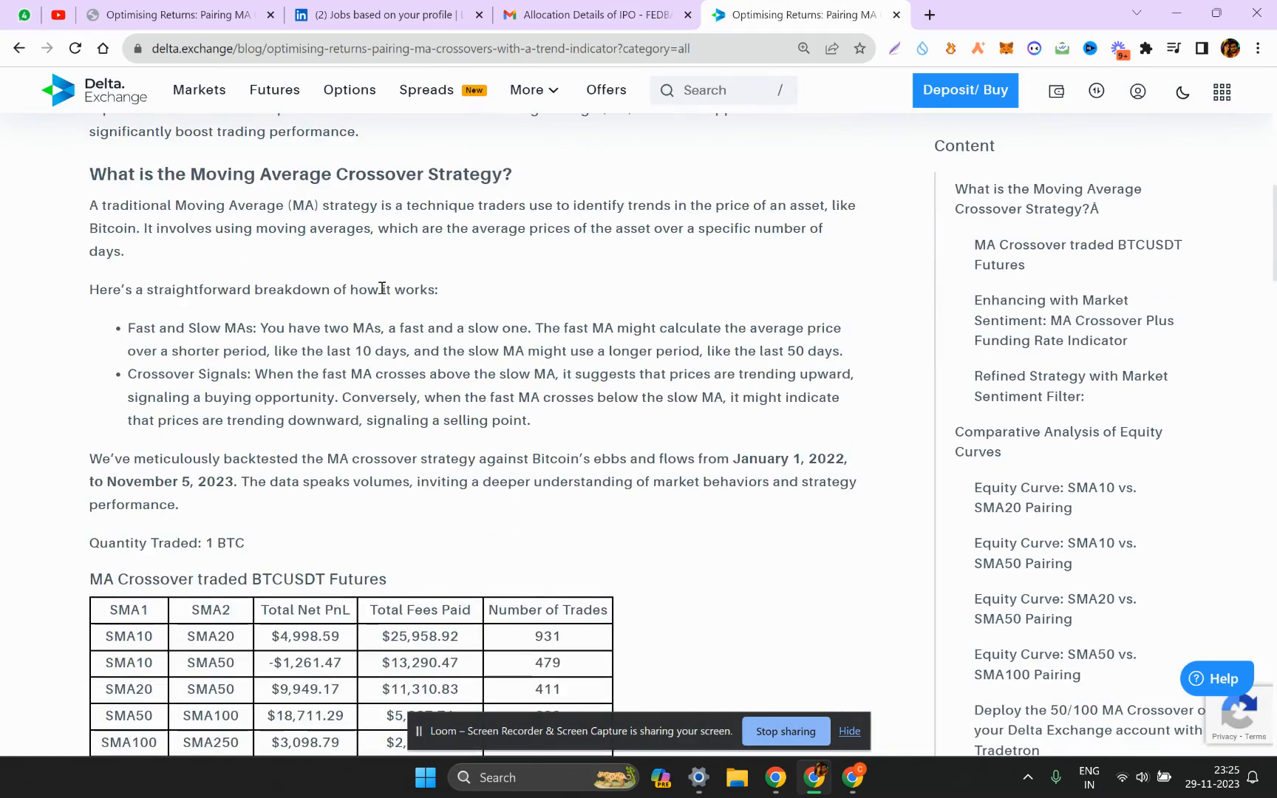
scroll(down, 3)
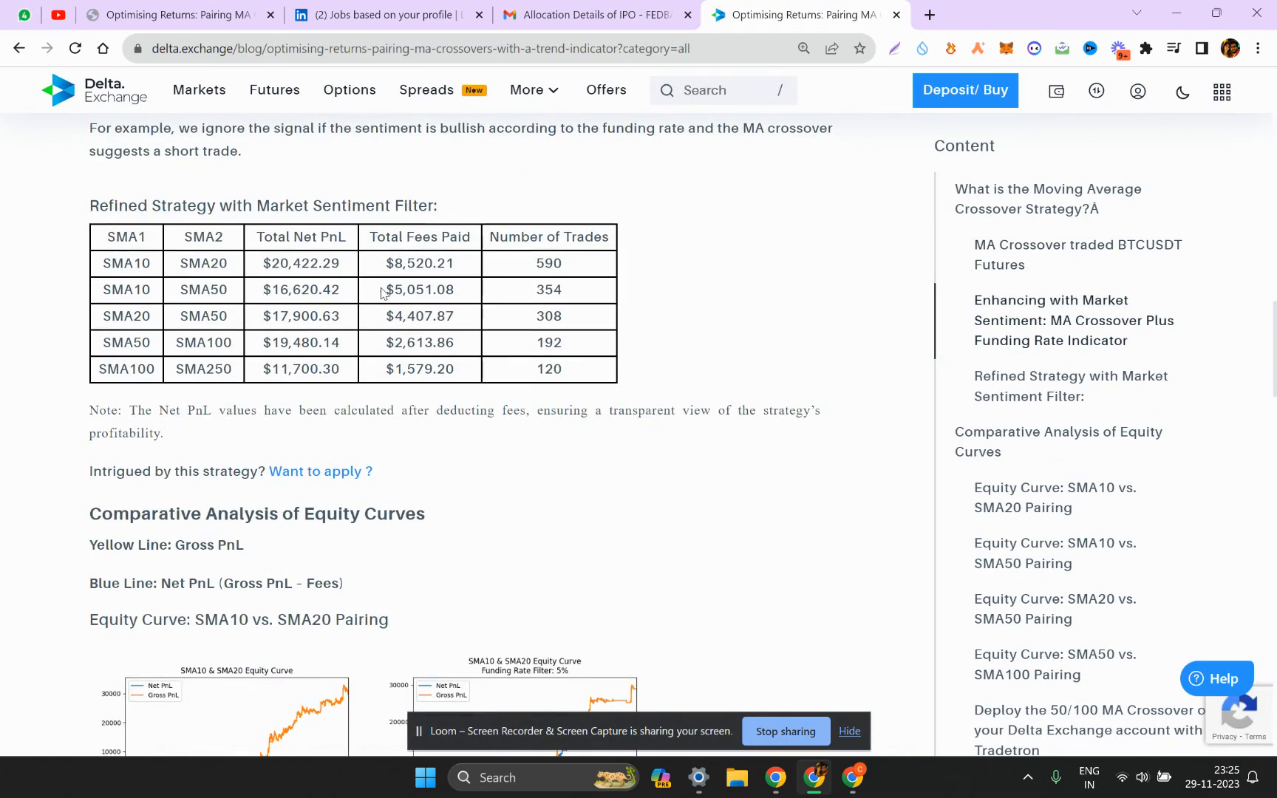
scroll(down, 3)
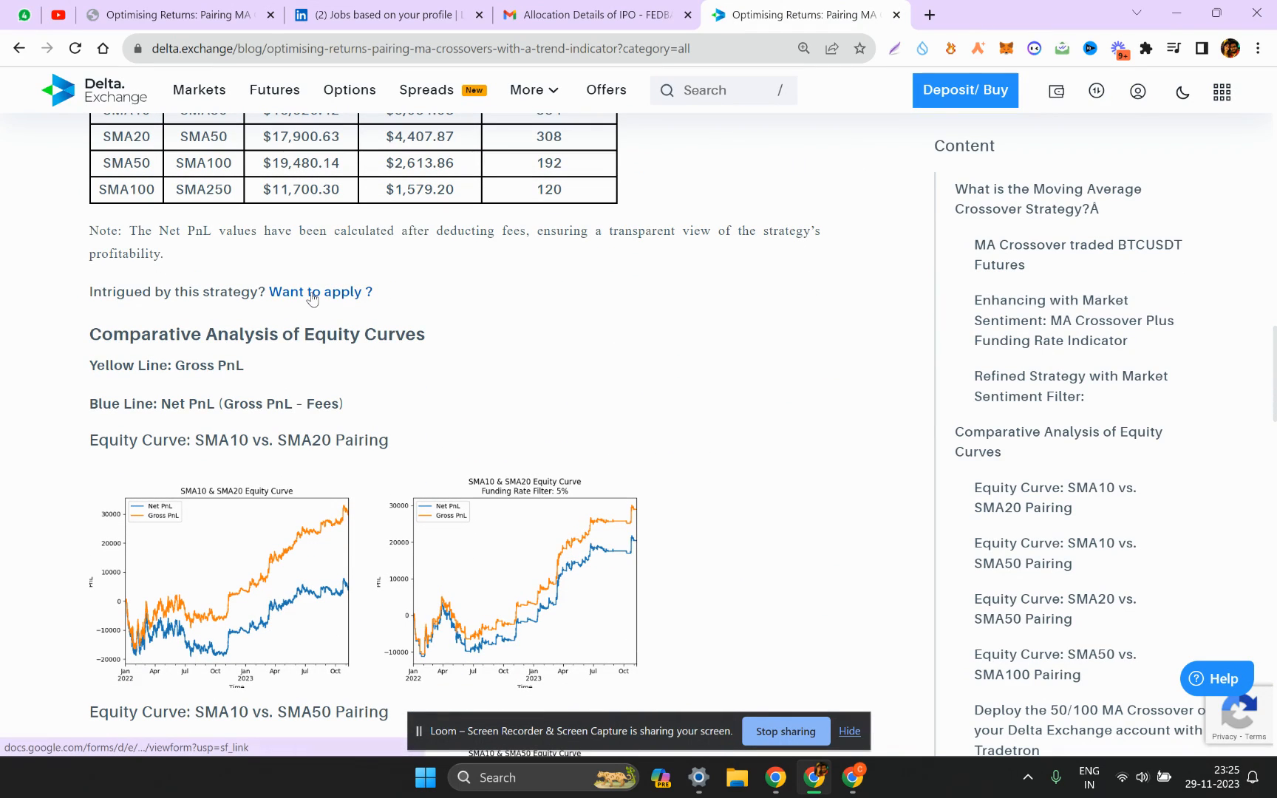
right_click(316, 292)
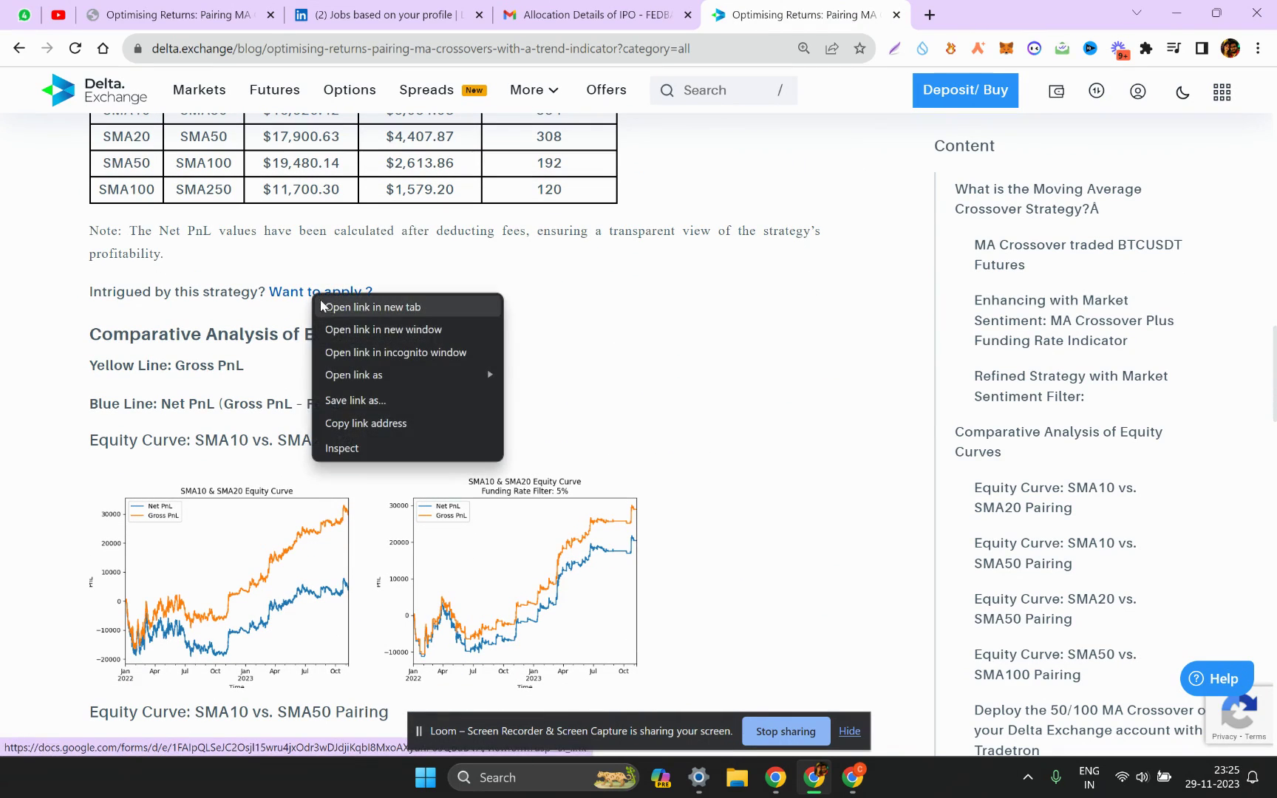
click(375, 308)
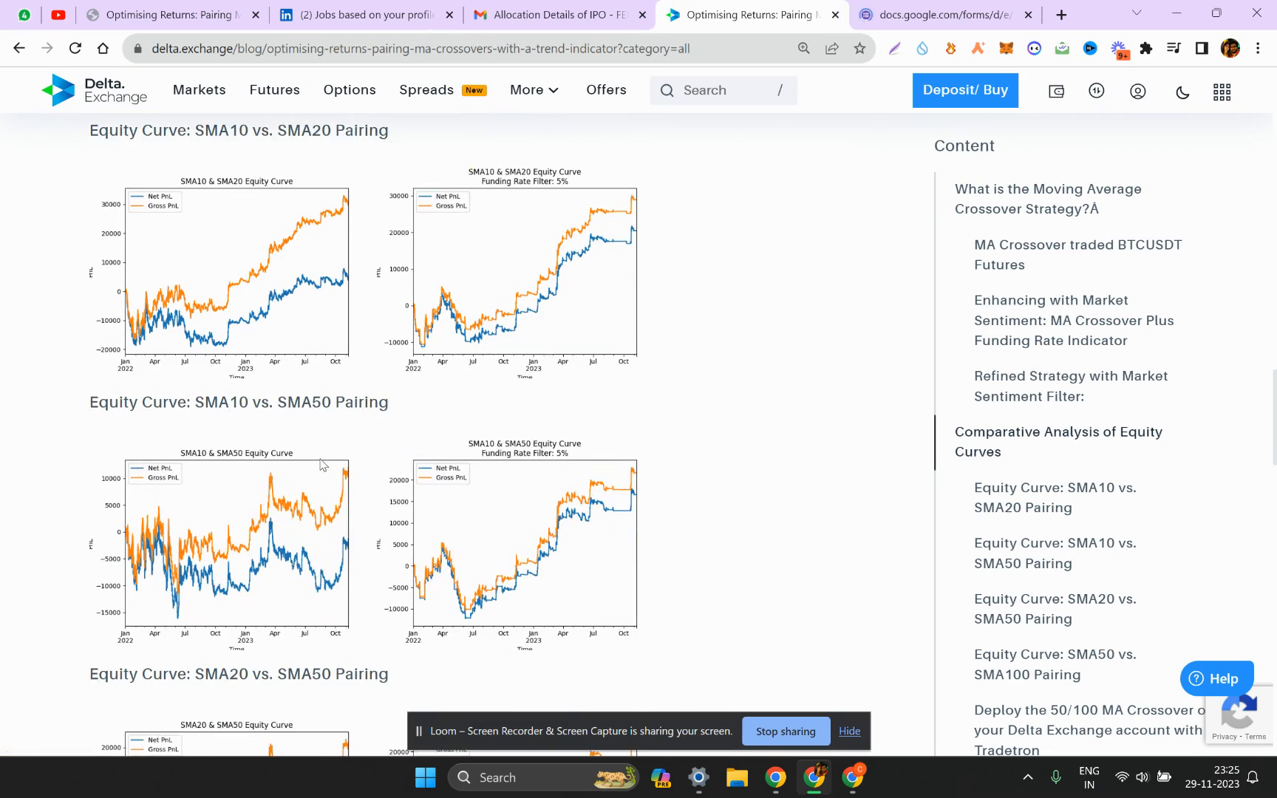
Open the Tradetron MA Crossover strategy link in a new tab
scroll(down, 3)
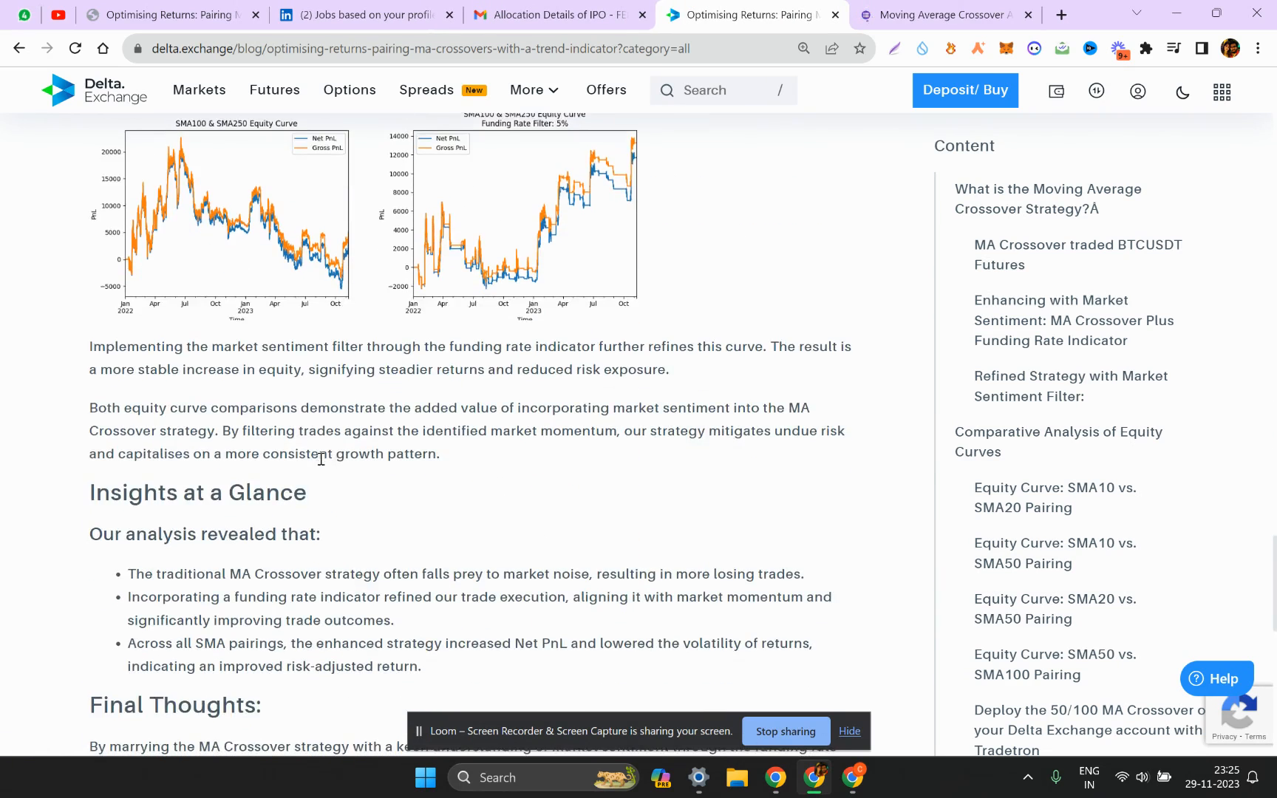
scroll(up, 3)
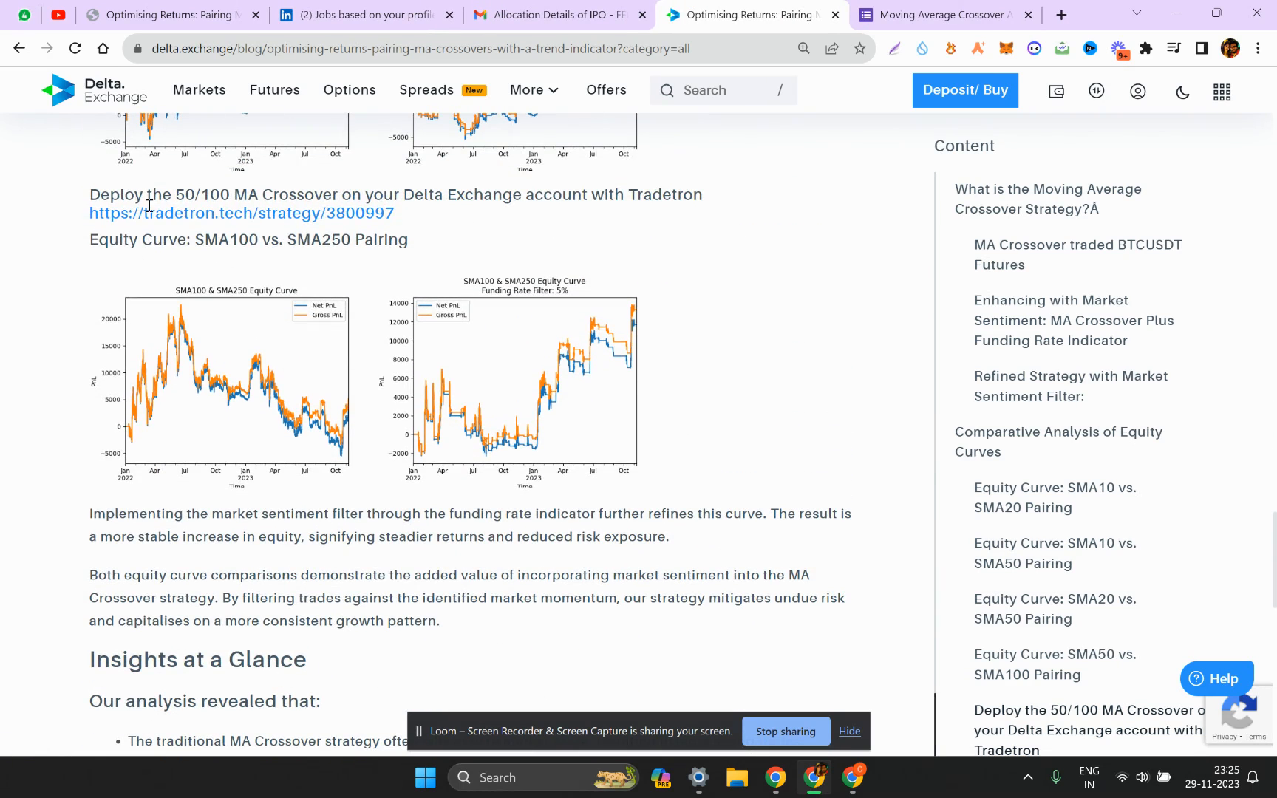
right_click(244, 214)
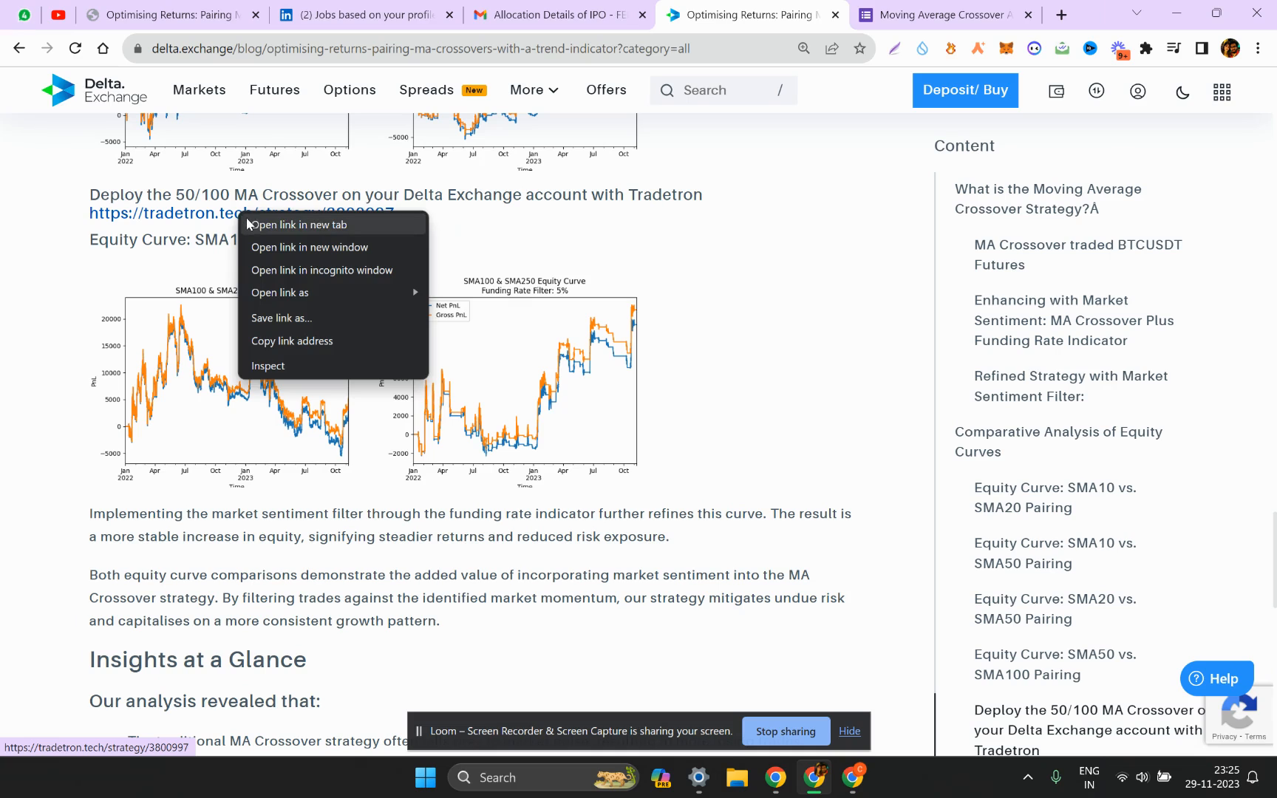
click(301, 225)
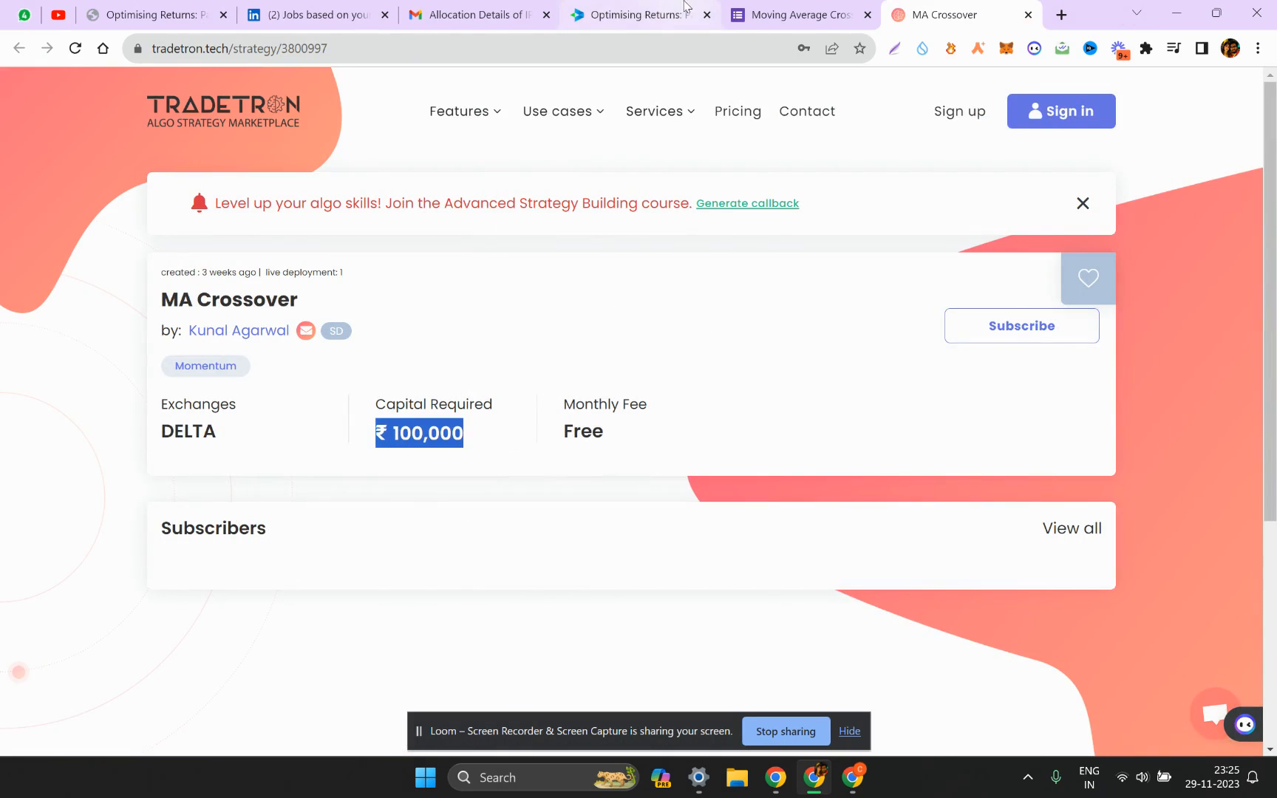
Glance at another tab, then return to the blog's 'Strategic Synergy' top banner
click(478, 15)
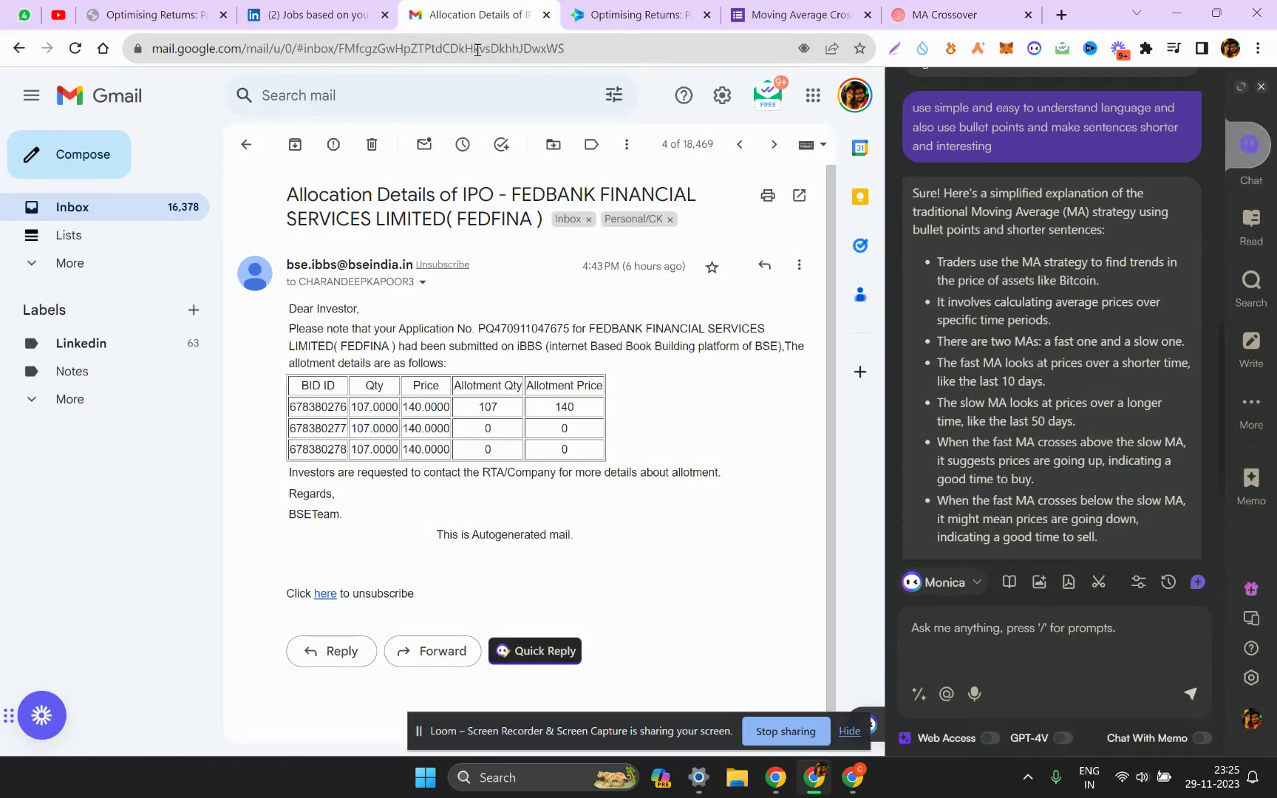
click(639, 14)
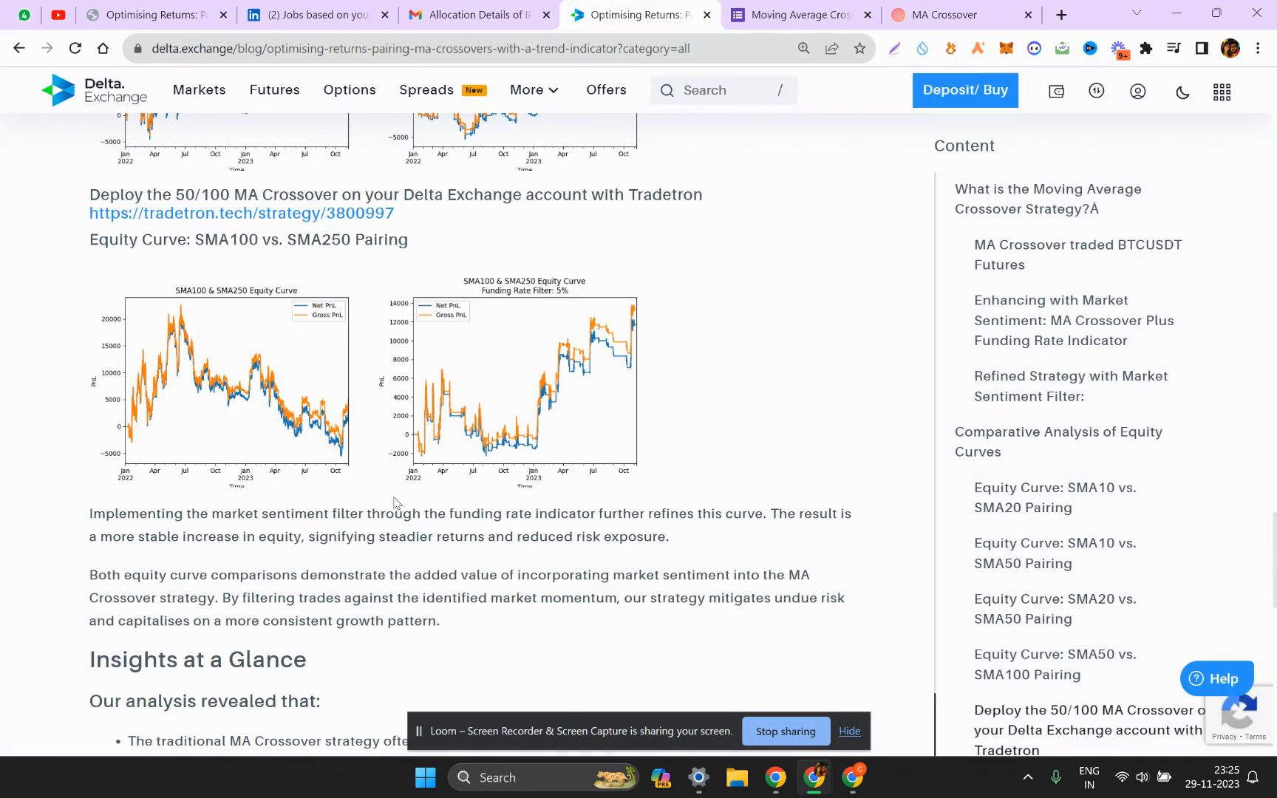
scroll(down, 3)
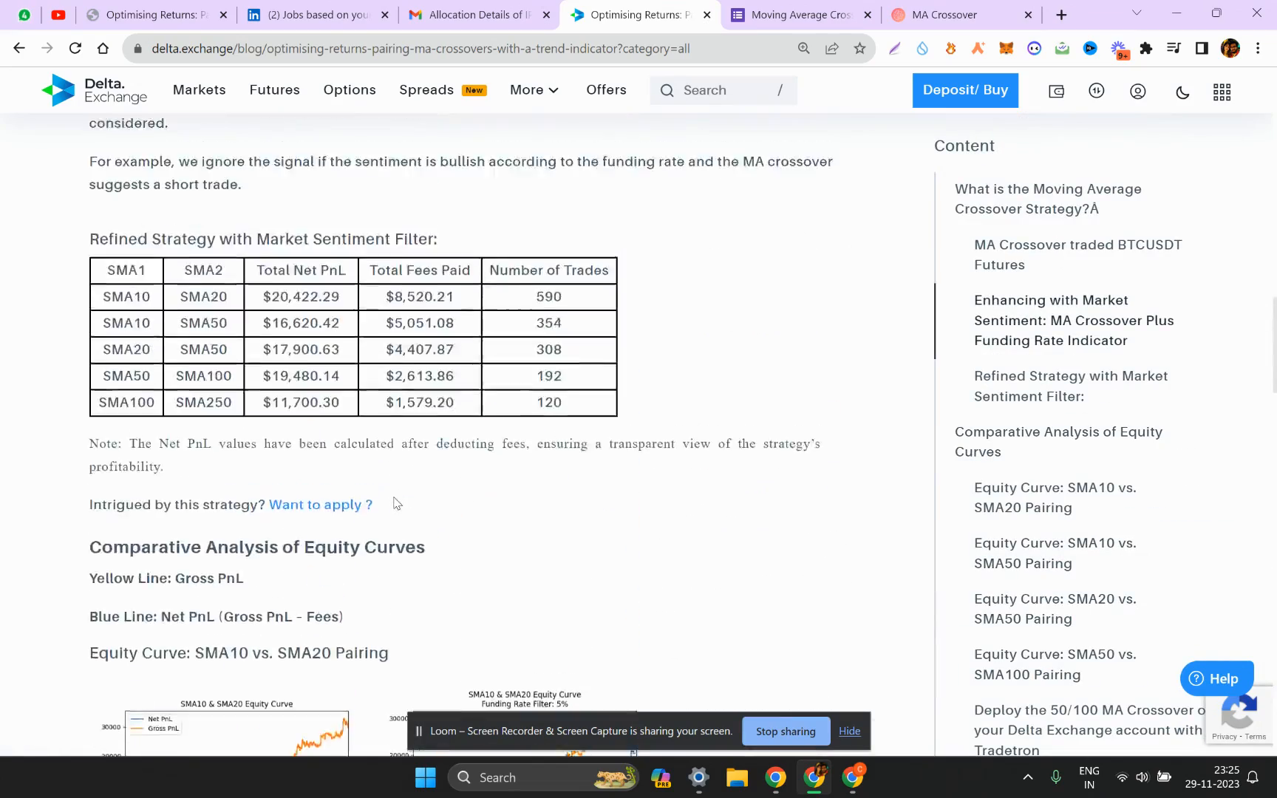
scroll(up, 3)
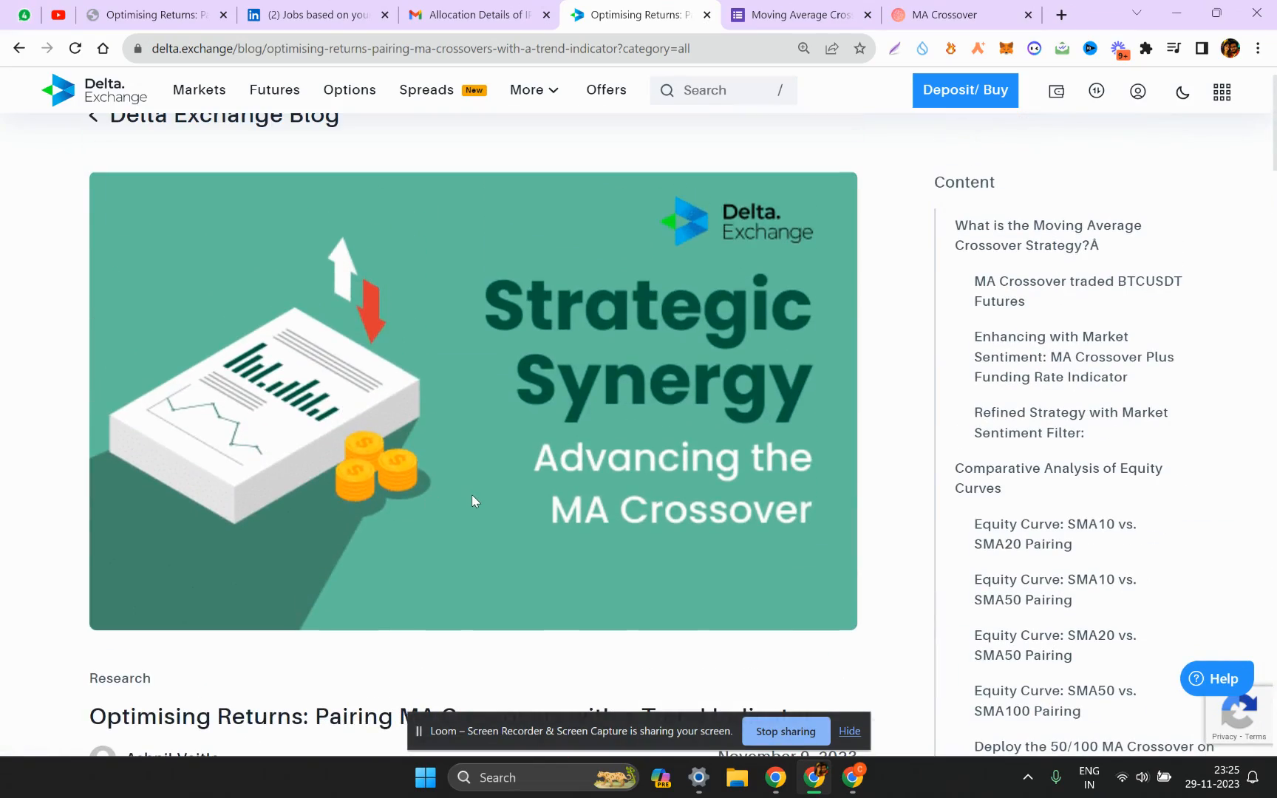